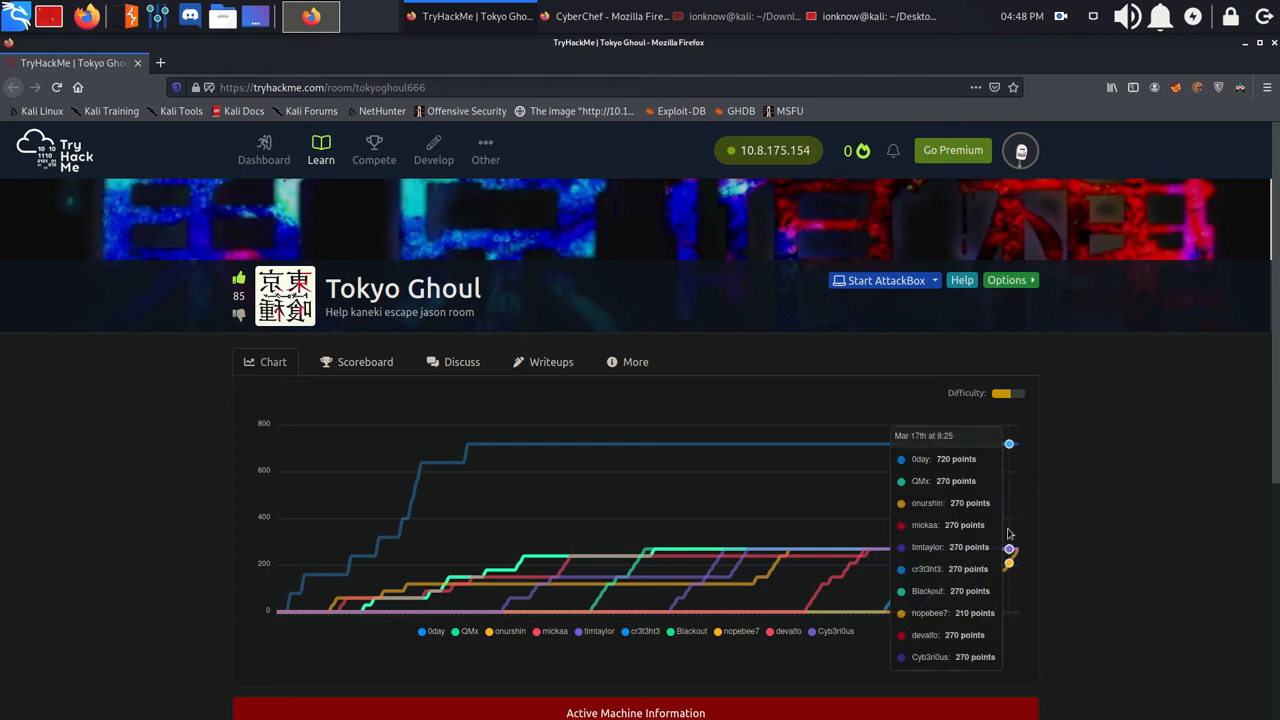
{"action": "mouse_move", "coordinate": [1234, 556]}
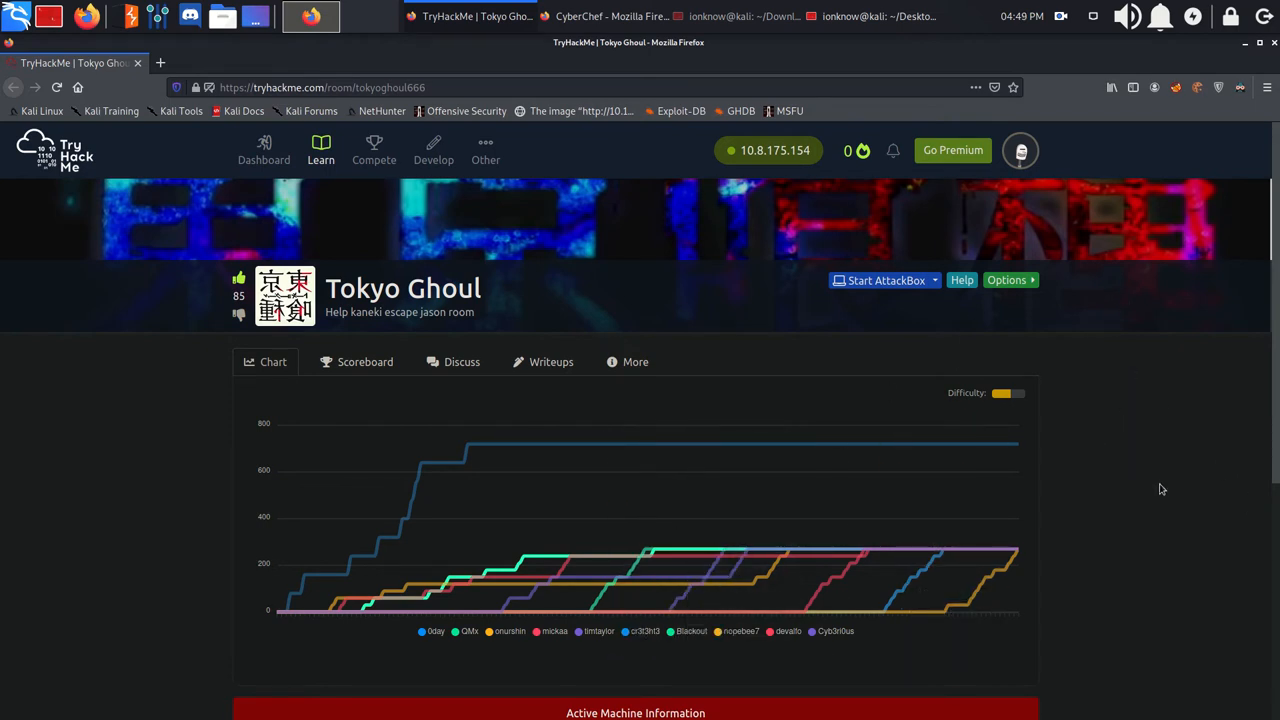
{"action": "mouse_move", "coordinate": [1060, 308]}
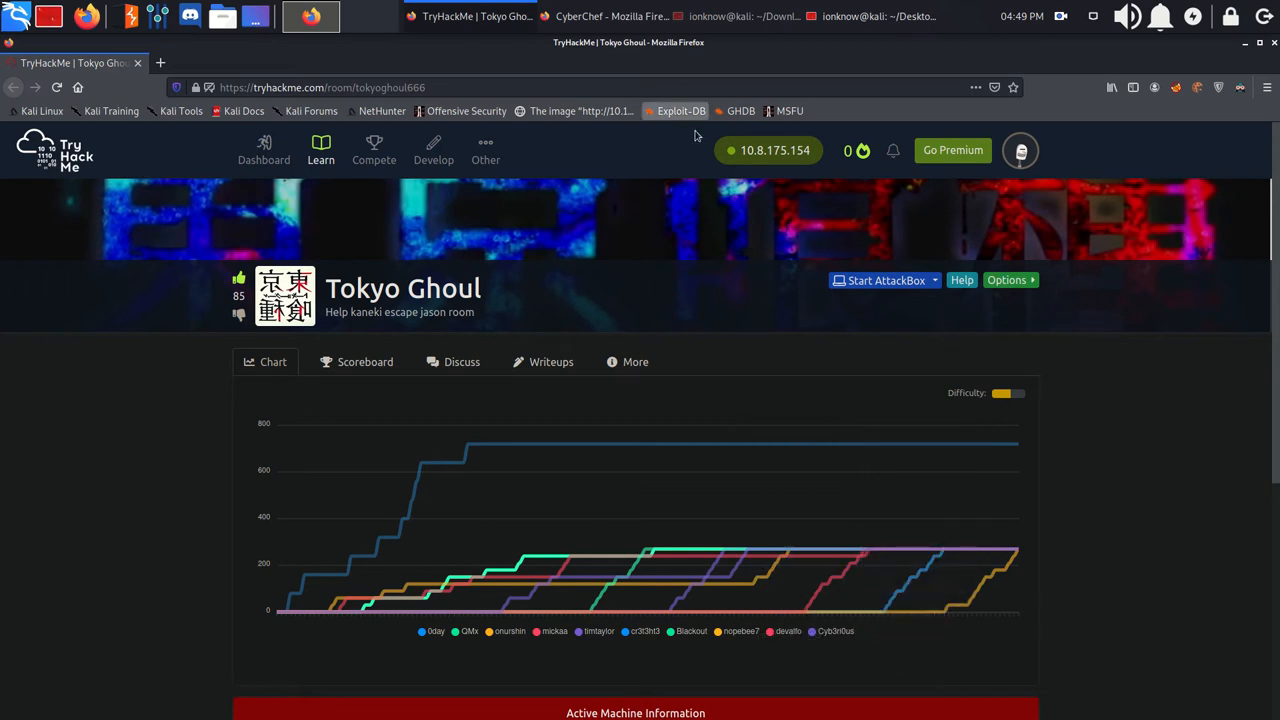
Step: Run rustscan on 10.10.63.251 over ports 1-65535 with -sV -sC, saving output to nmap/all
{"action": "scroll", "scroll_direction": "down", "scroll_amount": 3}
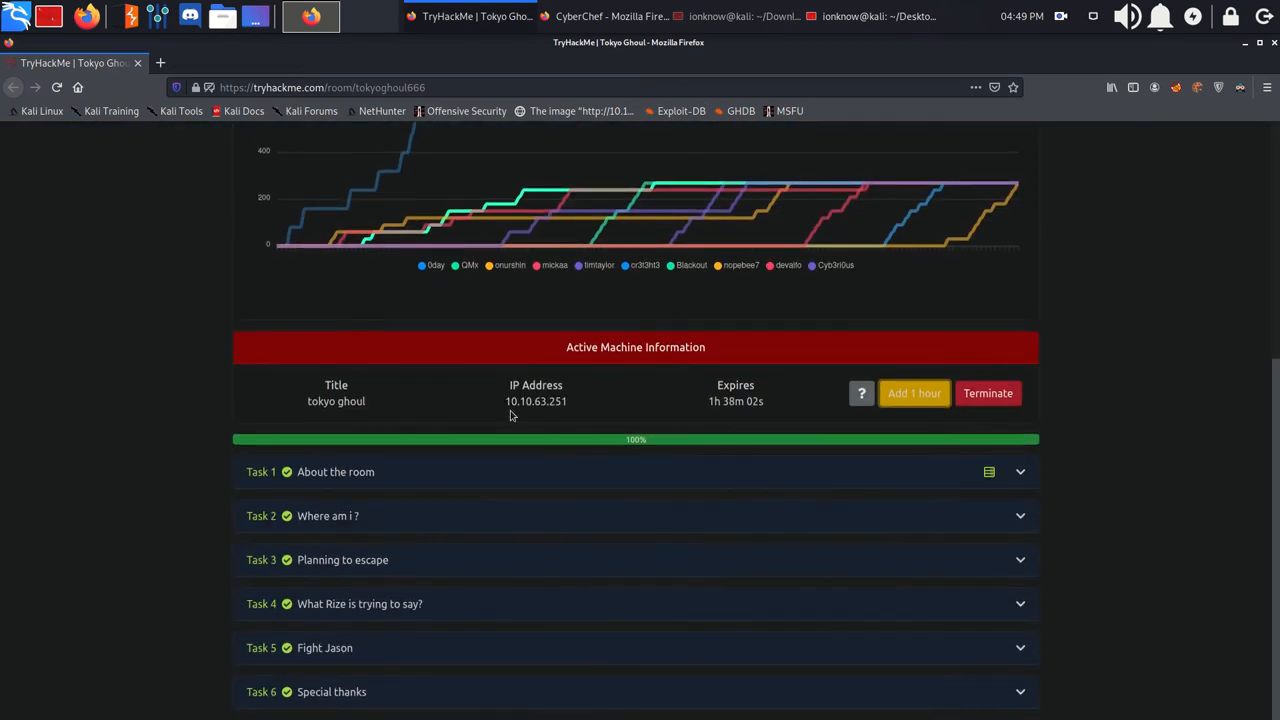
{"action": "left_click", "coordinate": [310, 16]}
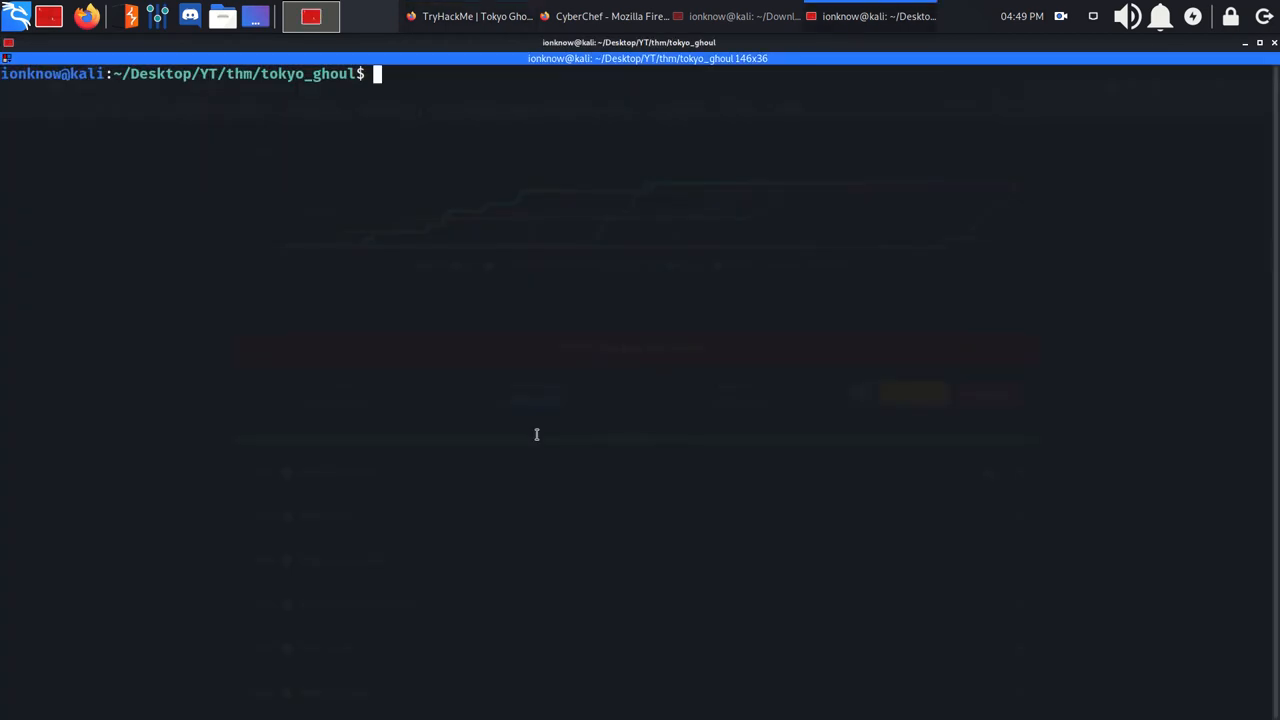
{"action": "type", "text": "rustscan -r 1-"}
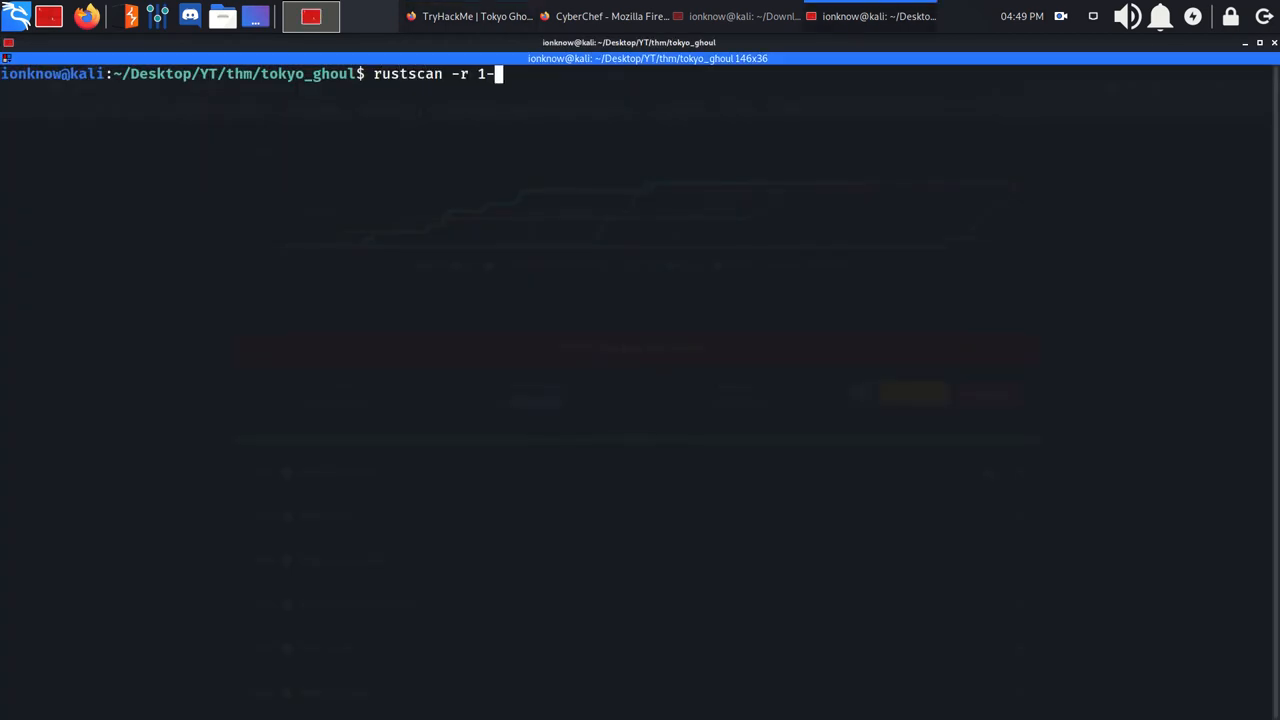
{"action": "type", "text": "65535  10.10.63.251  --"}
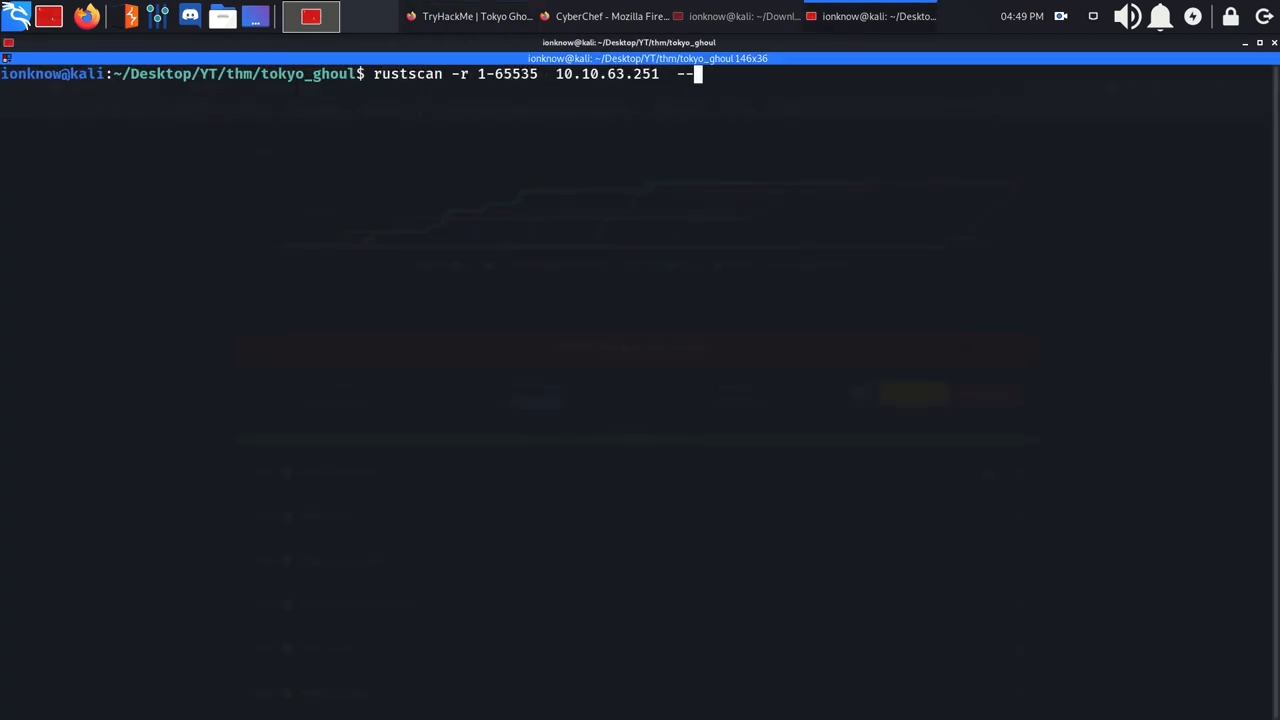
{"action": "type", "text": "-sV -s"}
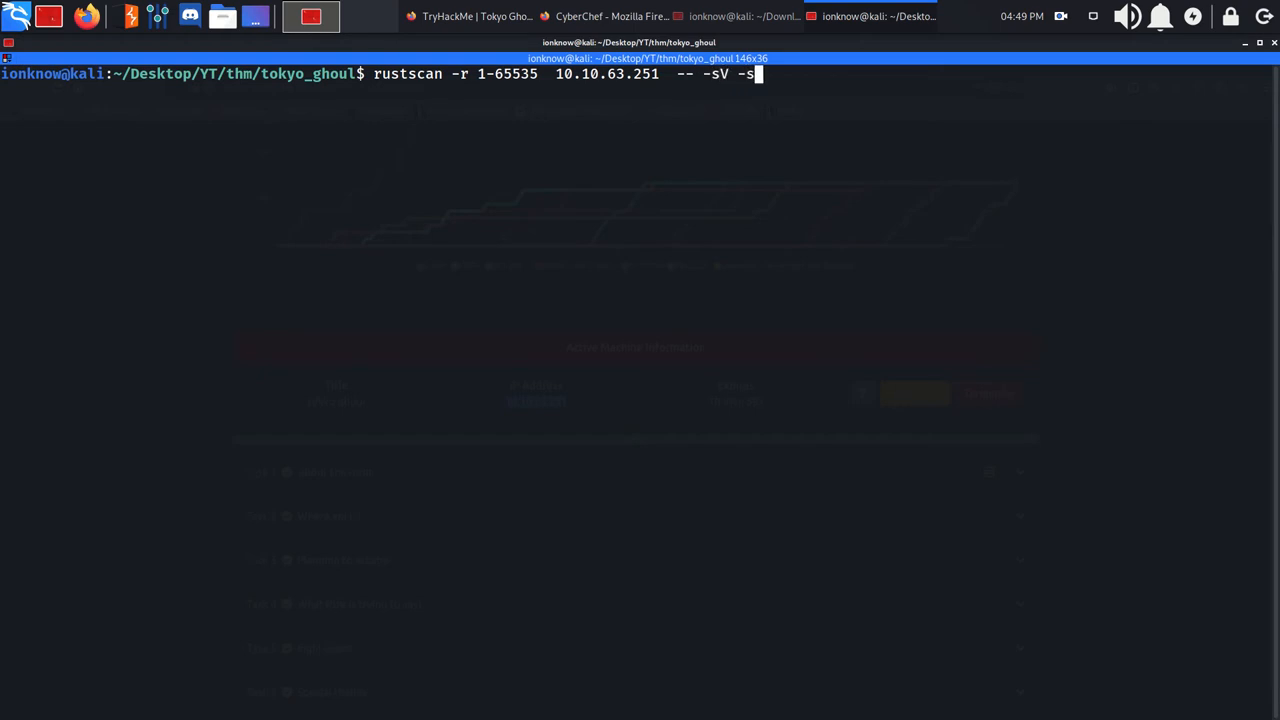
{"action": "type", "text": "C -oN"}
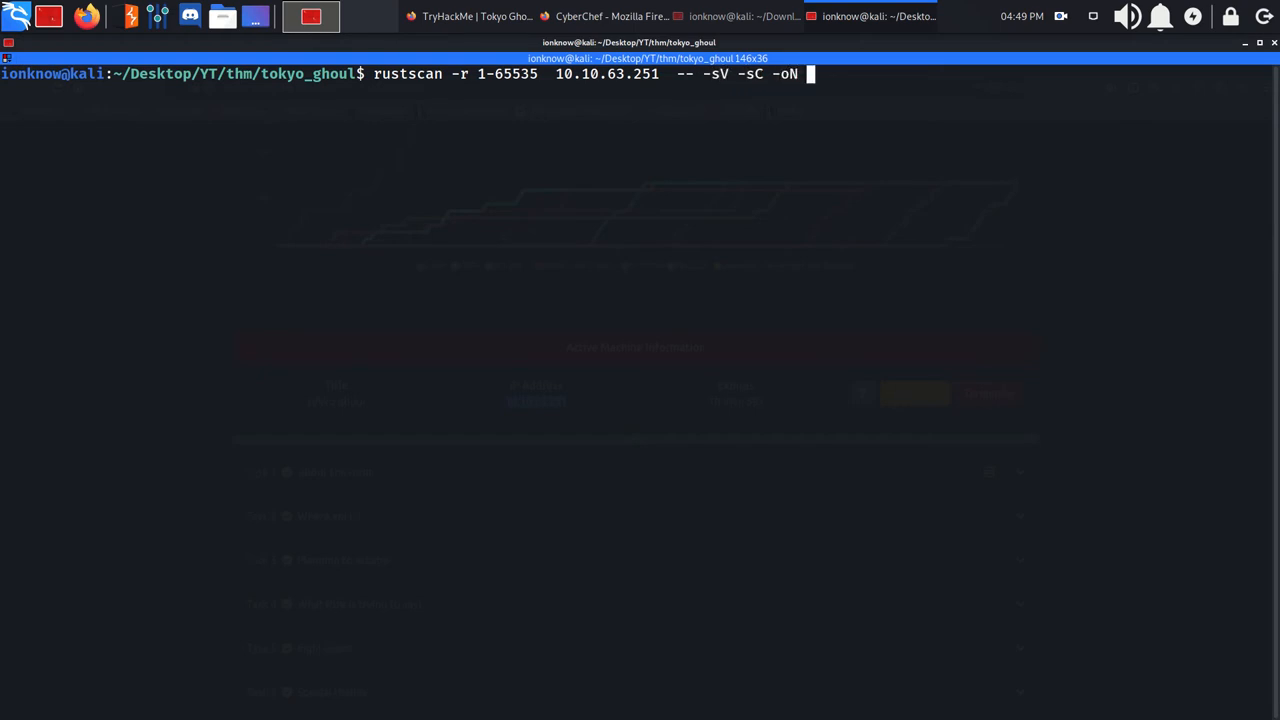
{"action": "type", "text": "nmap/al"}
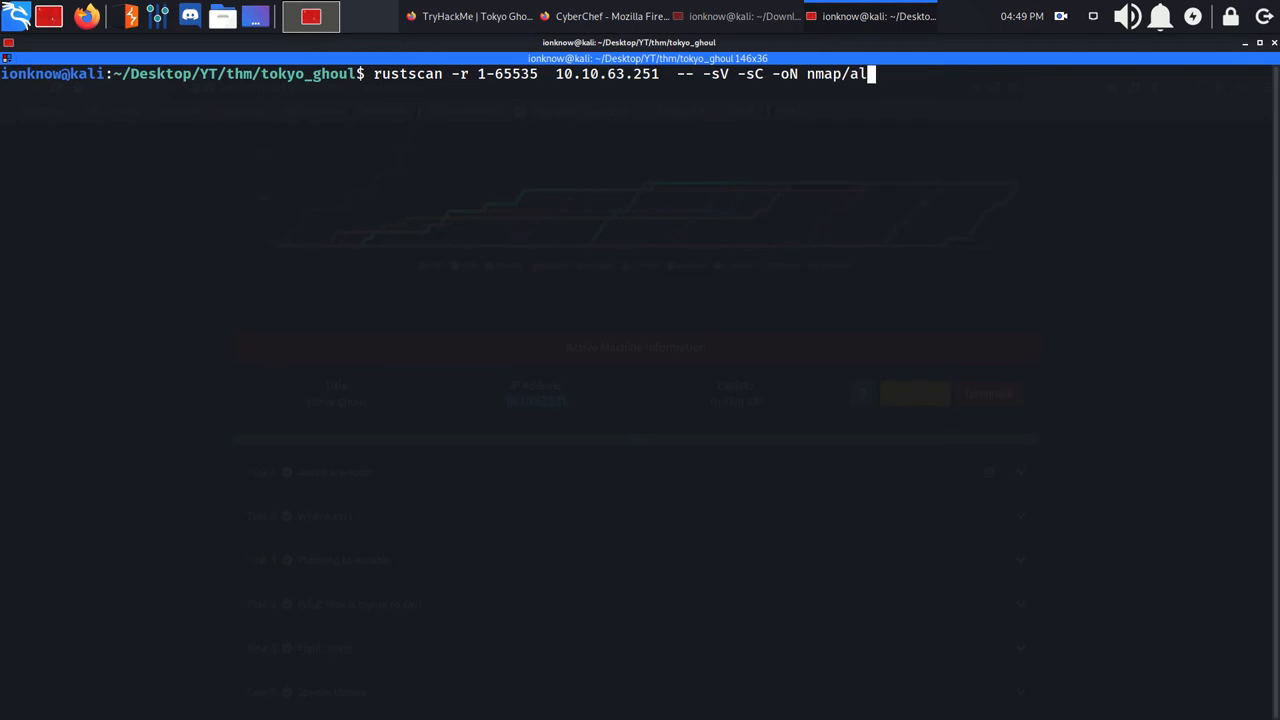
{"action": "key", "text": "Return"}
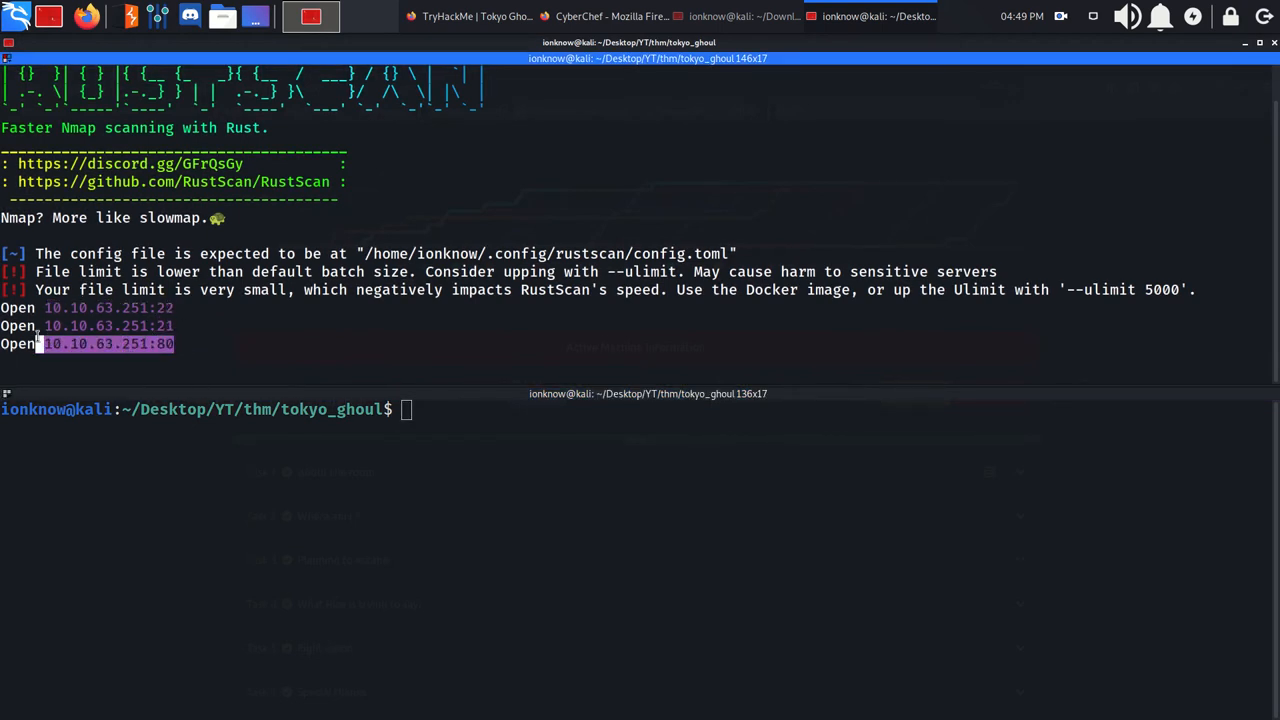
Step: Browse to 10.10.63.251, follow 'Can you help him escape?' and view the jasonroom.html source
{"action": "left_click", "coordinate": [312, 16]}
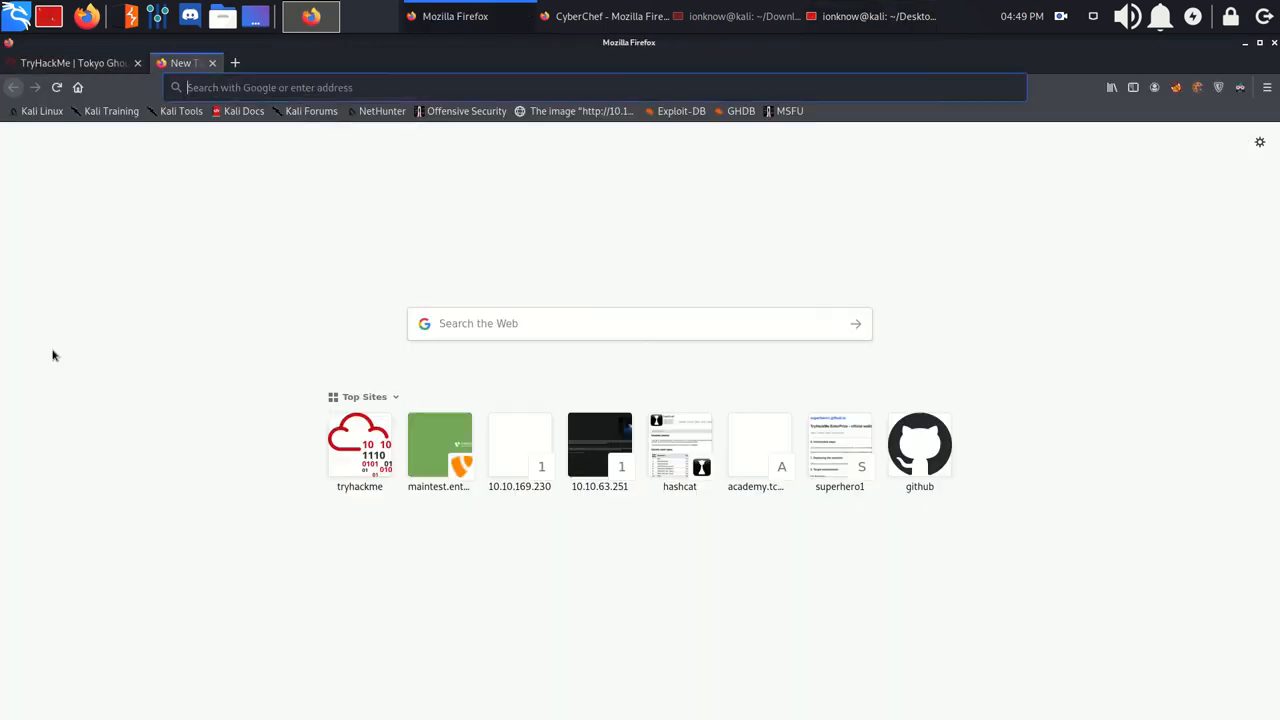
{"action": "left_click", "coordinate": [600, 444]}
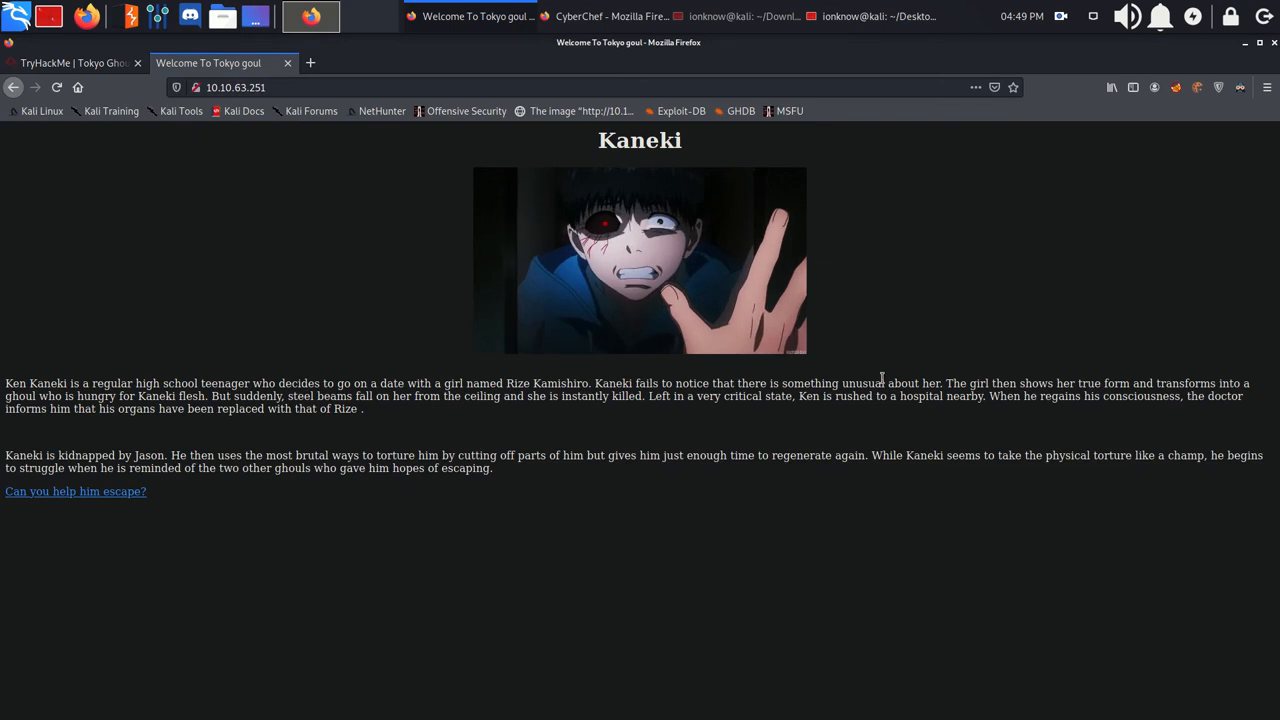
{"action": "mouse_move", "coordinate": [372, 420]}
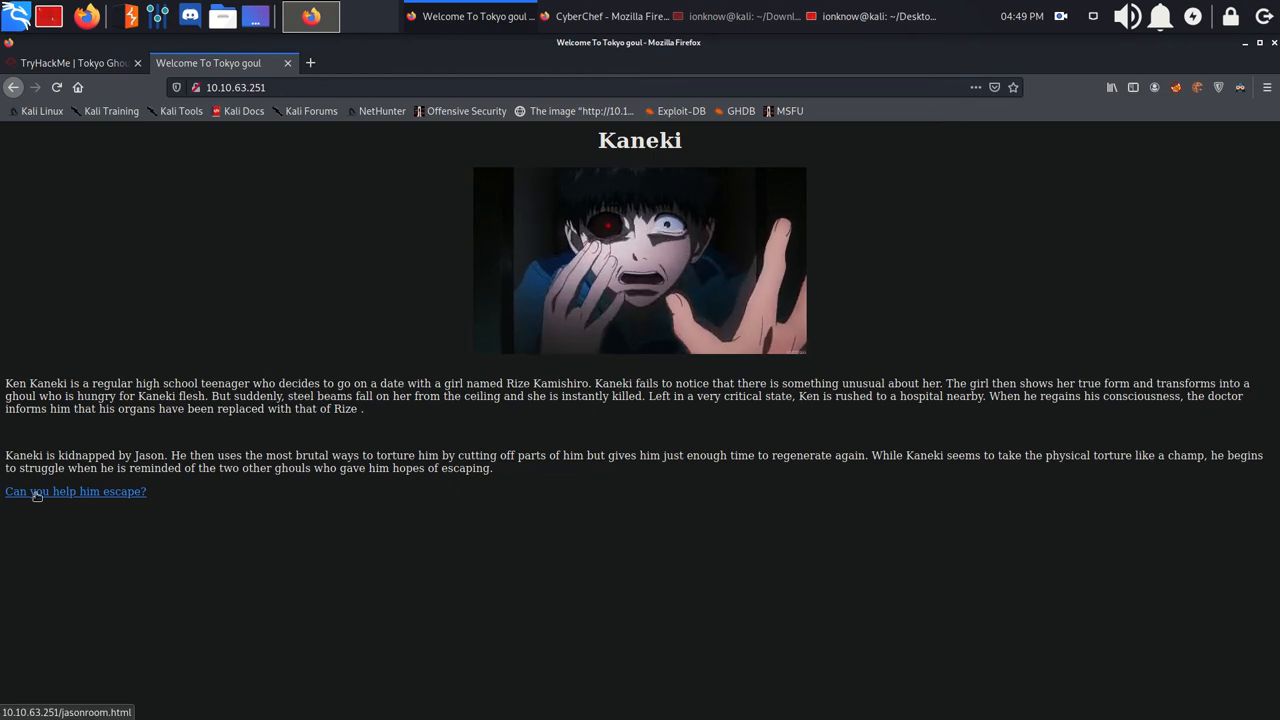
{"action": "left_click", "coordinate": [76, 492]}
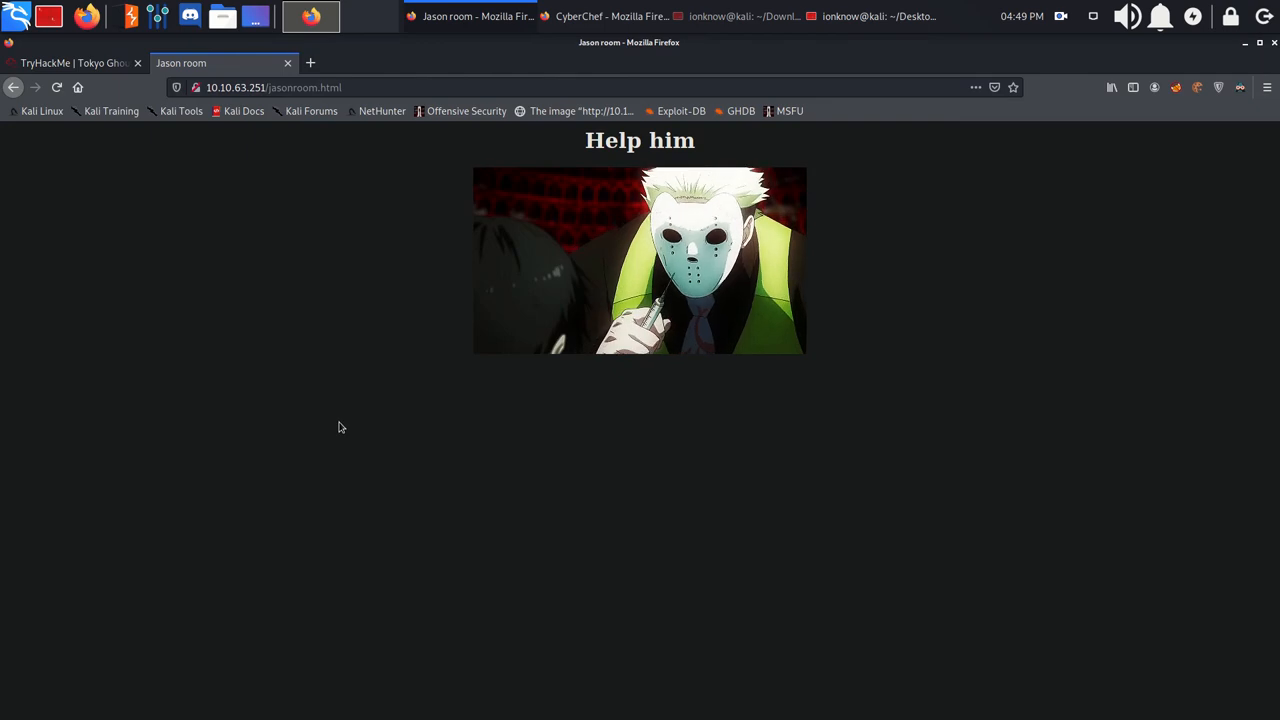
{"action": "key", "text": "ctrl+u"}
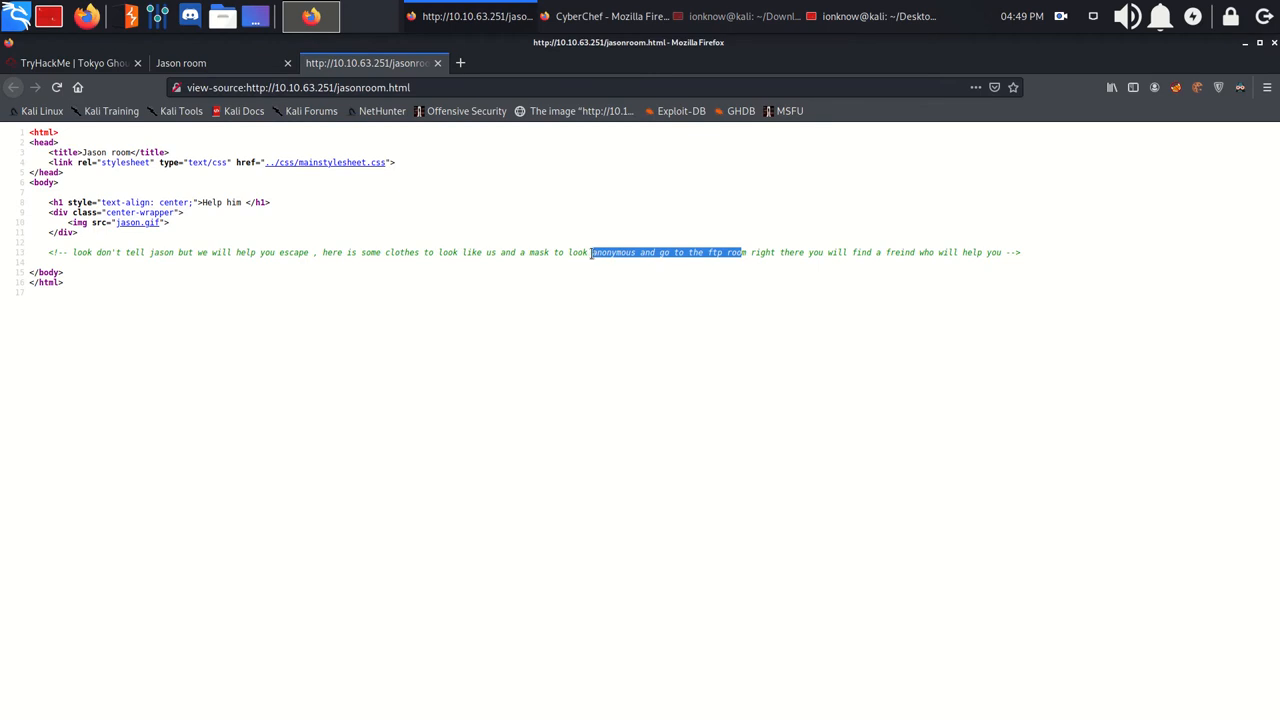
{"action": "mouse_move", "coordinate": [696, 292]}
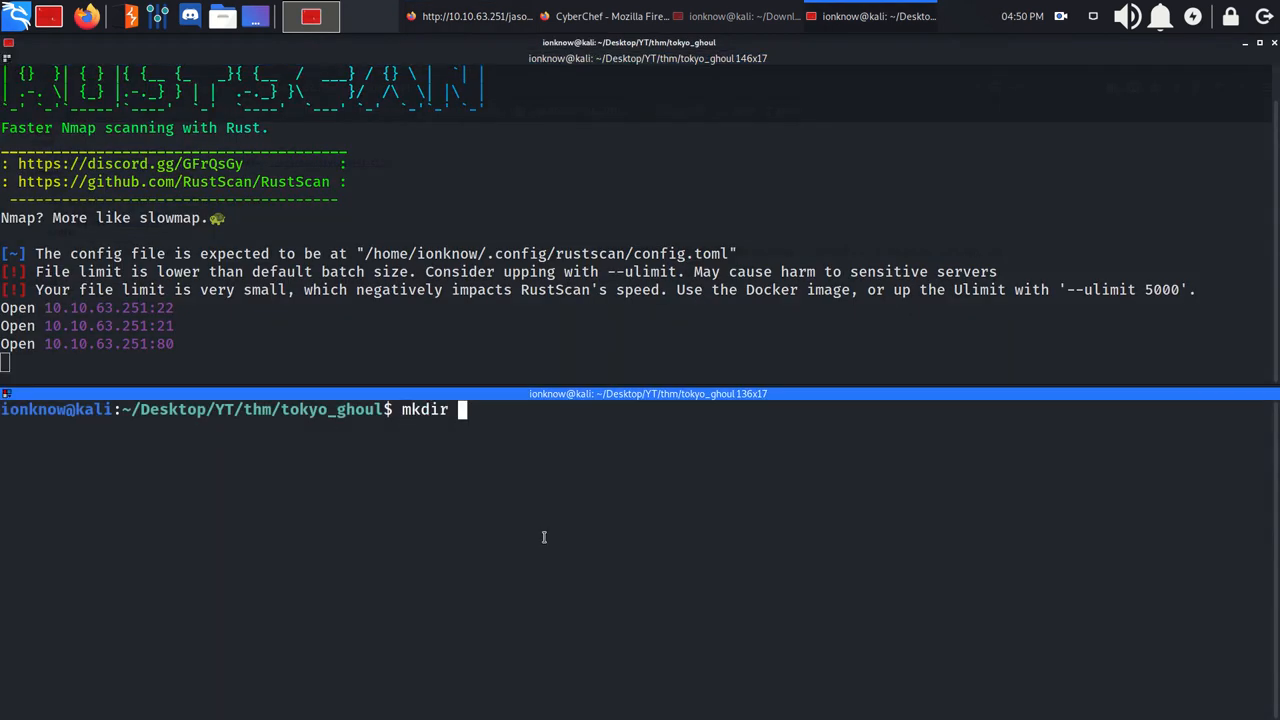
Step: Connect to 10.10.63.251 by anonymous FTP and enter the need_Help? directory
{"action": "type", "text": "ftp"}
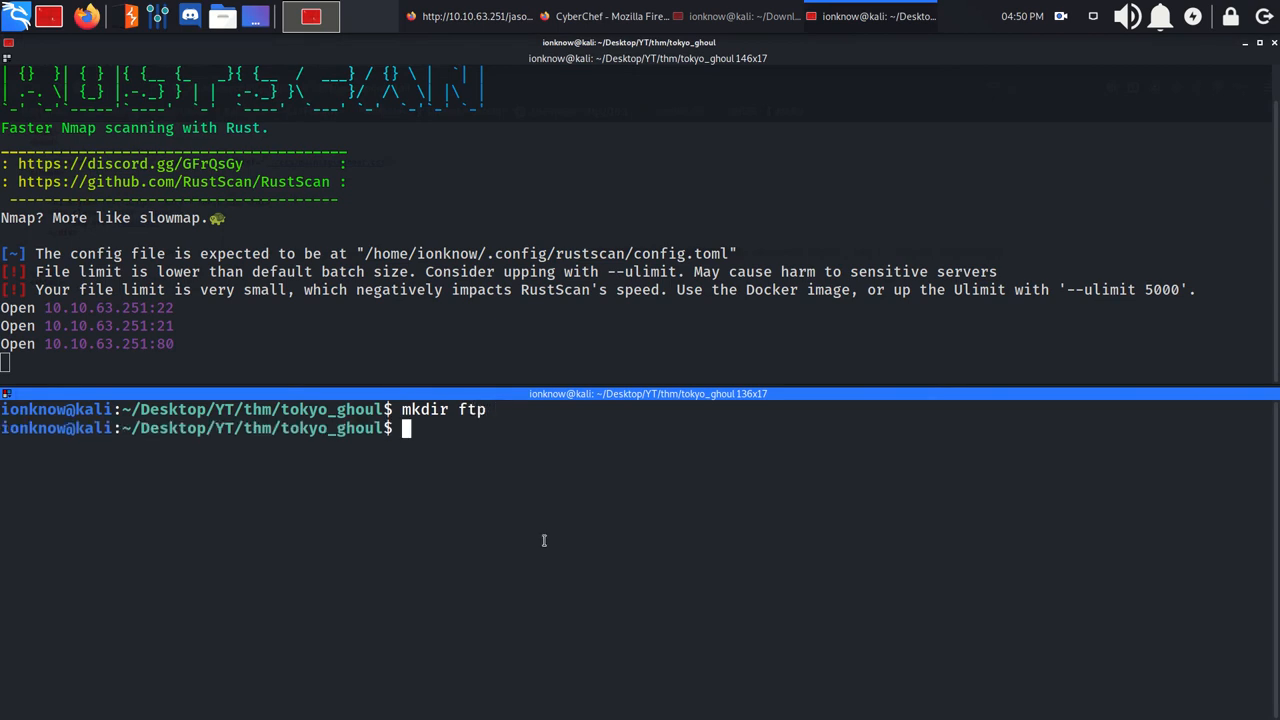
{"action": "type", "text": "cd ftp/"}
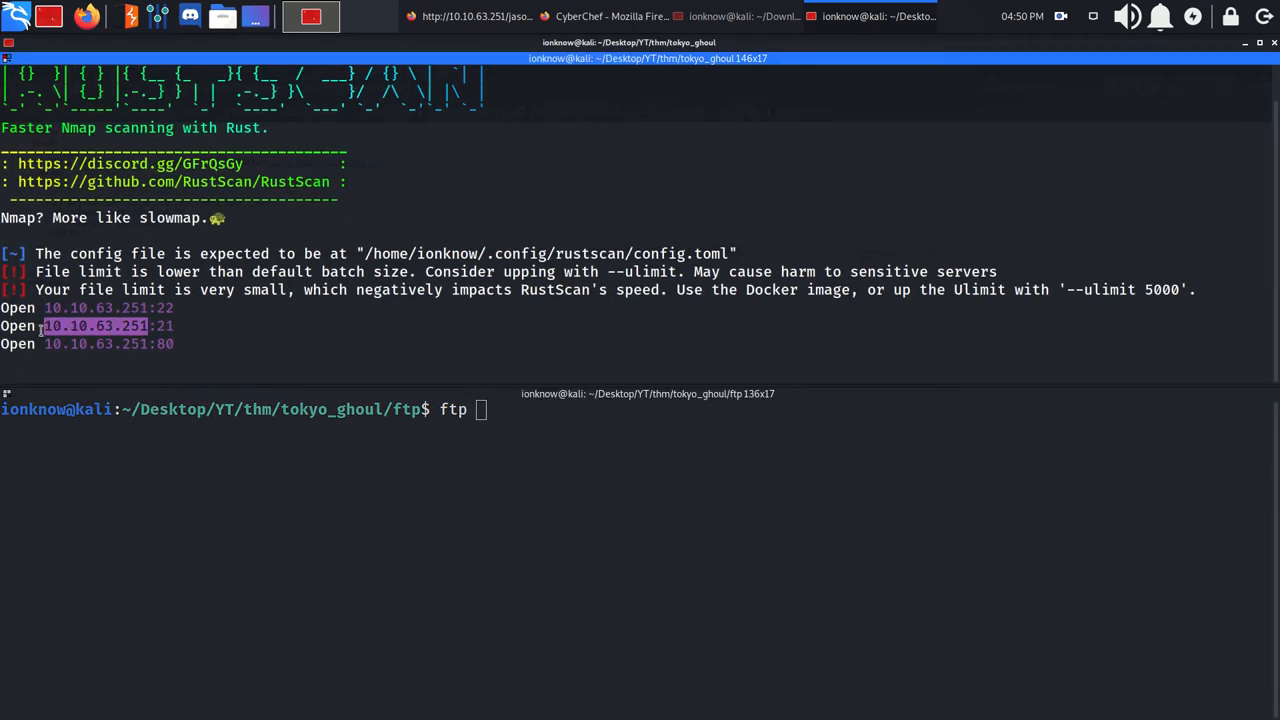
{"action": "type", "text": "10.10.63.251"}
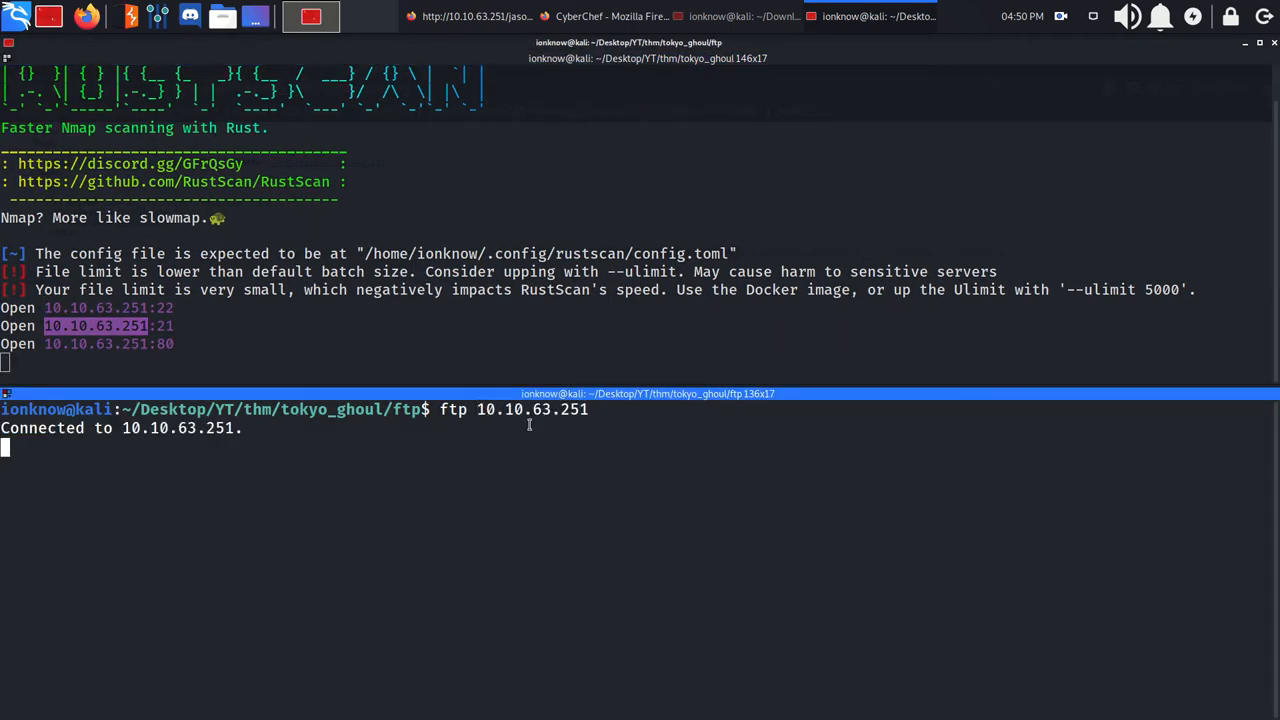
{"action": "type", "text": "anonymous"}
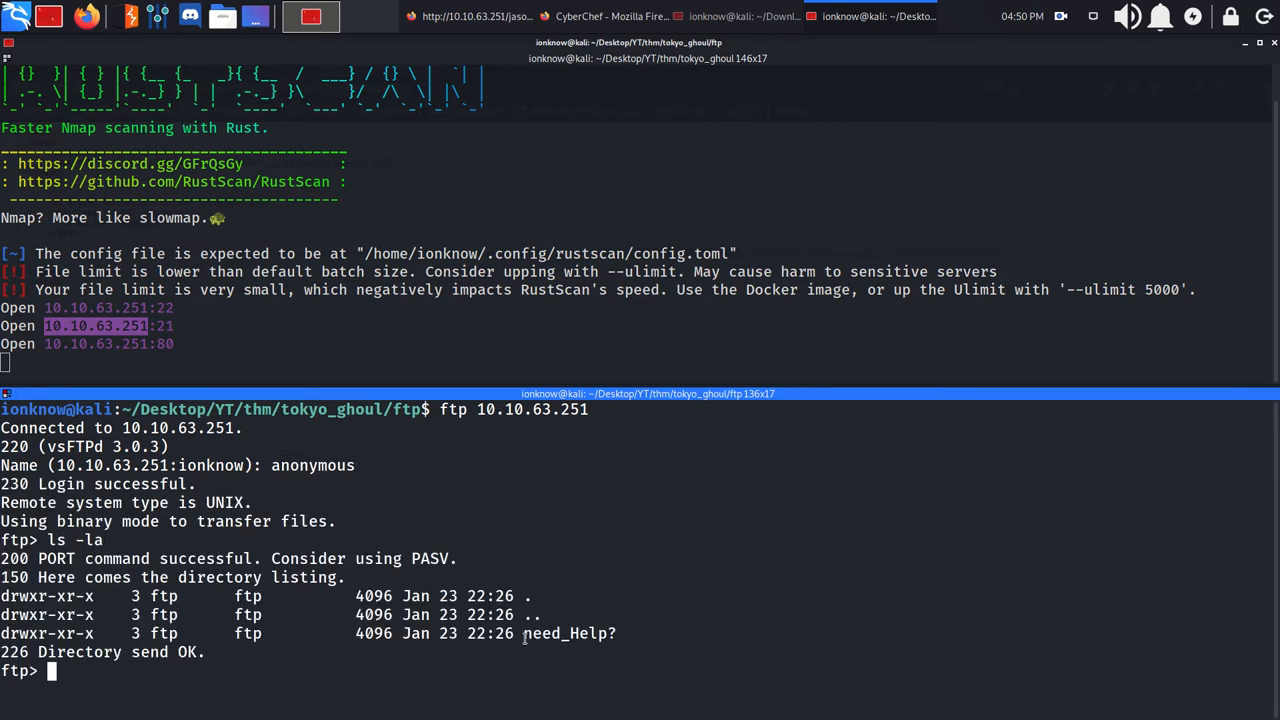
{"action": "double_click", "coordinate": [568, 632]}
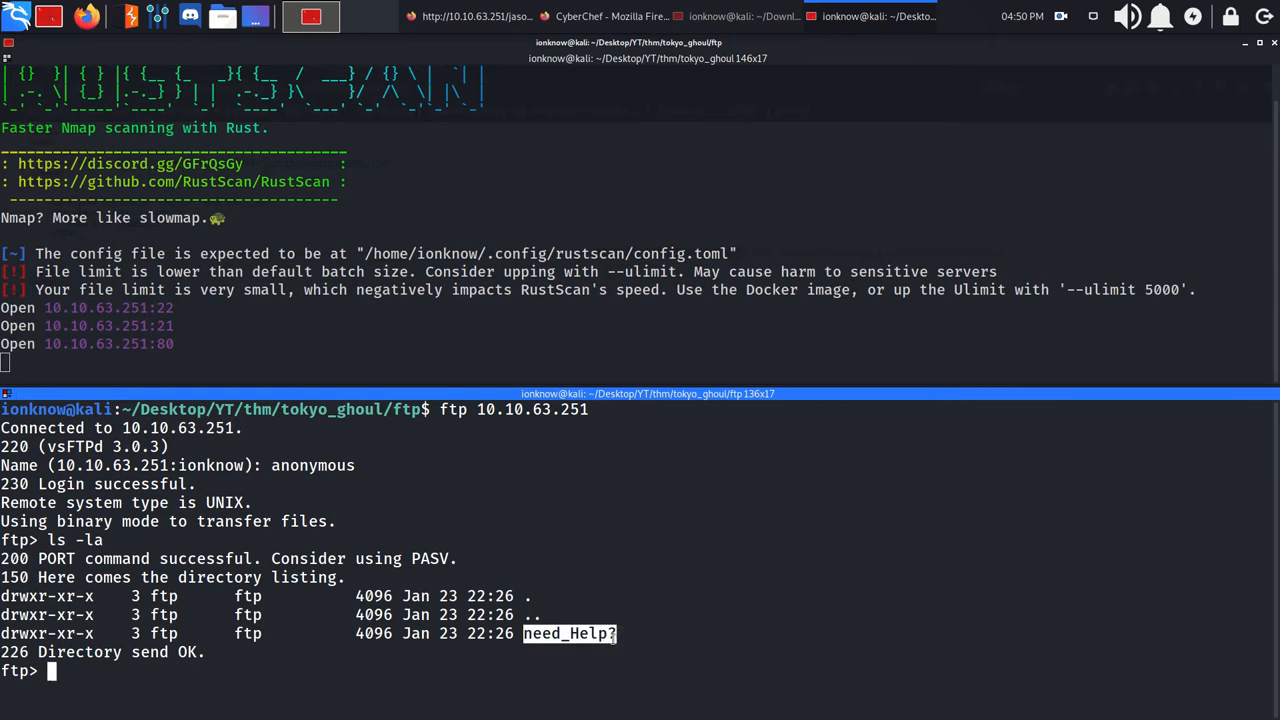
{"action": "type", "text": "cd need_Help?"}
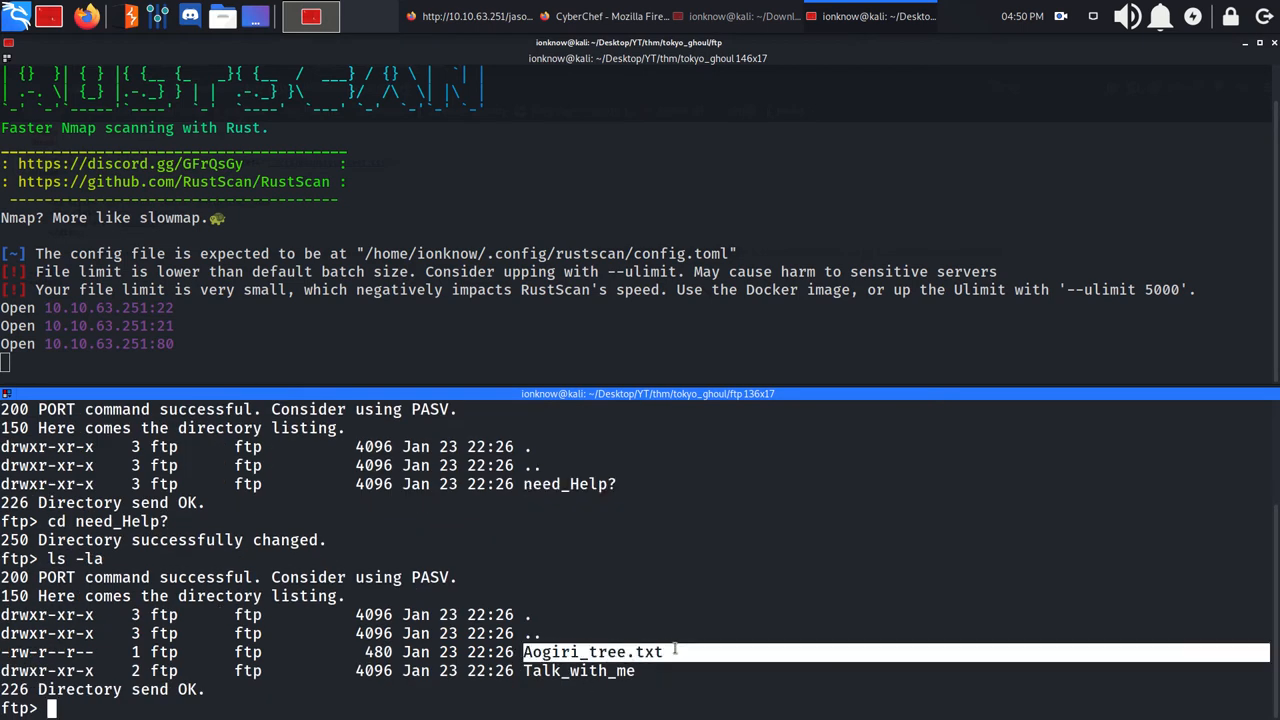
Step: Download Aogiri_tree.txt, then need_to_talk and rize_and_kaneki.jpg from Talk_with_me
{"action": "type", "text": "get Aogiri_tree.txt"}
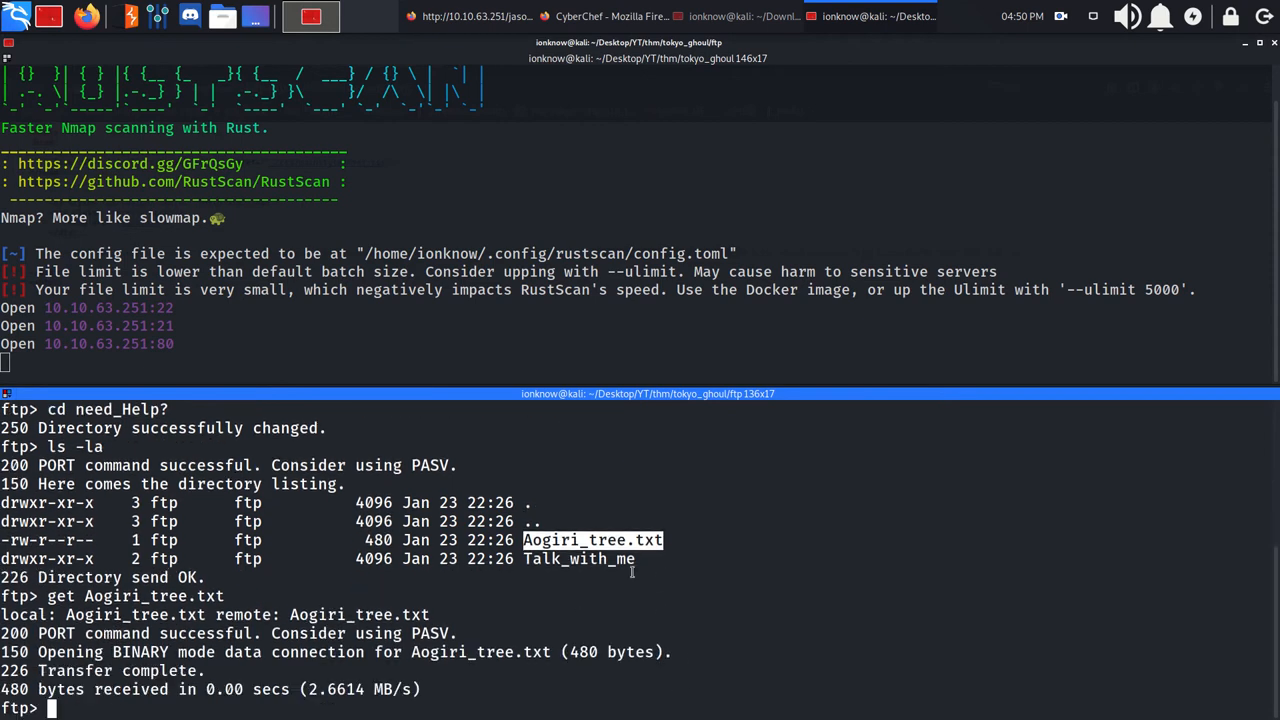
{"action": "type", "text": "c"}
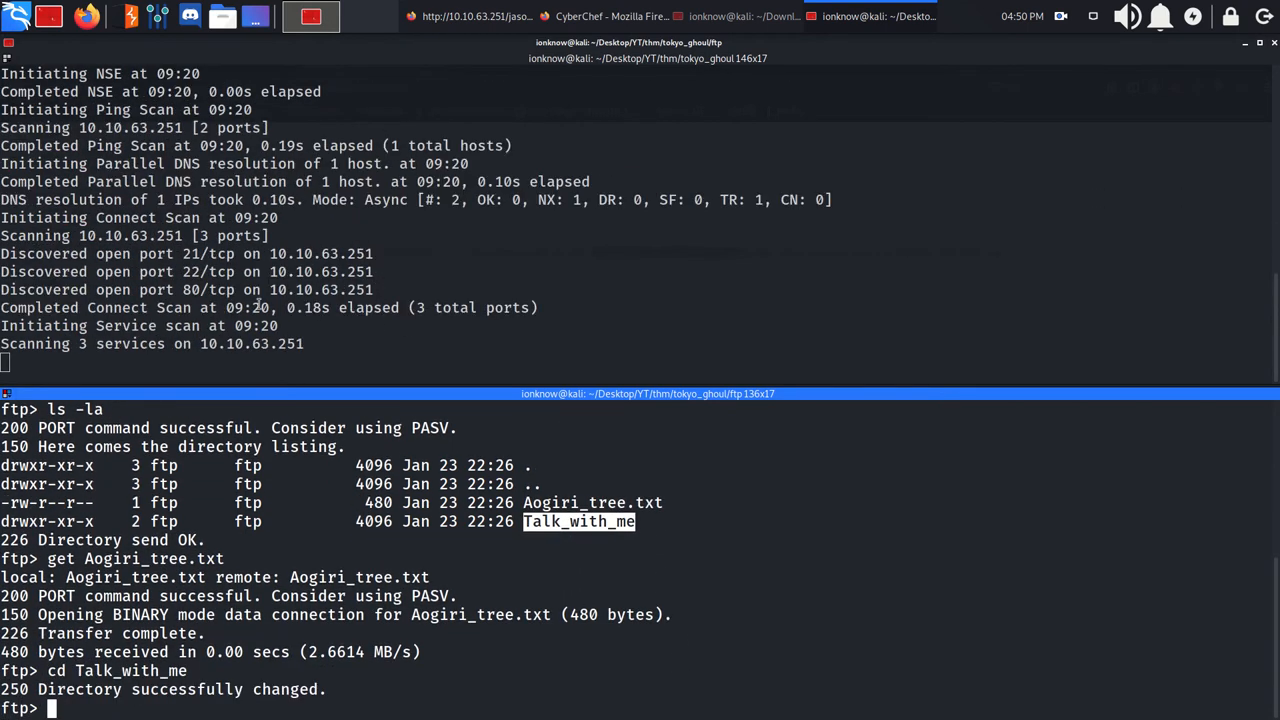
{"action": "type", "text": "ls"}
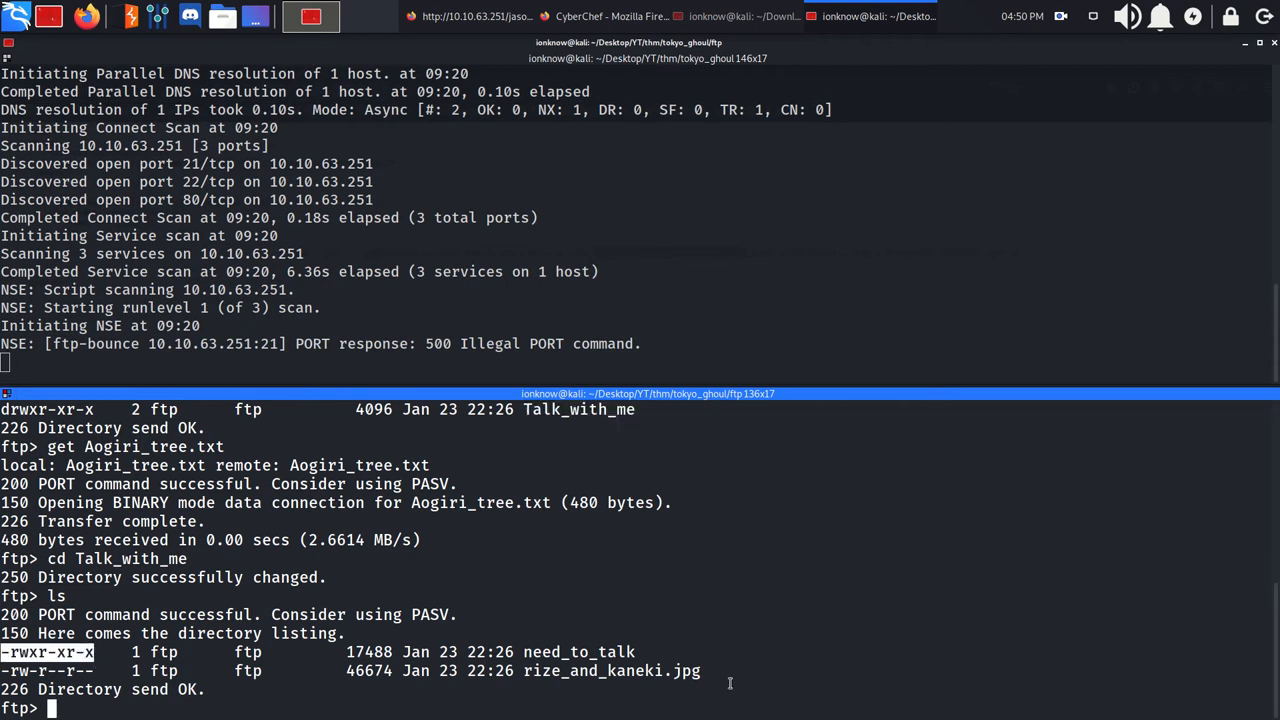
{"action": "type", "text": "get"}
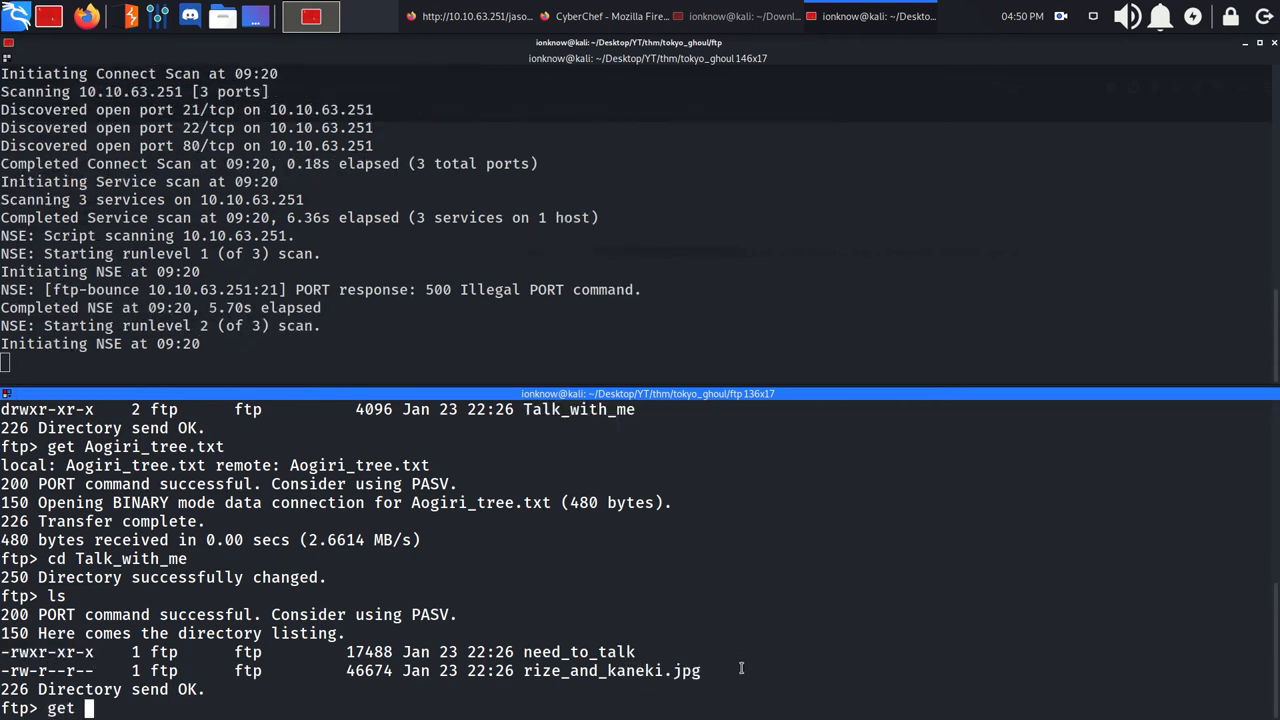
{"action": "double_click", "coordinate": [578, 652]}
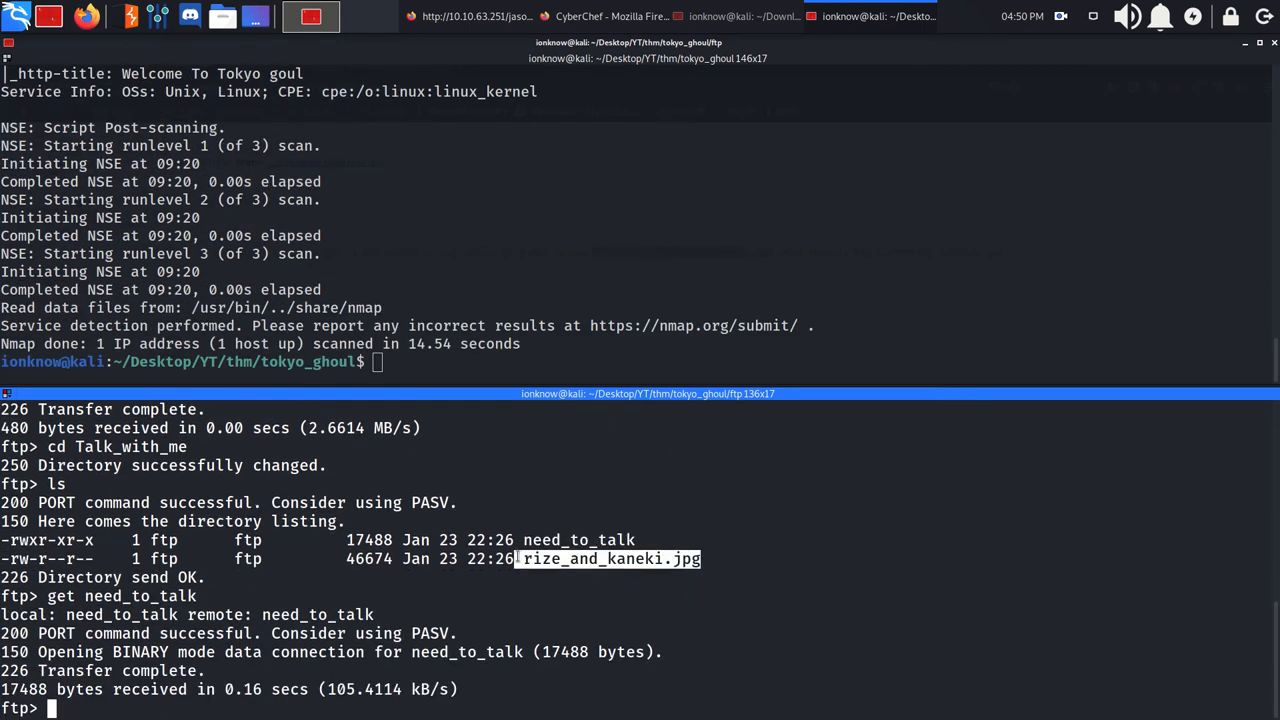
{"action": "type", "text": "get rize_and_kaneki.jpg"}
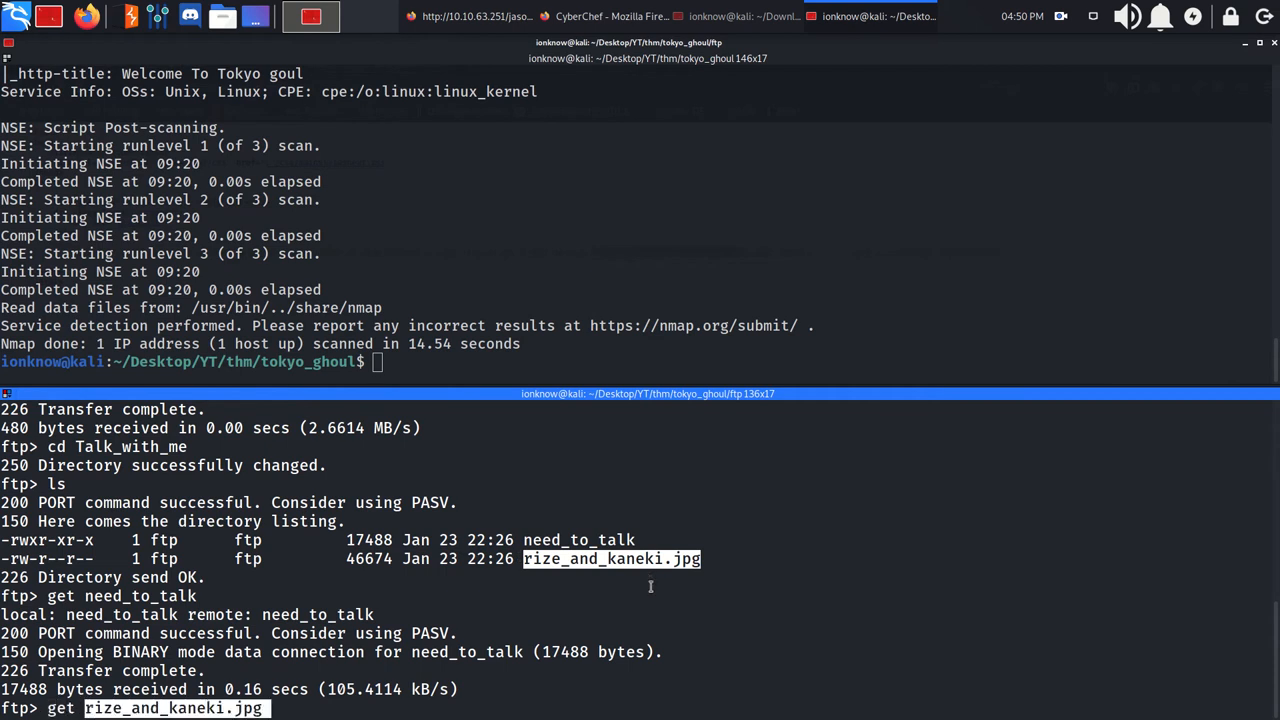
{"action": "key", "text": "Return"}
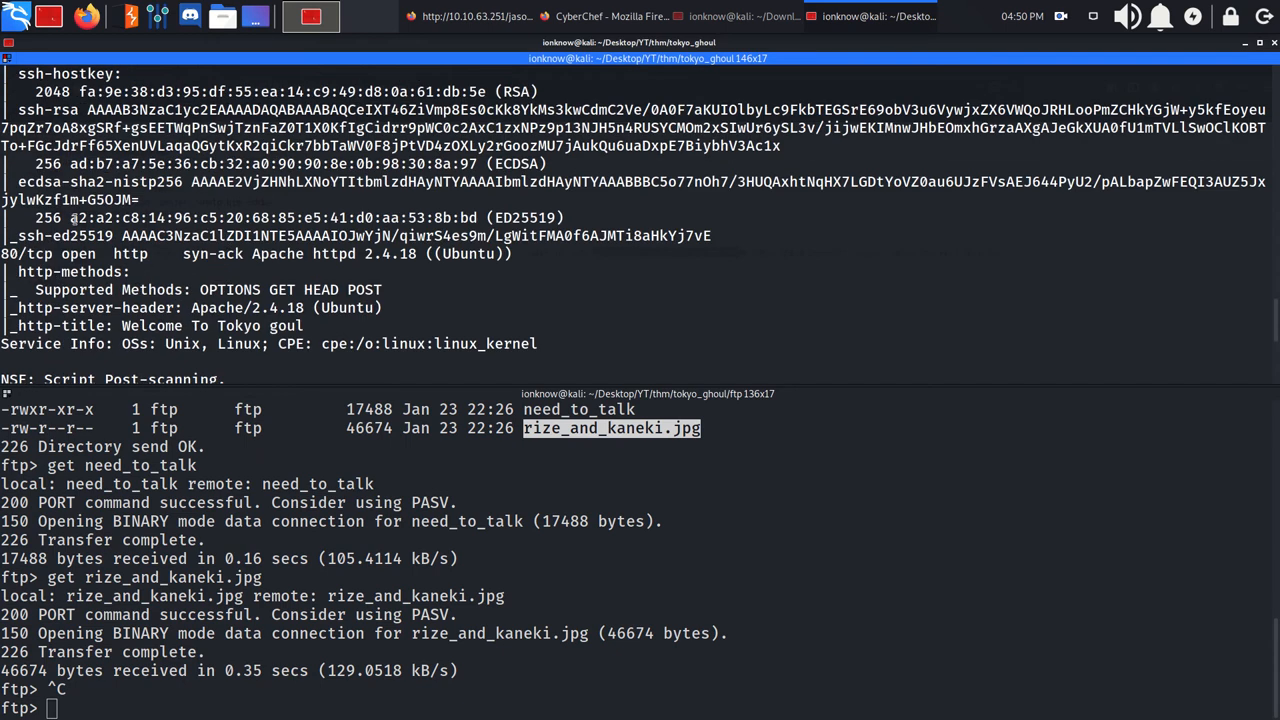
{"action": "scroll", "scroll_direction": "up", "scroll_amount": 3}
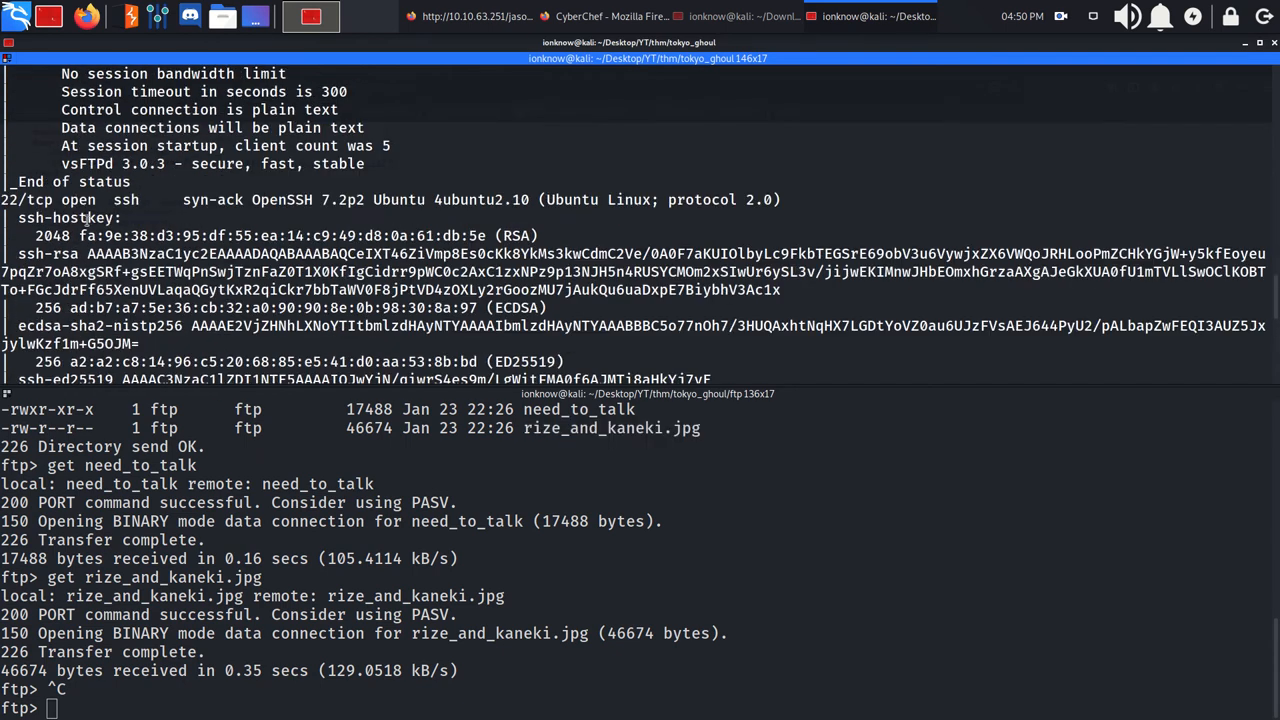
{"action": "scroll", "scroll_direction": "up", "scroll_amount": 3}
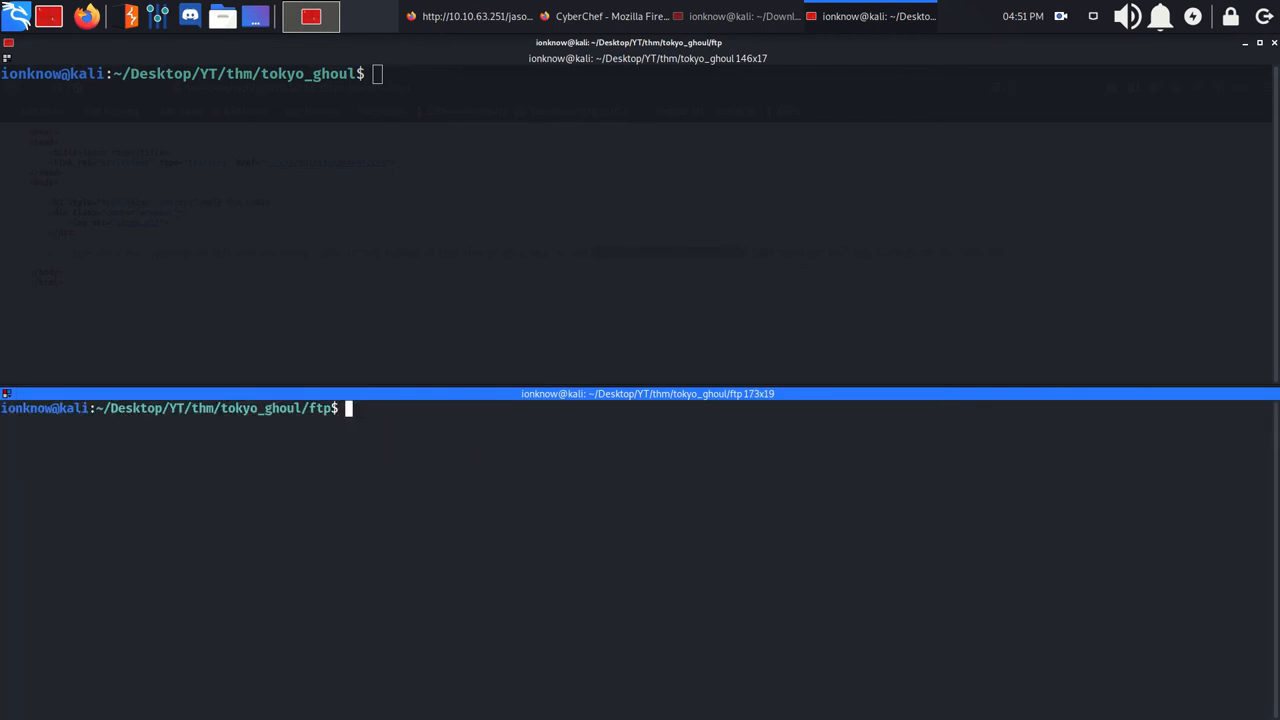
Step: Make need_to_talk executable with chmod +x
{"action": "type", "text": "chmod"}
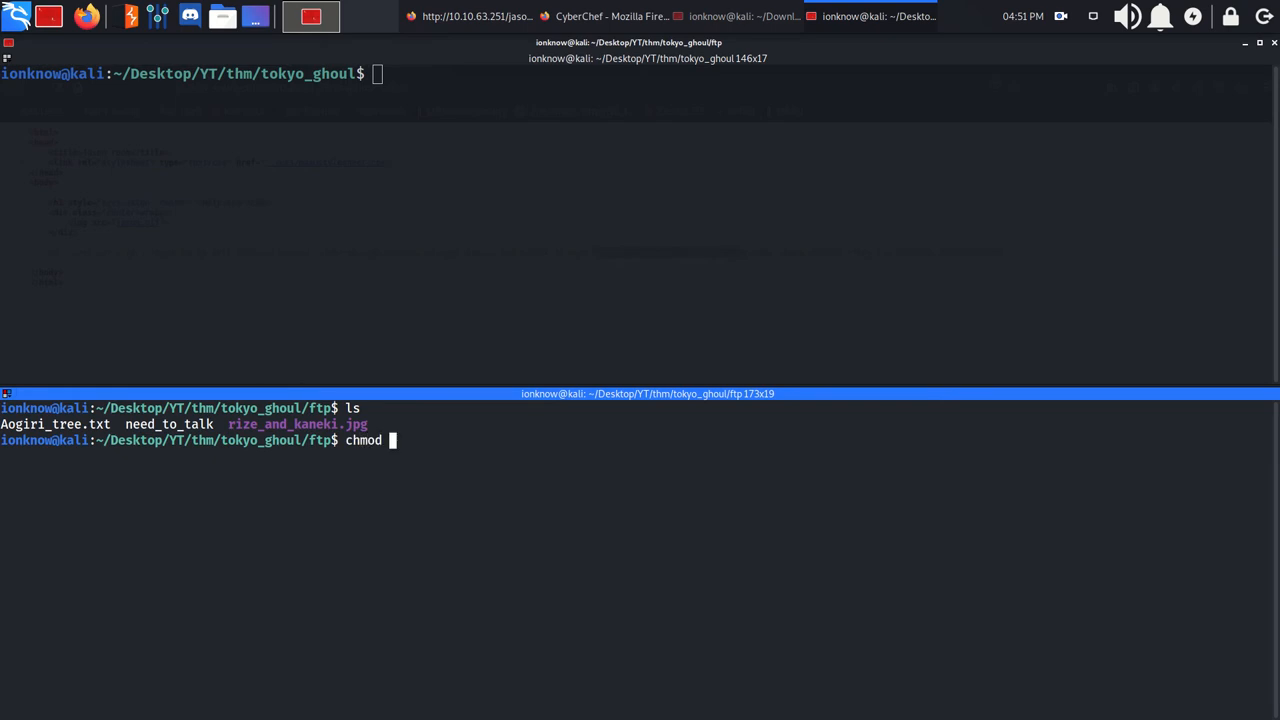
{"action": "type", "text": "="}
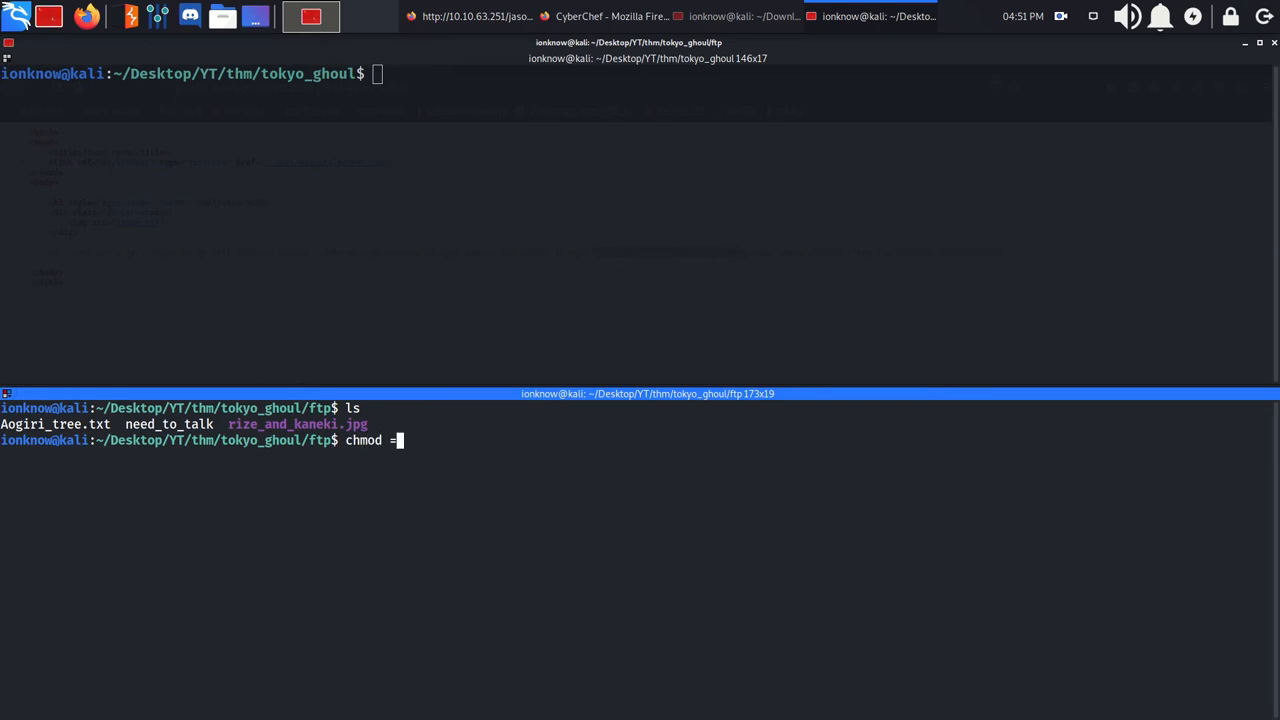
{"action": "type", "text": "+X"}
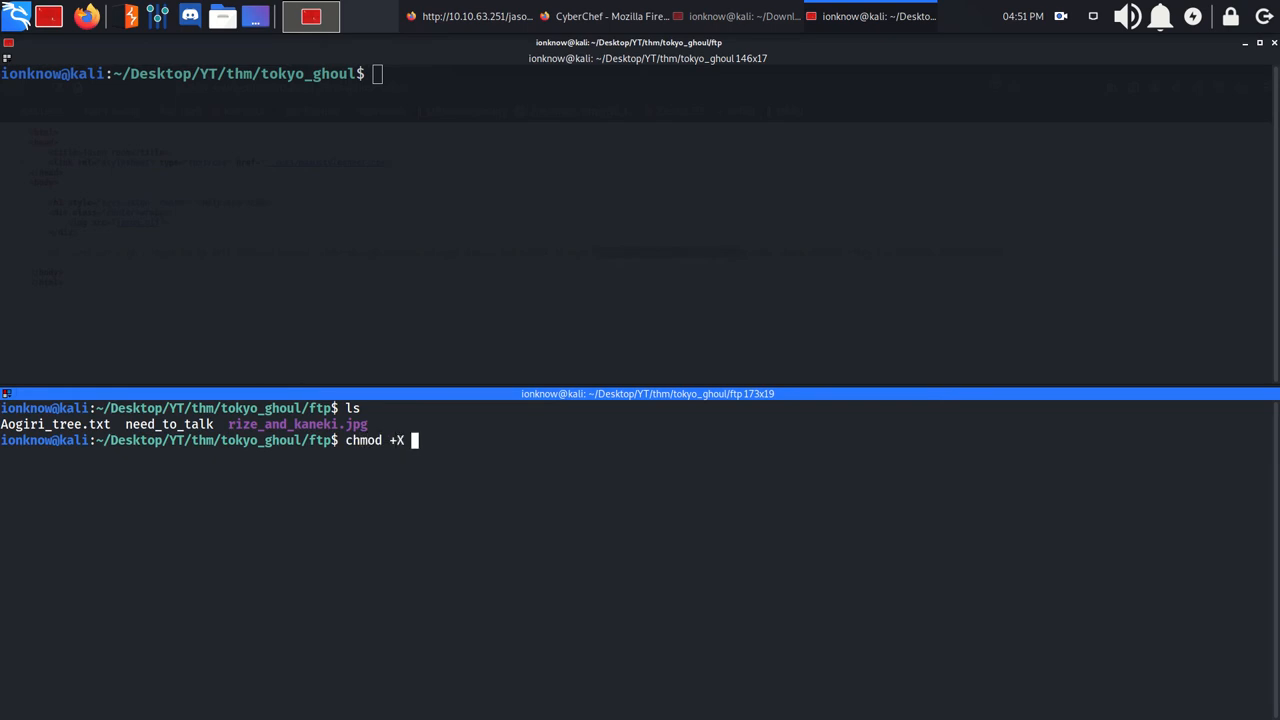
{"action": "key", "text": "Return"}
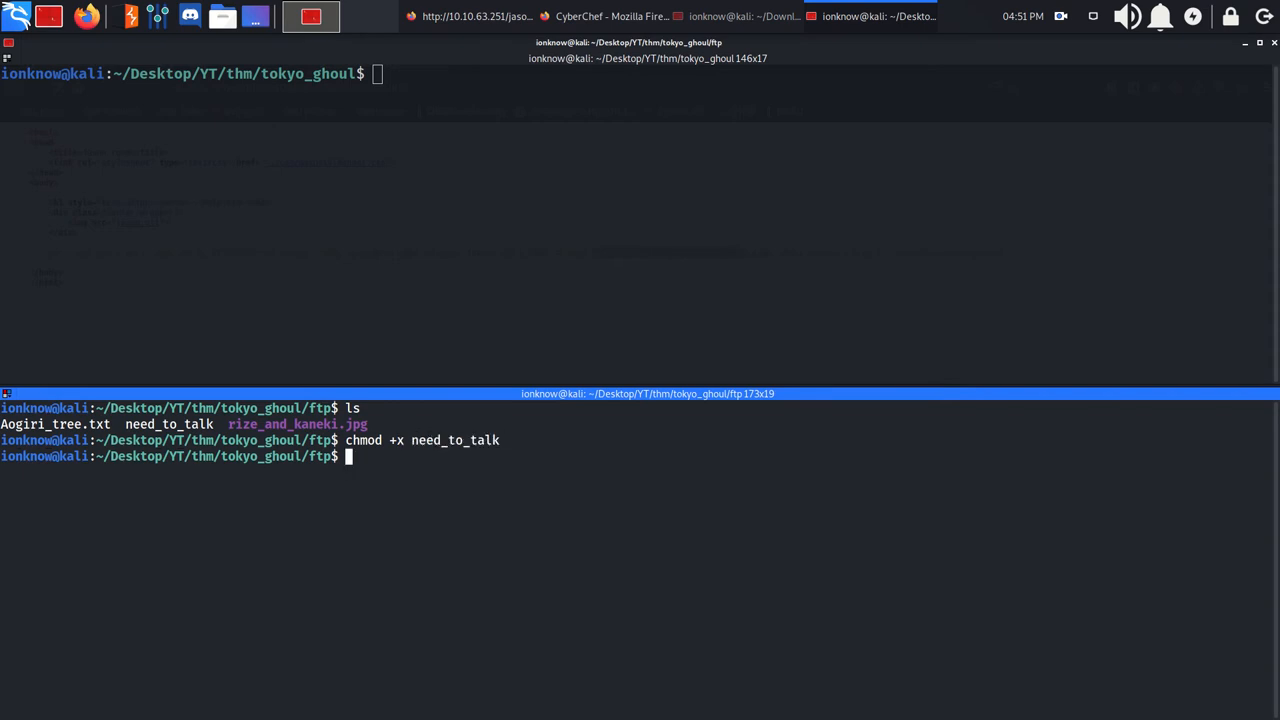
Step: Run ./need_to_talk locally and answer its prompt with a guessed passphrase
{"action": "type", "text": "./need_to_talk"}
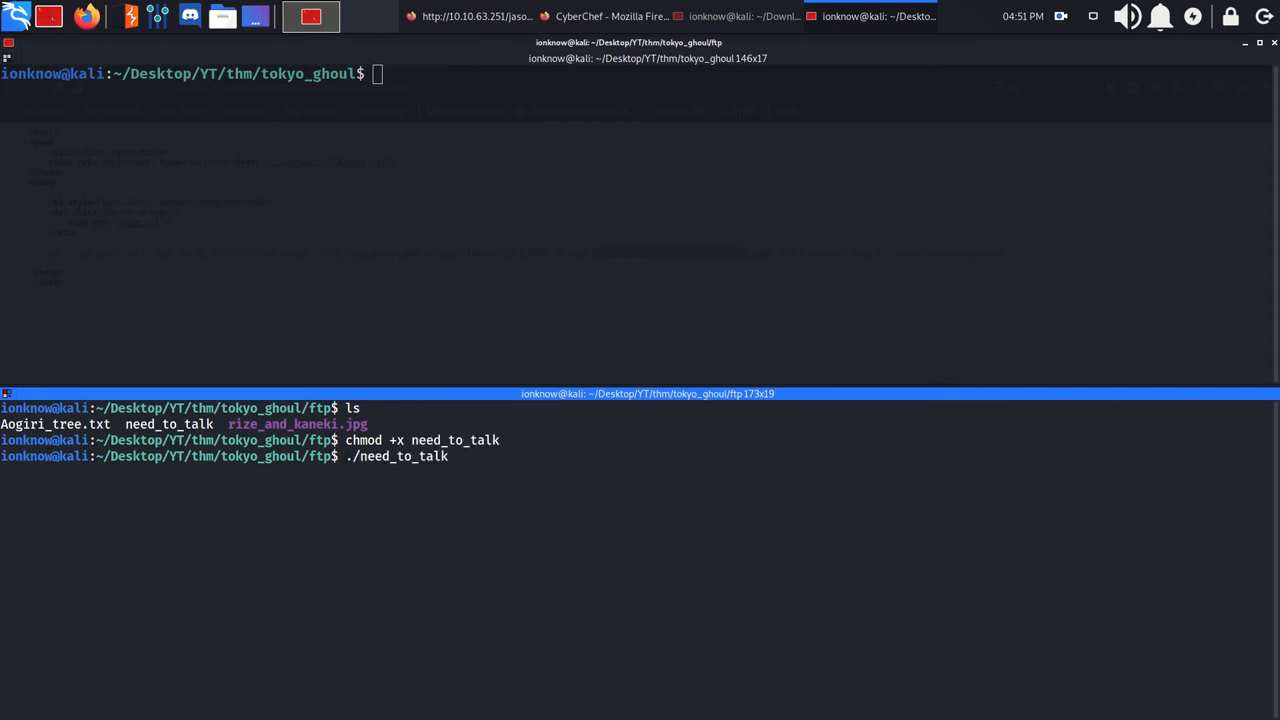
{"action": "key", "text": "Return"}
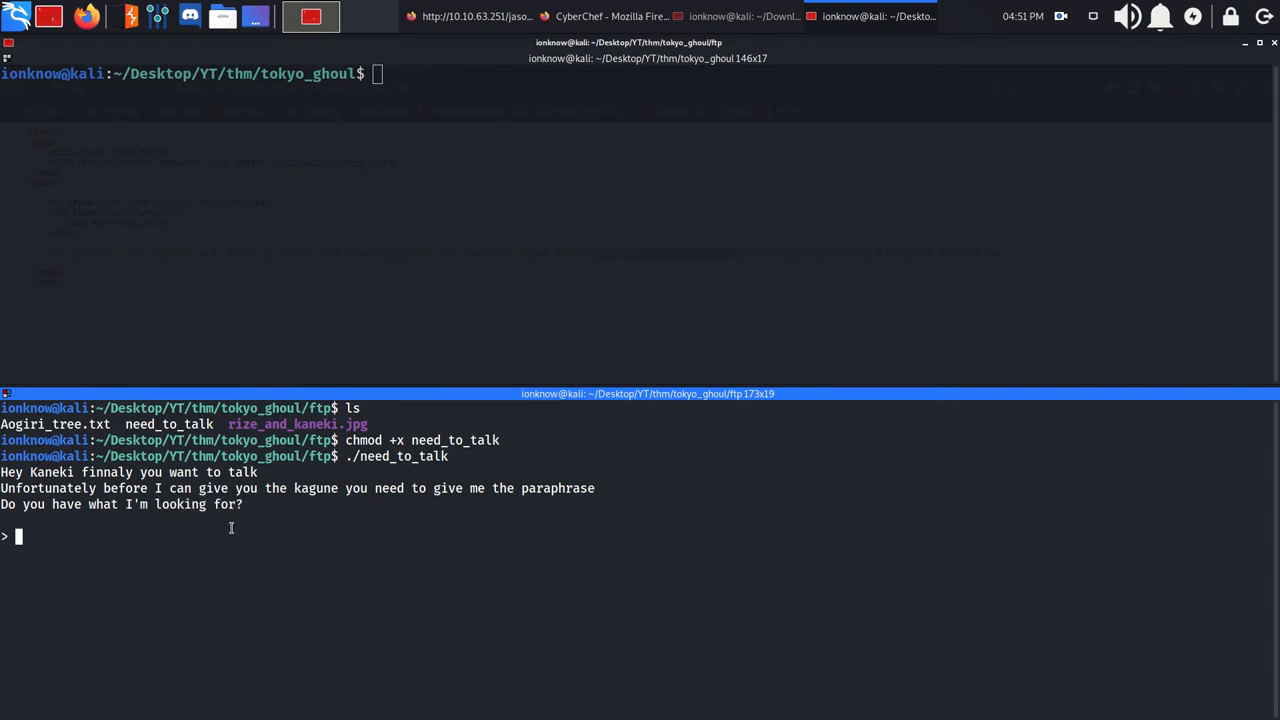
{"action": "type", "text": "do i"}
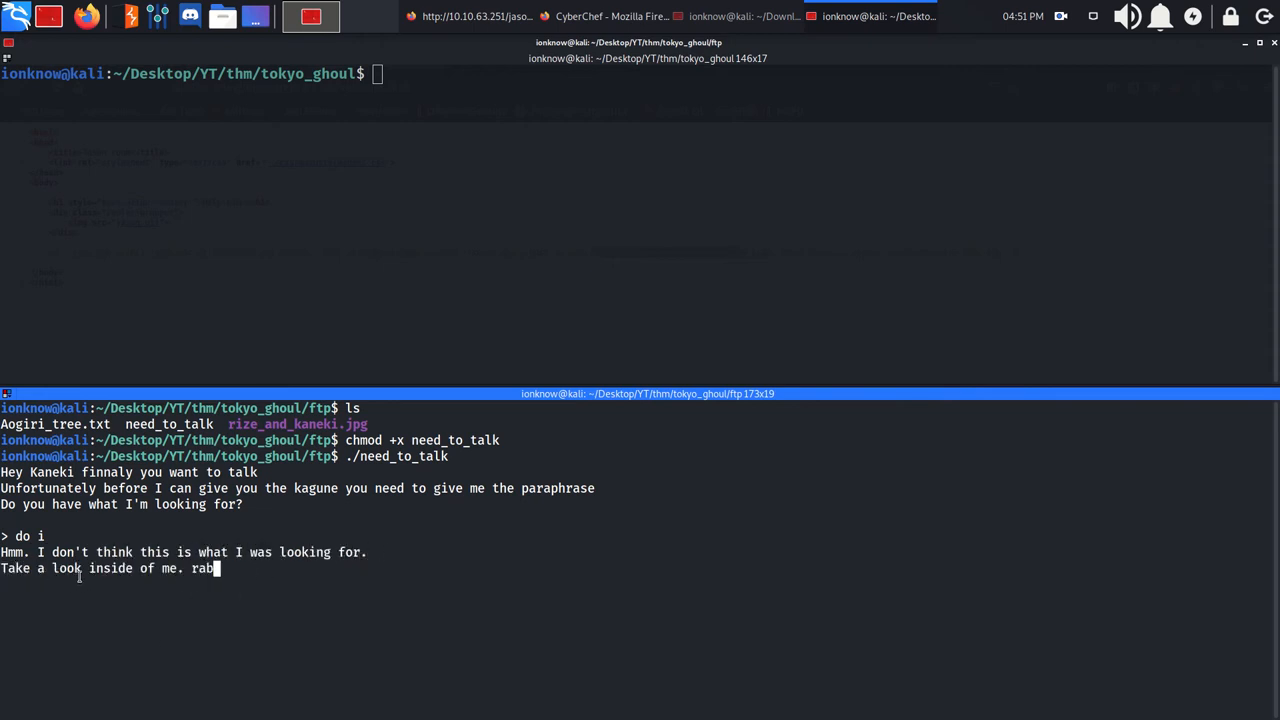
{"action": "key", "text": "Return"}
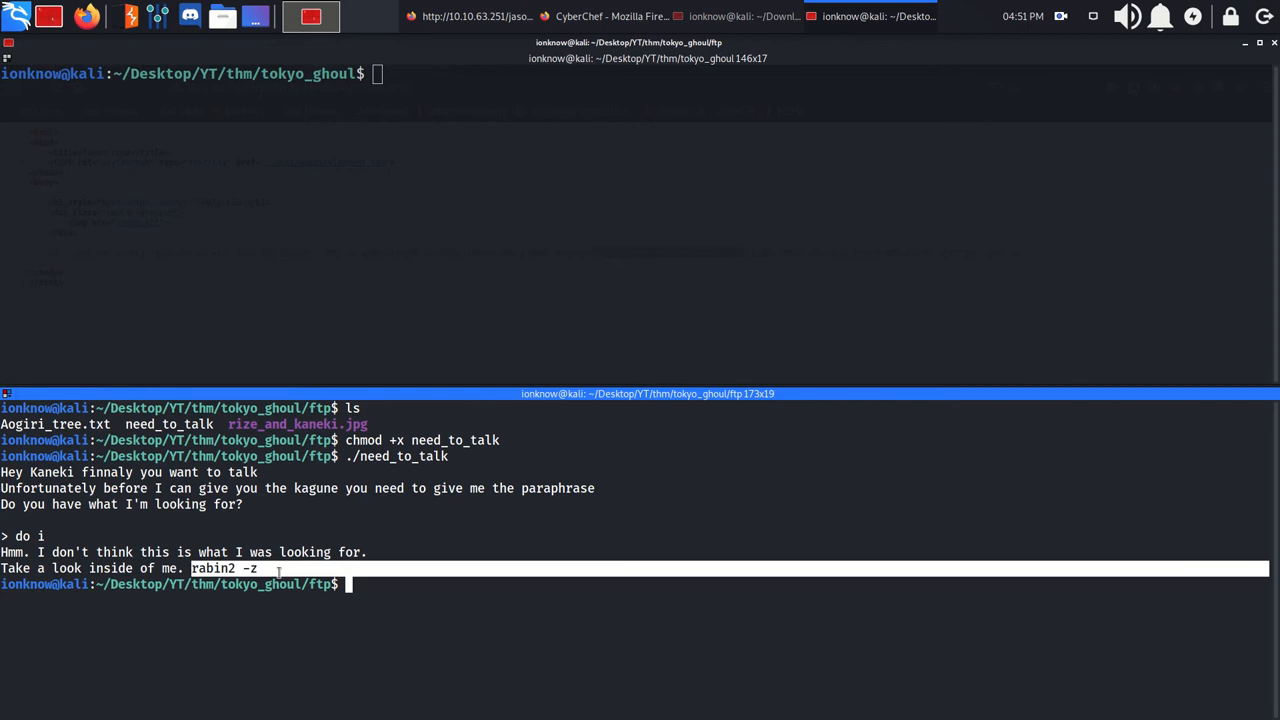
Step: Trace need_to_talk with ltrace to expose the strcmp comparison
{"action": "type", "text": "ltra"}
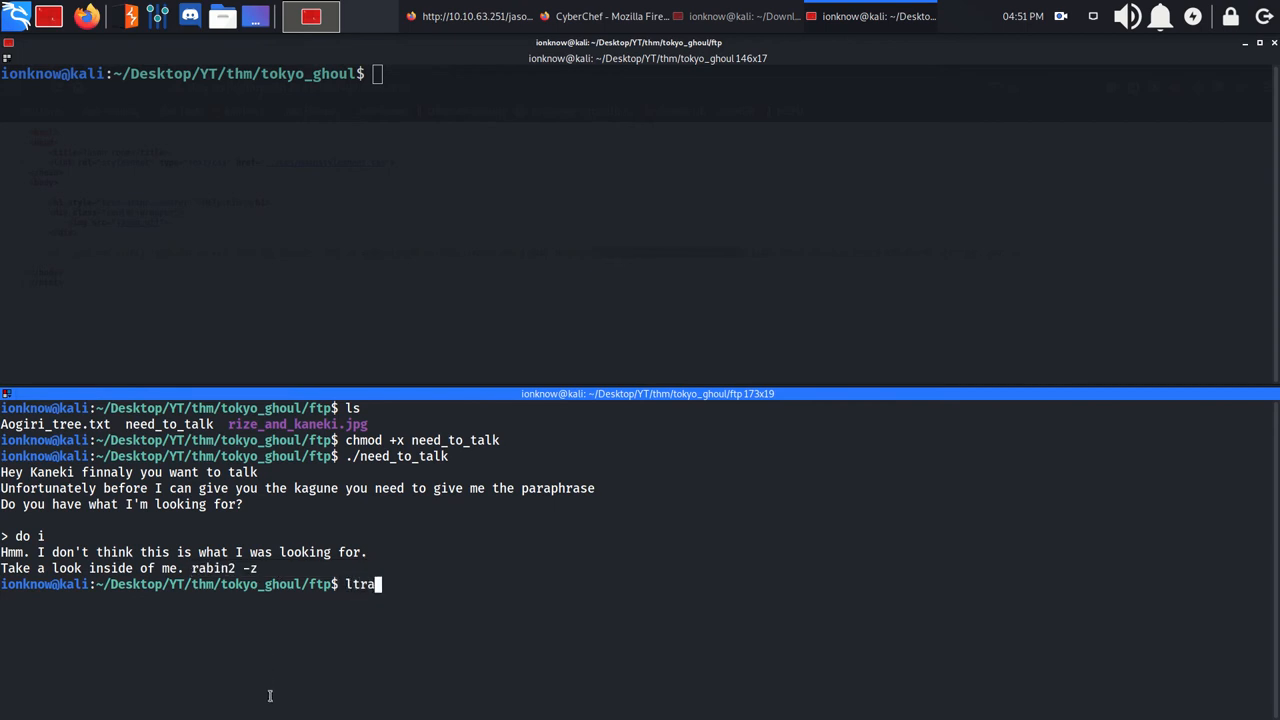
{"action": "type", "text": "ce ./need_to_talk"}
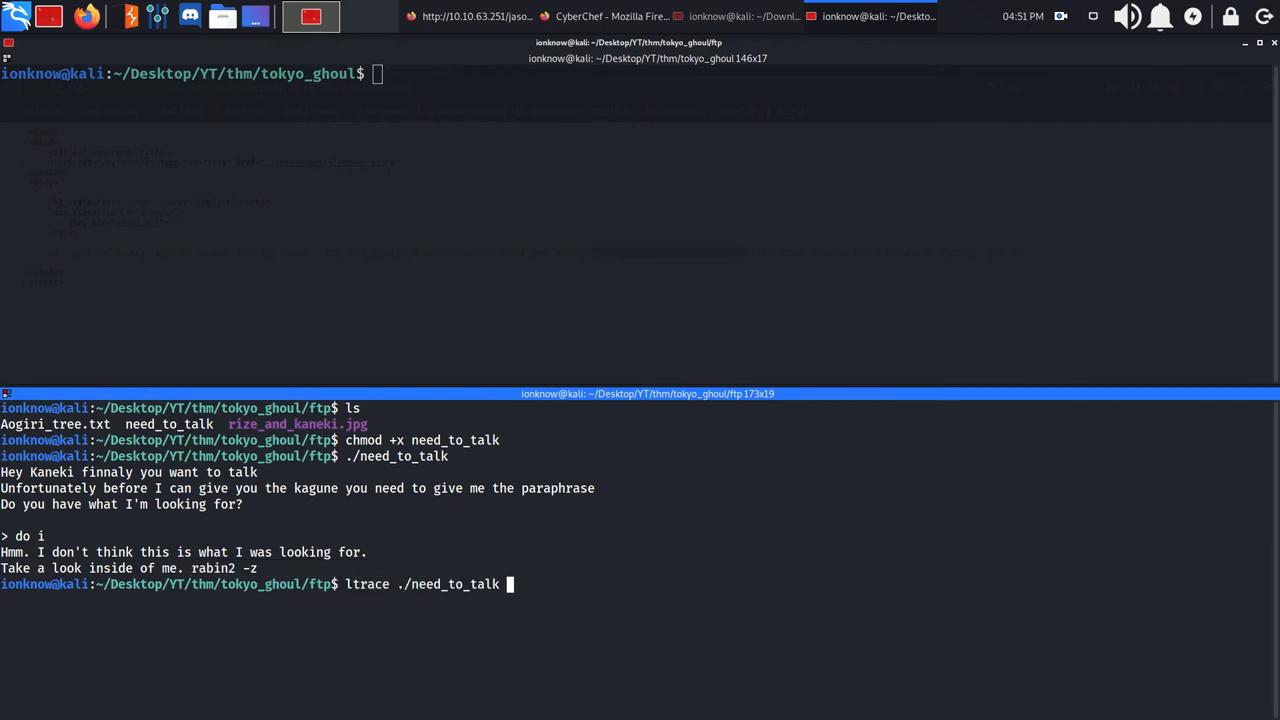
{"action": "key", "text": "Return"}
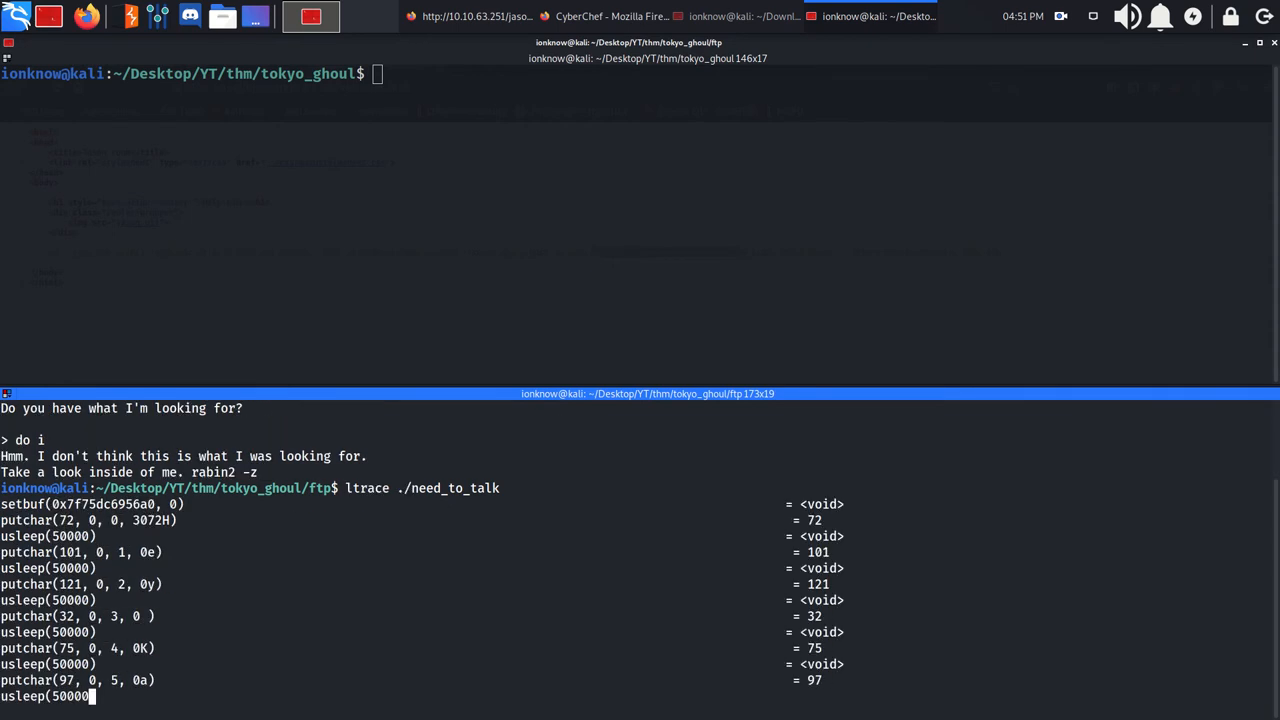
{"action": "scroll", "scroll_direction": "down", "scroll_amount": 3}
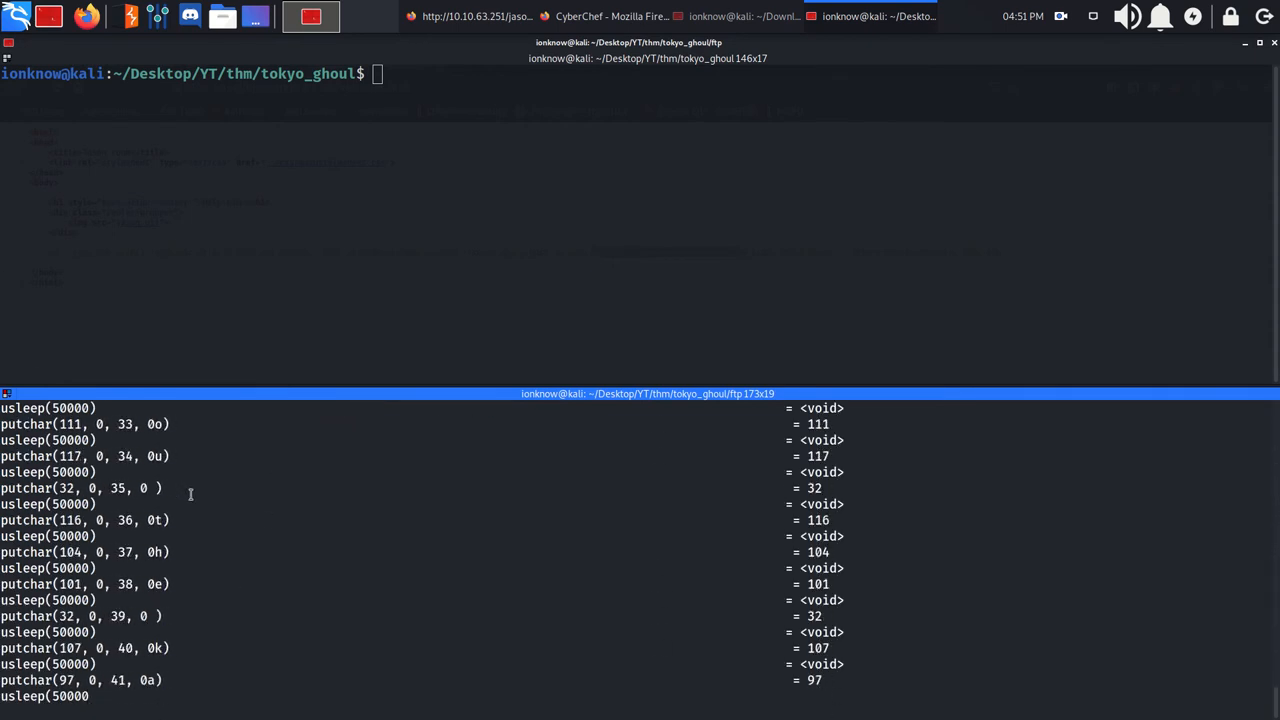
{"action": "scroll", "scroll_direction": "down", "scroll_amount": 3}
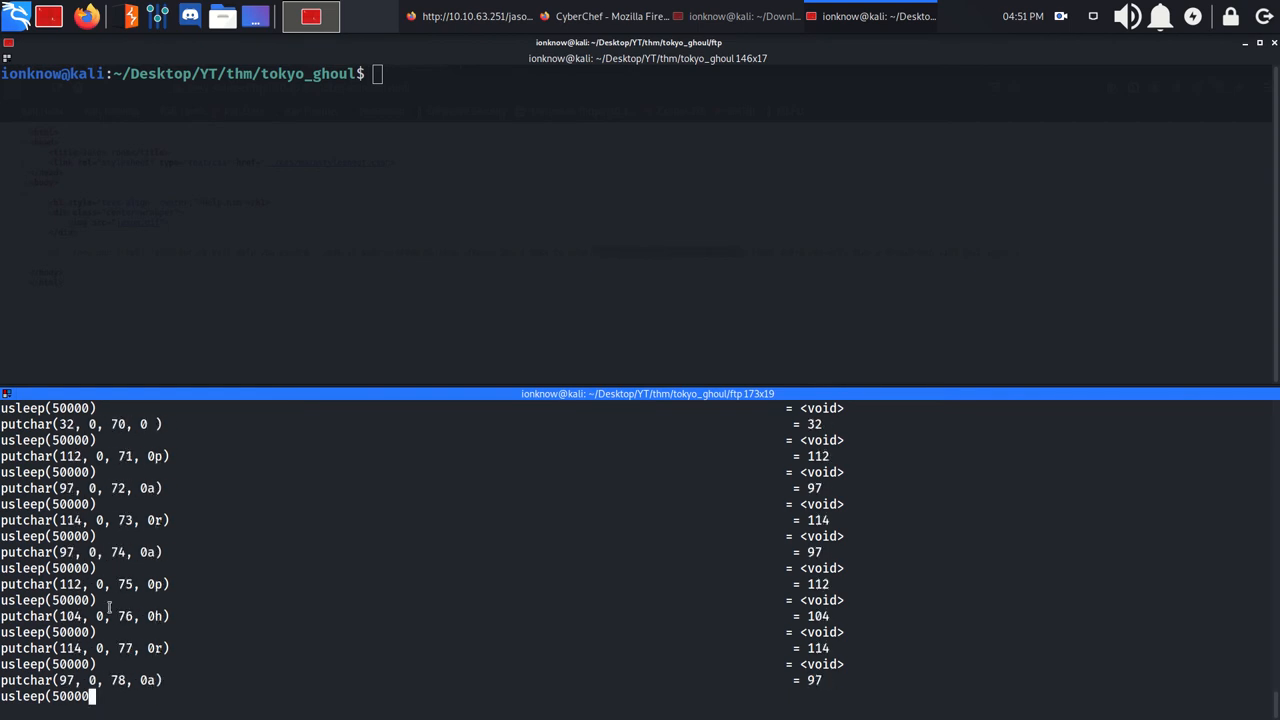
{"action": "scroll", "scroll_direction": "down", "scroll_amount": 3}
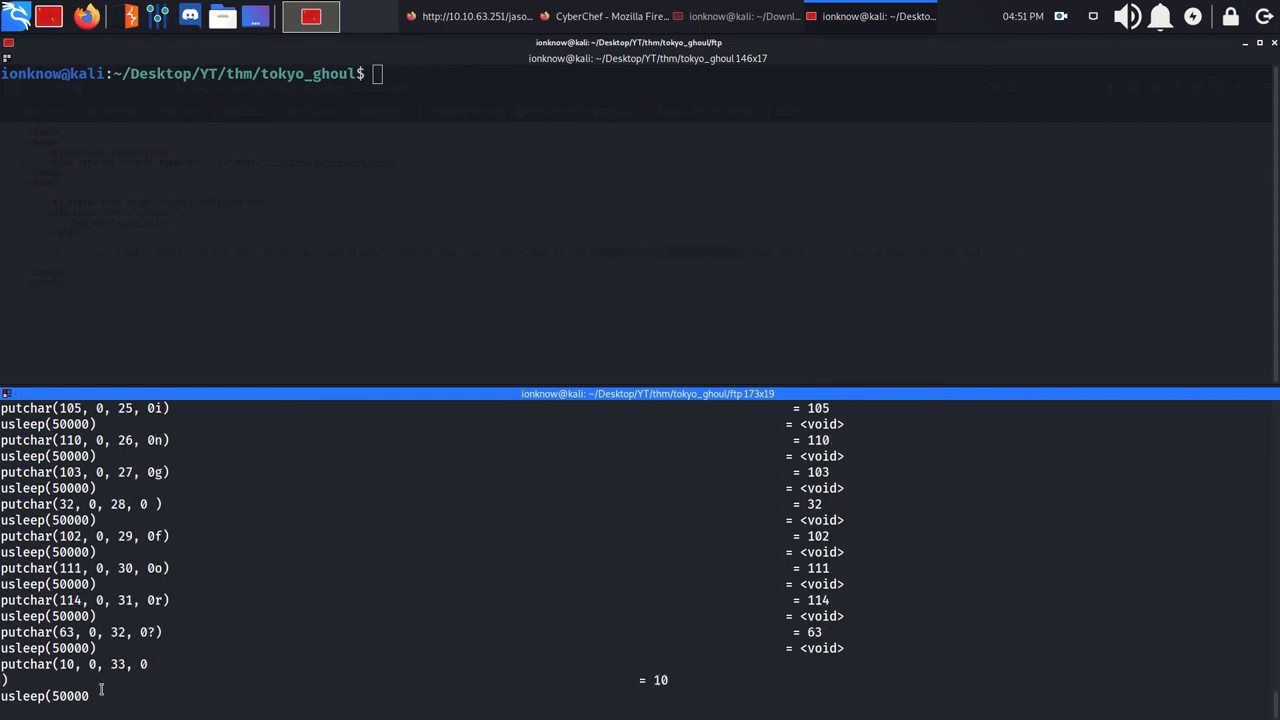
{"action": "scroll", "scroll_direction": "down", "scroll_amount": 3}
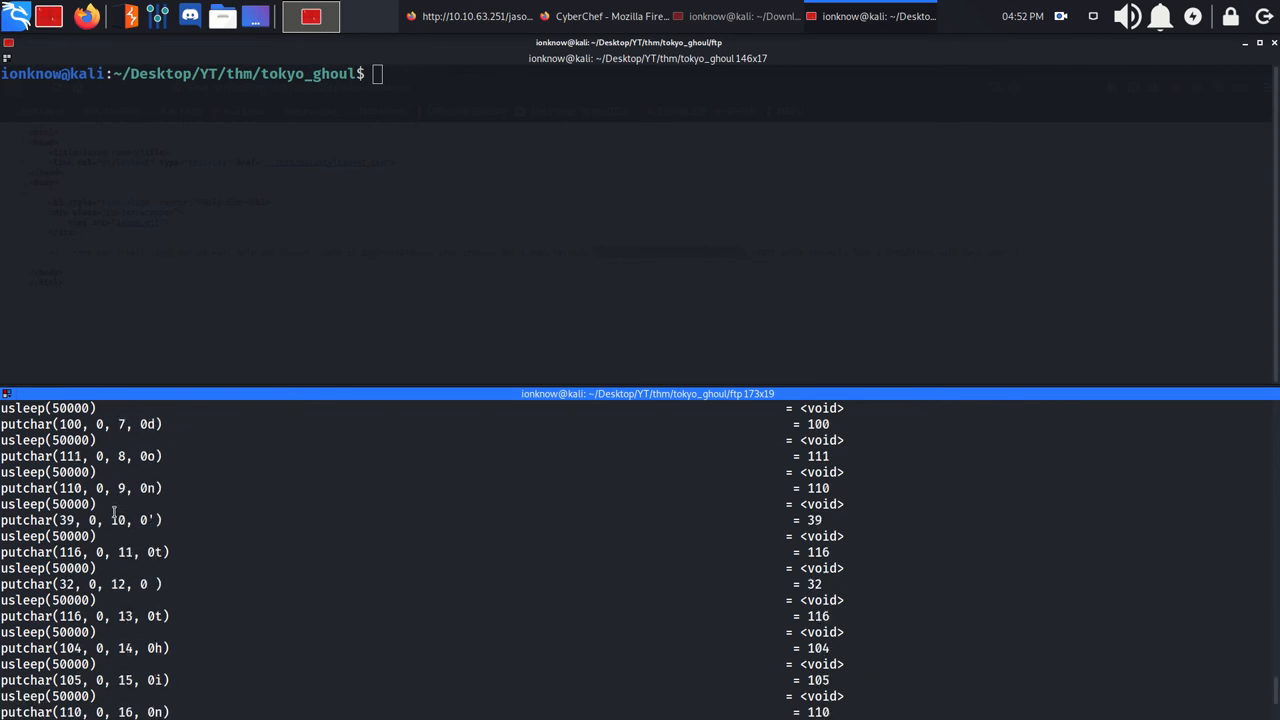
{"action": "scroll", "scroll_direction": "down", "scroll_amount": 3}
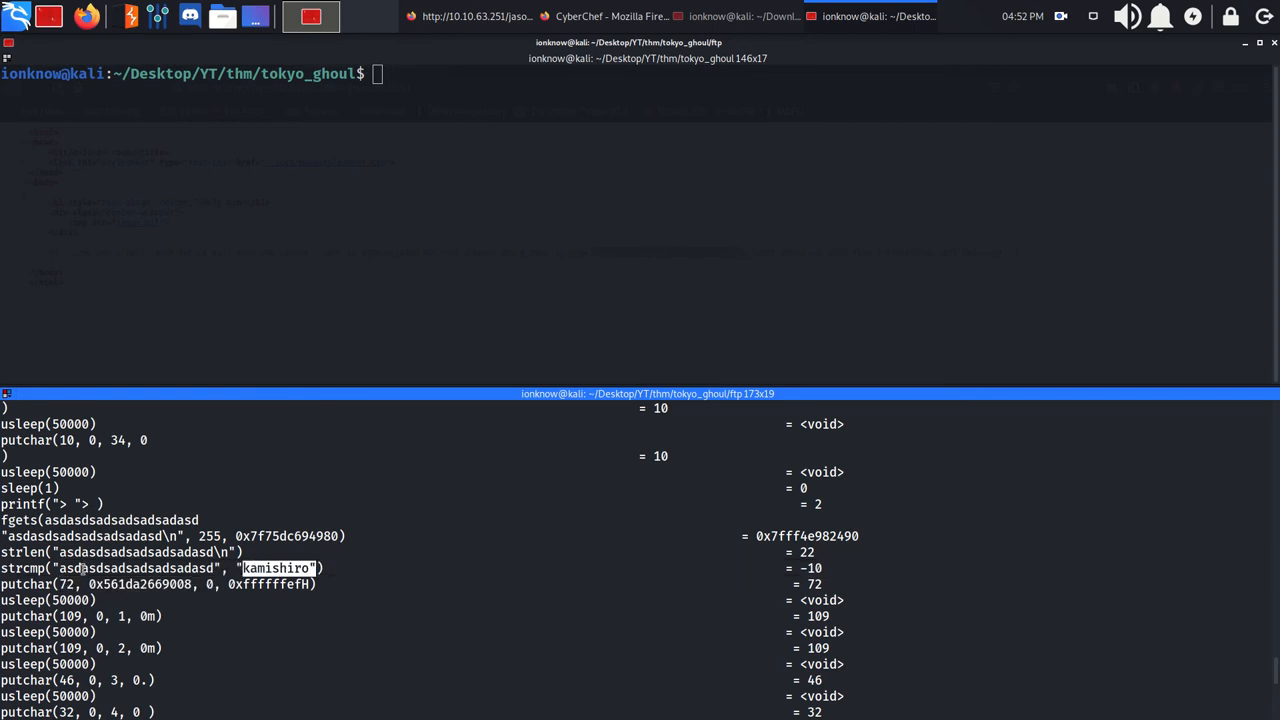
Step: Select the compared string kamishiro from the strcmp line in the trace
{"action": "double_click", "coordinate": [22, 568]}
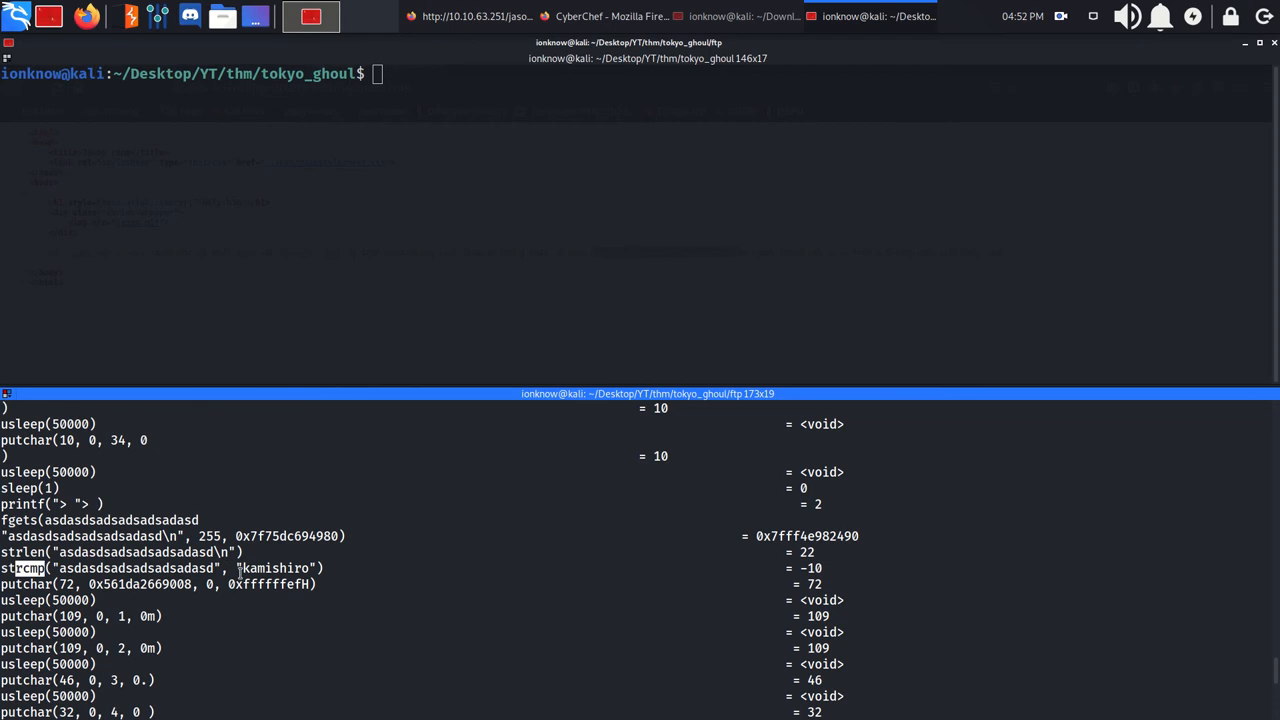
{"action": "double_click", "coordinate": [276, 568]}
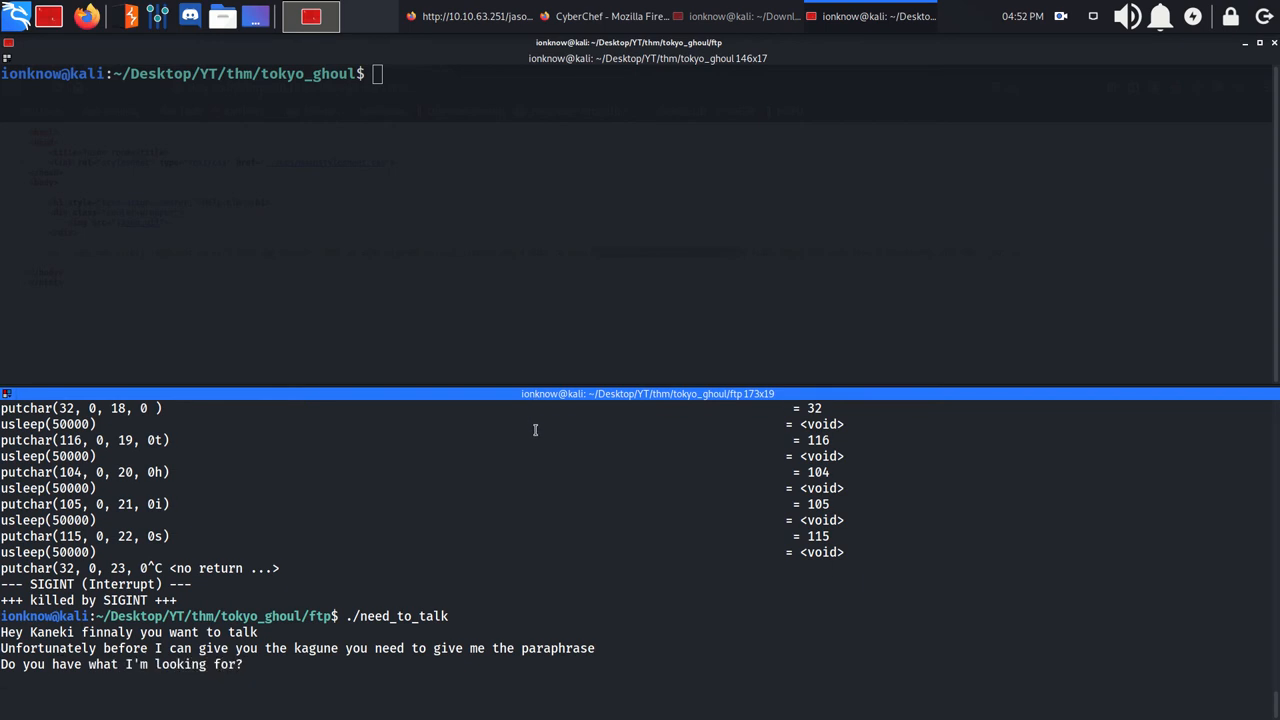
{"action": "type", "text": "kamishiro"}
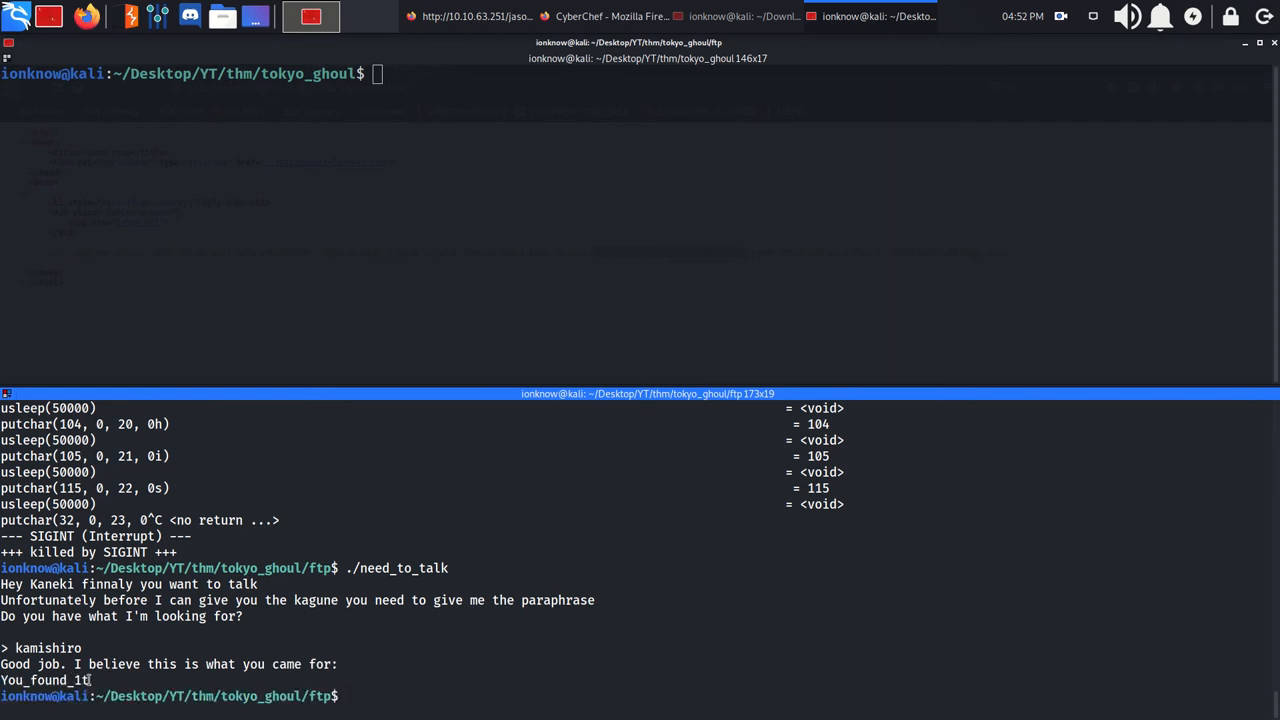
{"action": "double_click", "coordinate": [44, 680]}
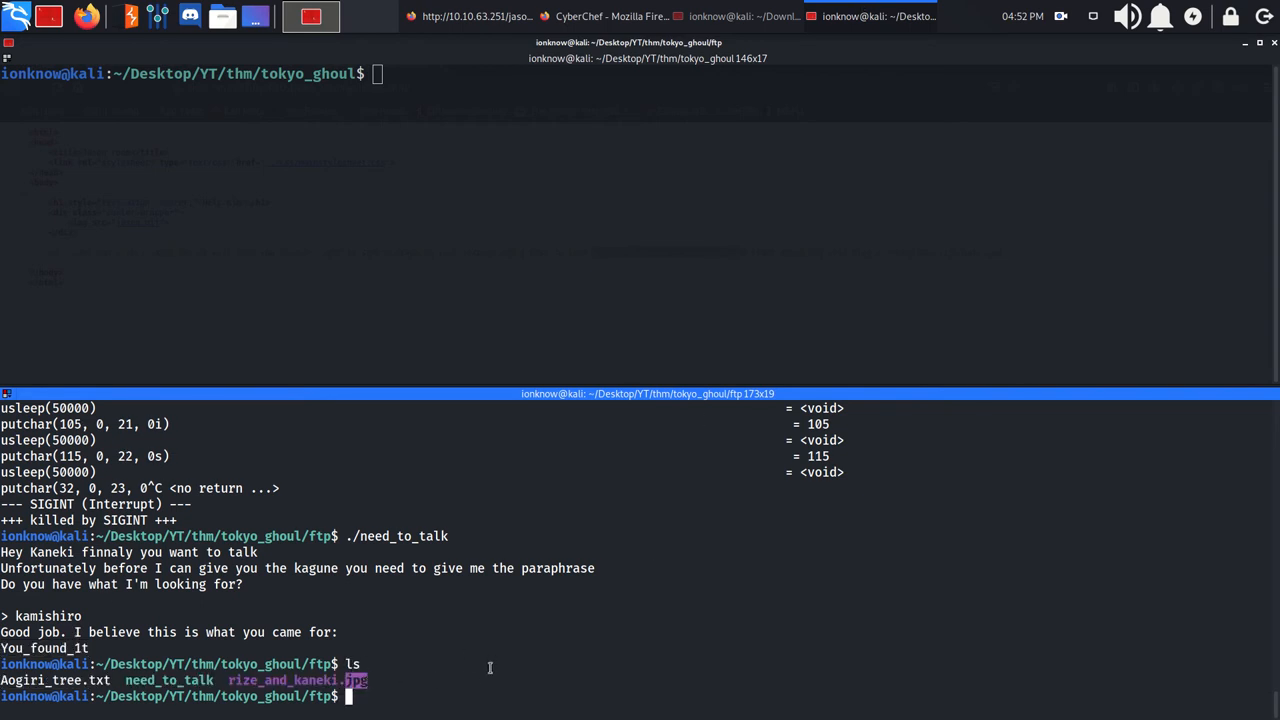
{"action": "type", "text": "steghide --e"}
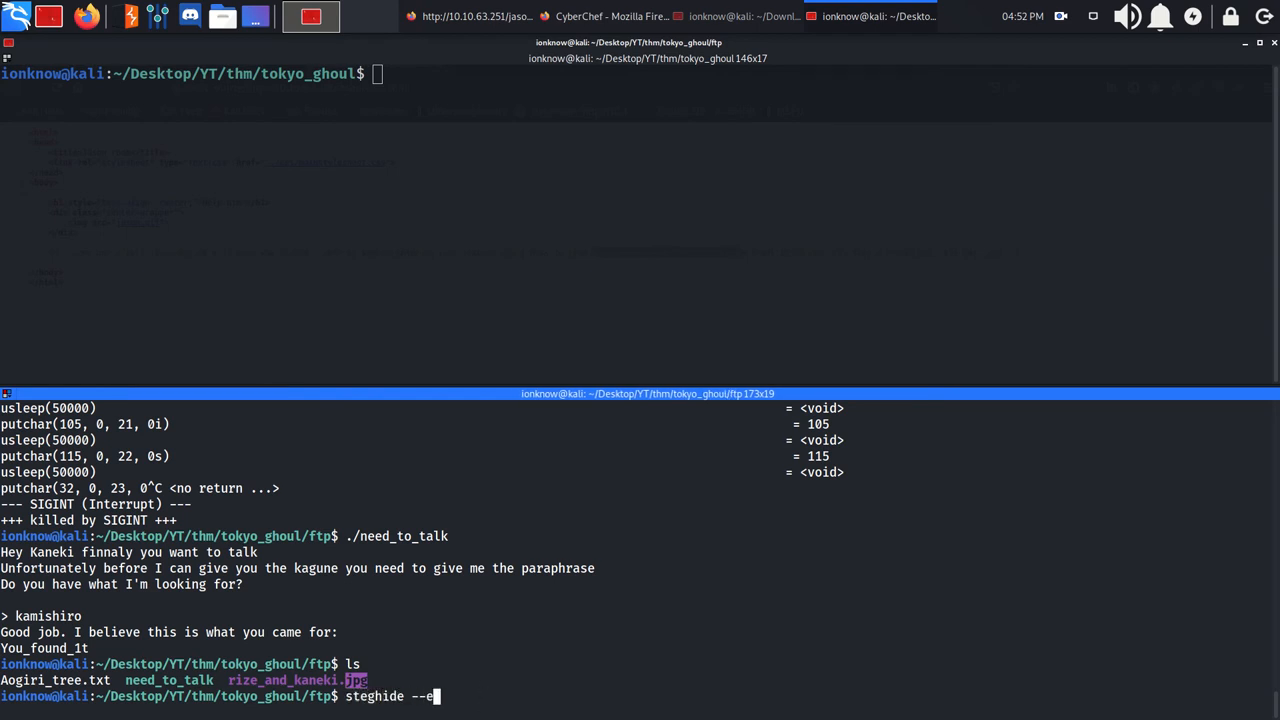
{"action": "type", "text": "xtract -sf rize_and_kaneki.jpg"}
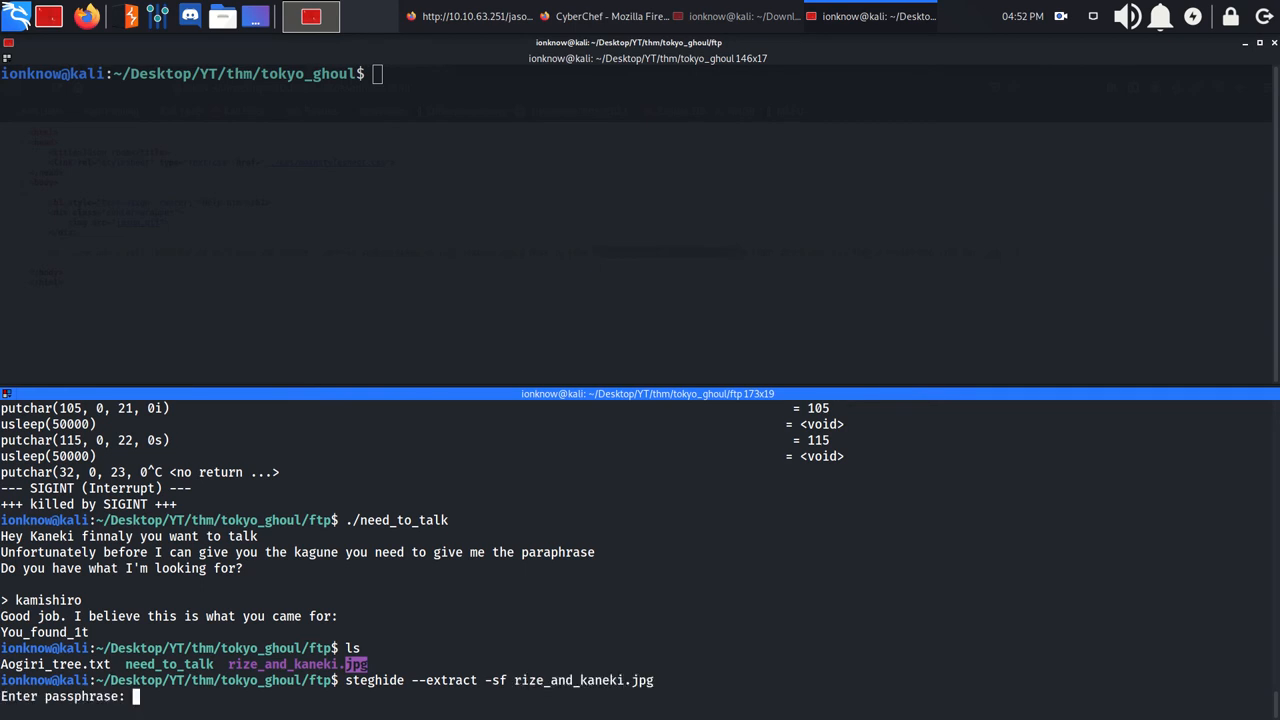
{"action": "key", "text": "Return"}
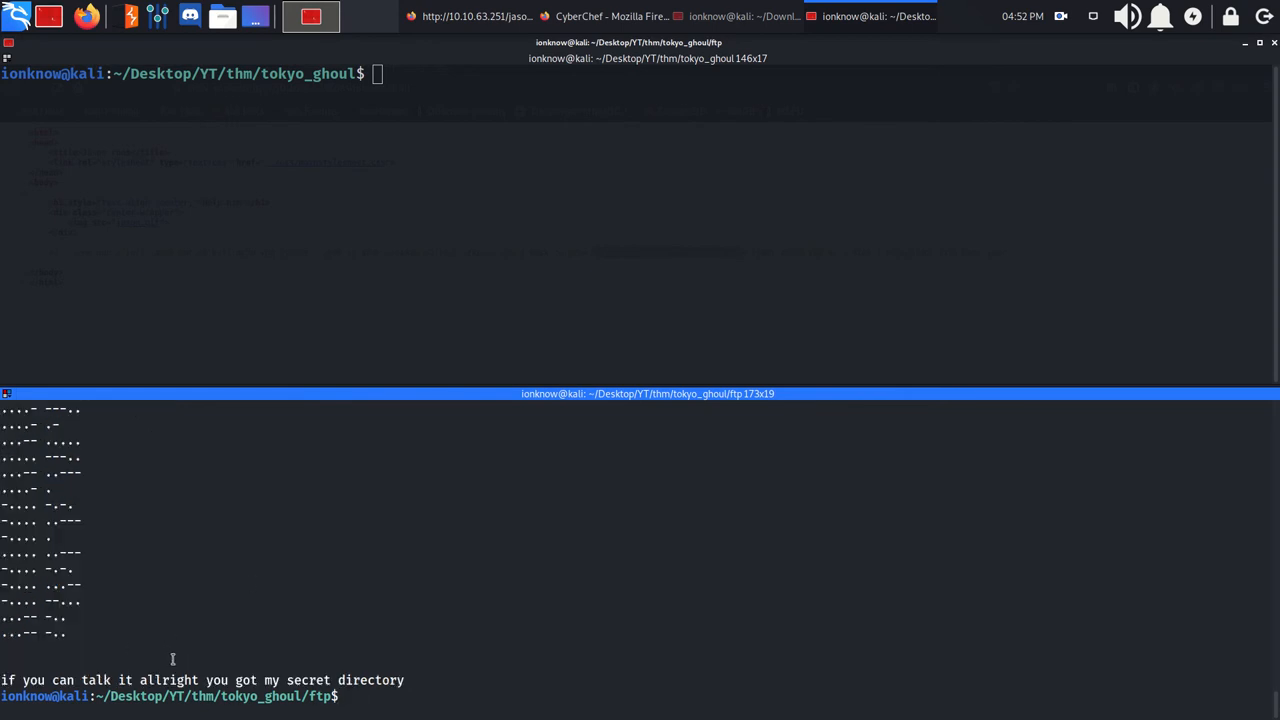
Step: Show yougotme.txt's Morse content for decoding to d1r3c70ry_center in CyberChef
{"action": "type", "text": "cat yougotme.txt"}
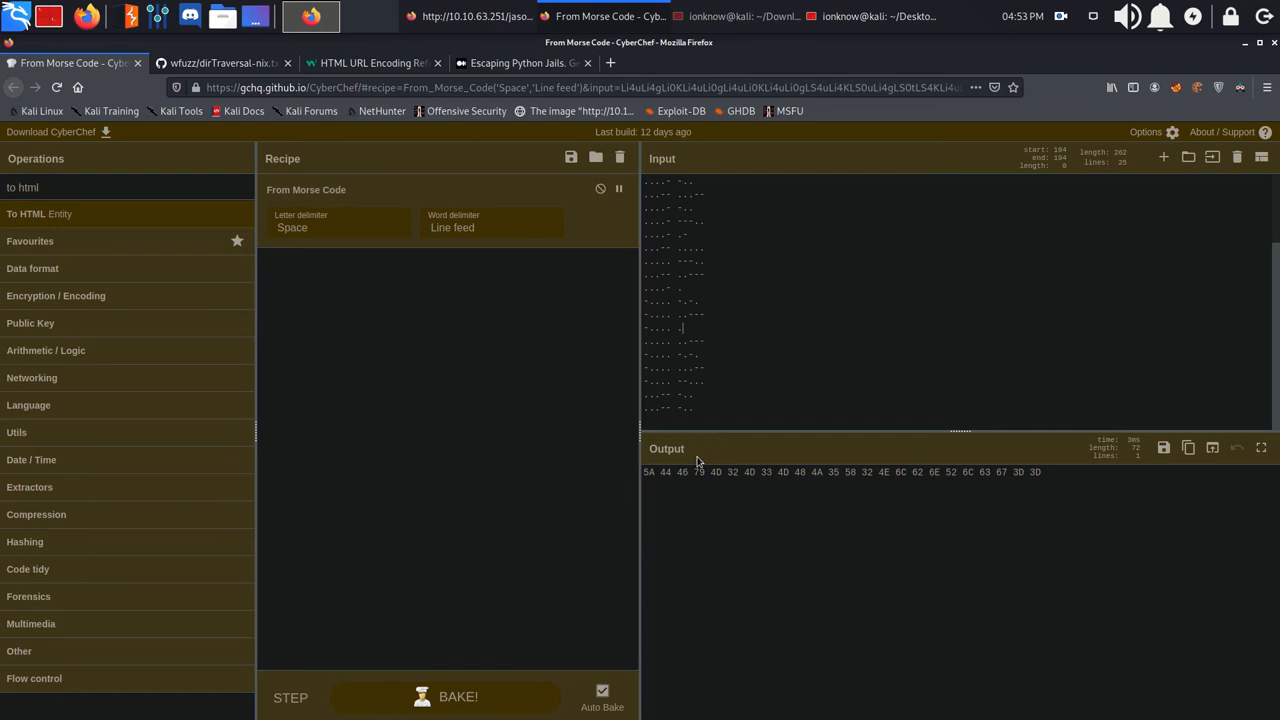
{"action": "mouse_move", "coordinate": [1276, 410]}
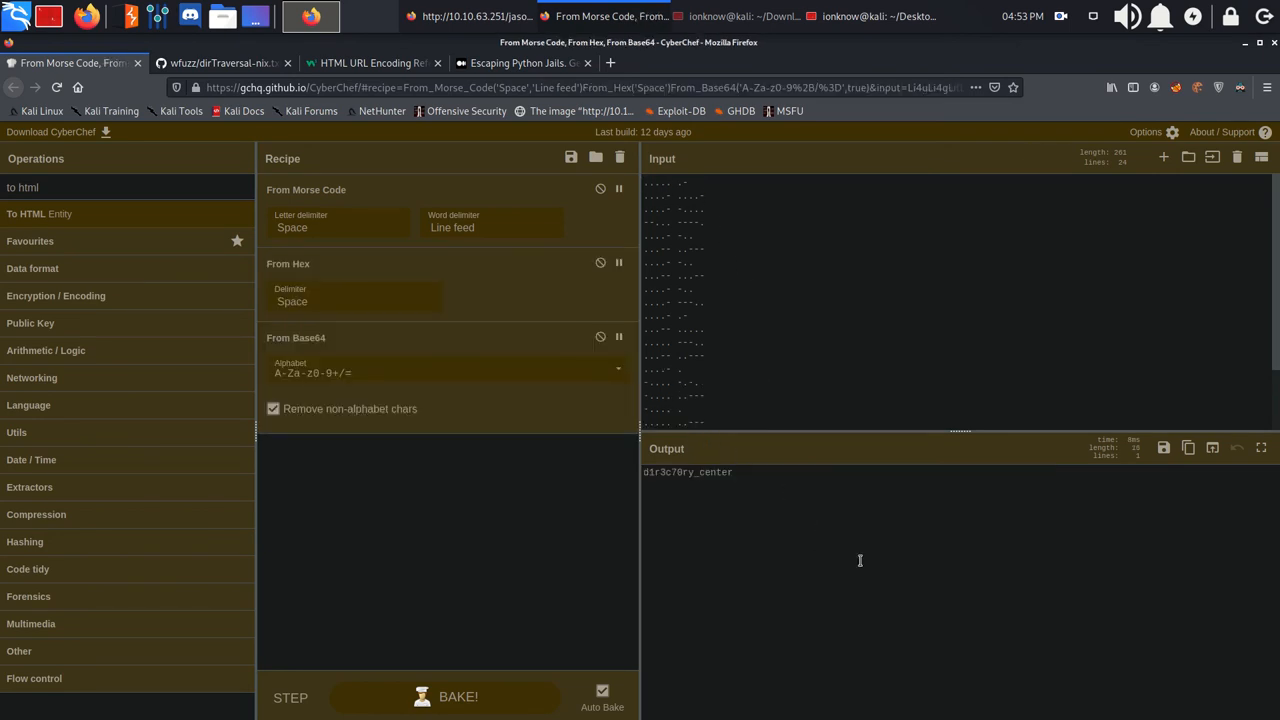
{"action": "mouse_move", "coordinate": [1032, 172]}
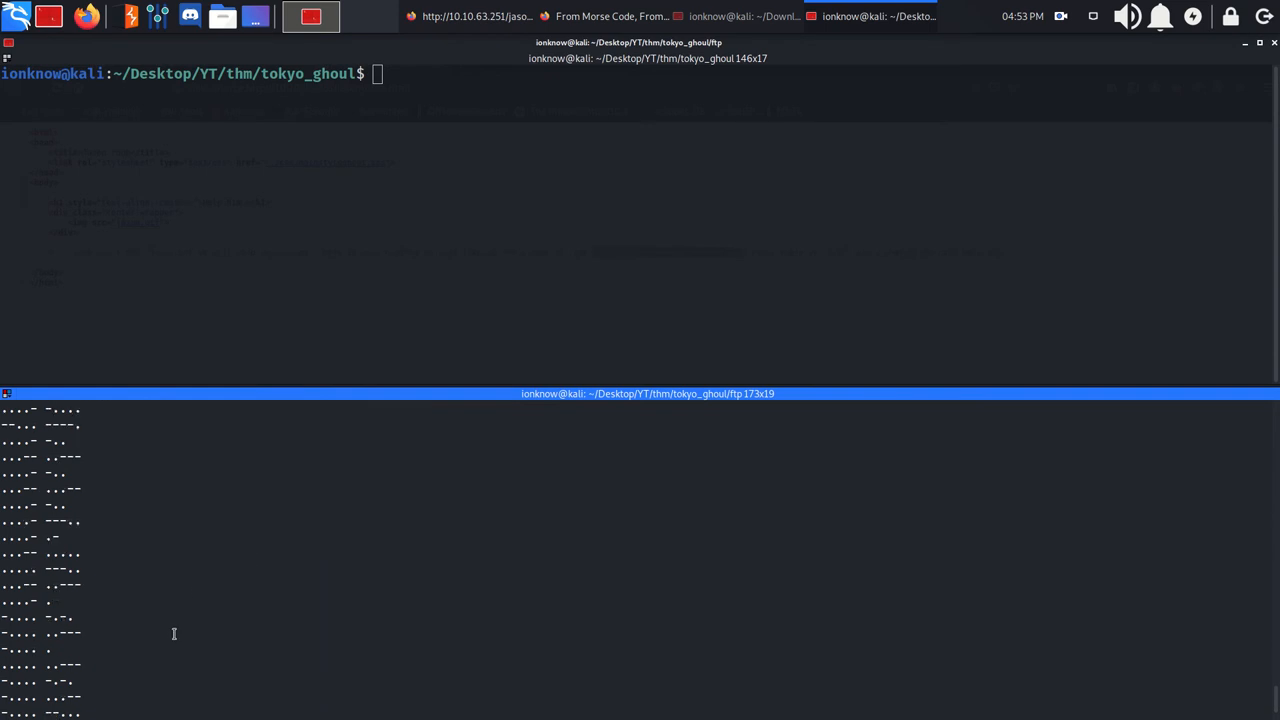
{"action": "scroll", "scroll_direction": "down", "scroll_amount": 3}
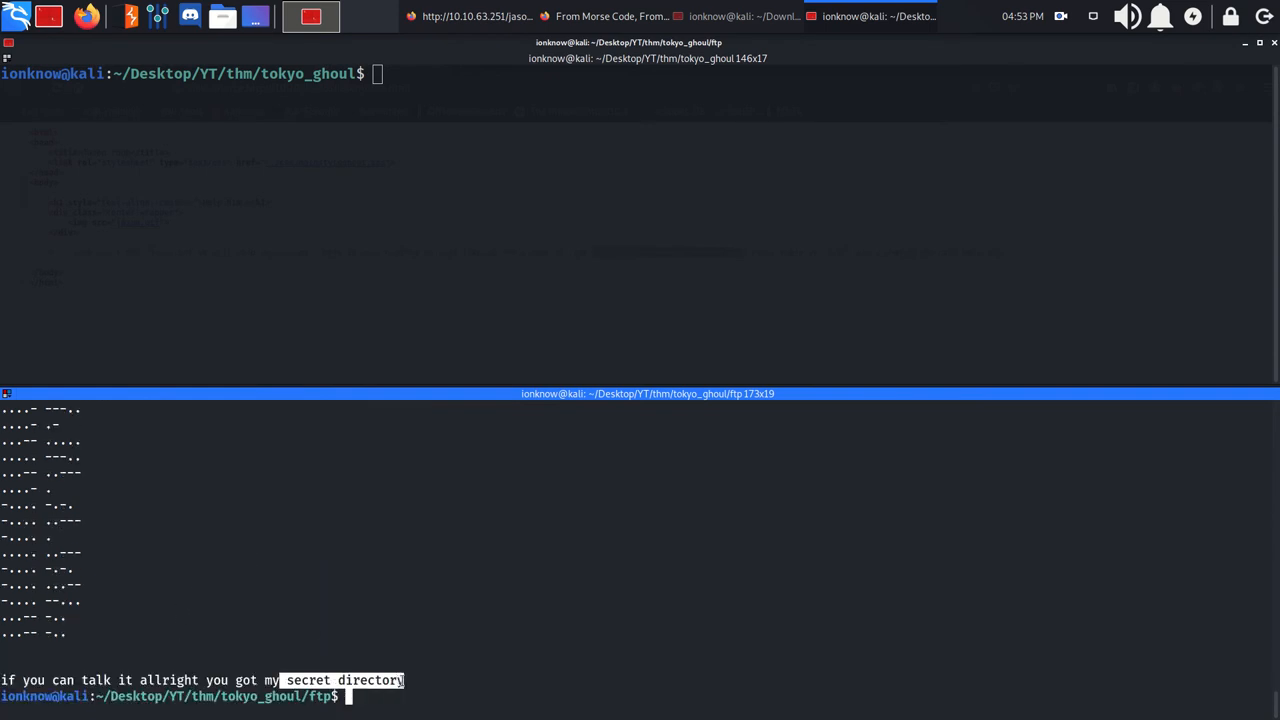
Step: Visit 10.10.63.251/d1r3c70ry_center/ in Firefox and copy its address
{"action": "left_click", "coordinate": [310, 16]}
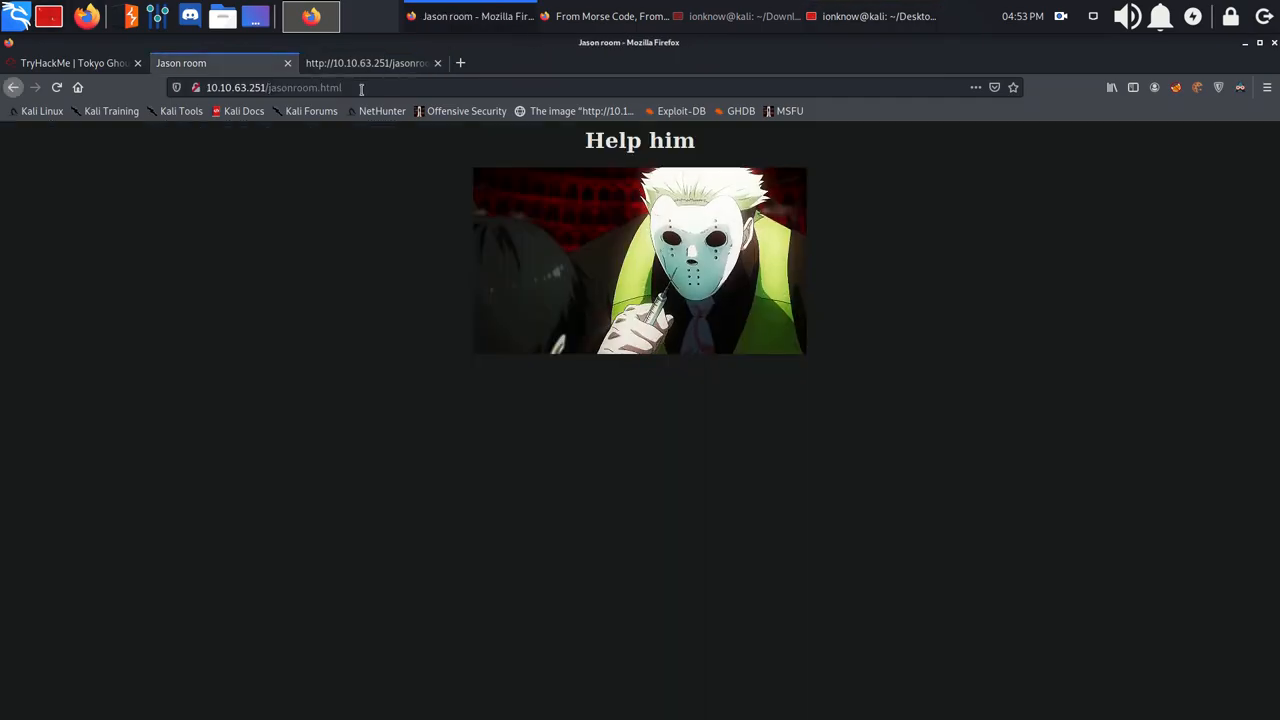
{"action": "type", "text": "10.10.63.251/1r3c70ry_center/"}
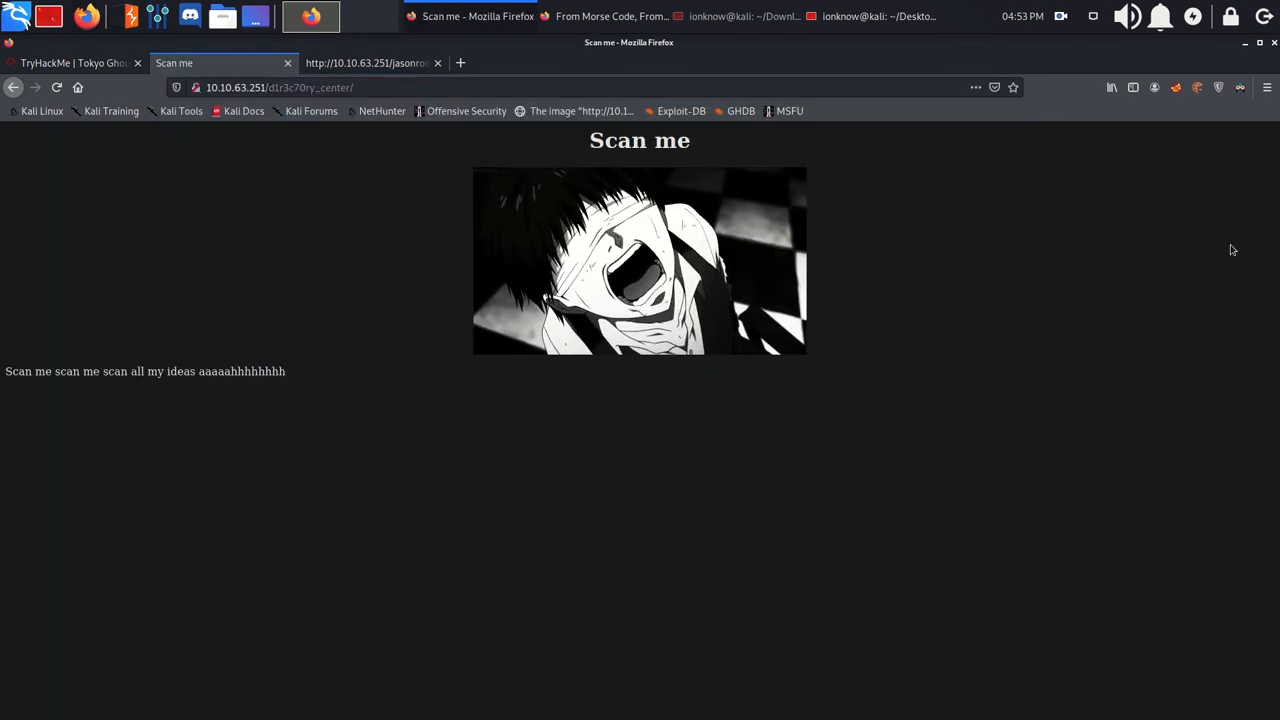
{"action": "left_click_drag", "start_coordinate": [36, 370], "coordinate": [236, 370]}
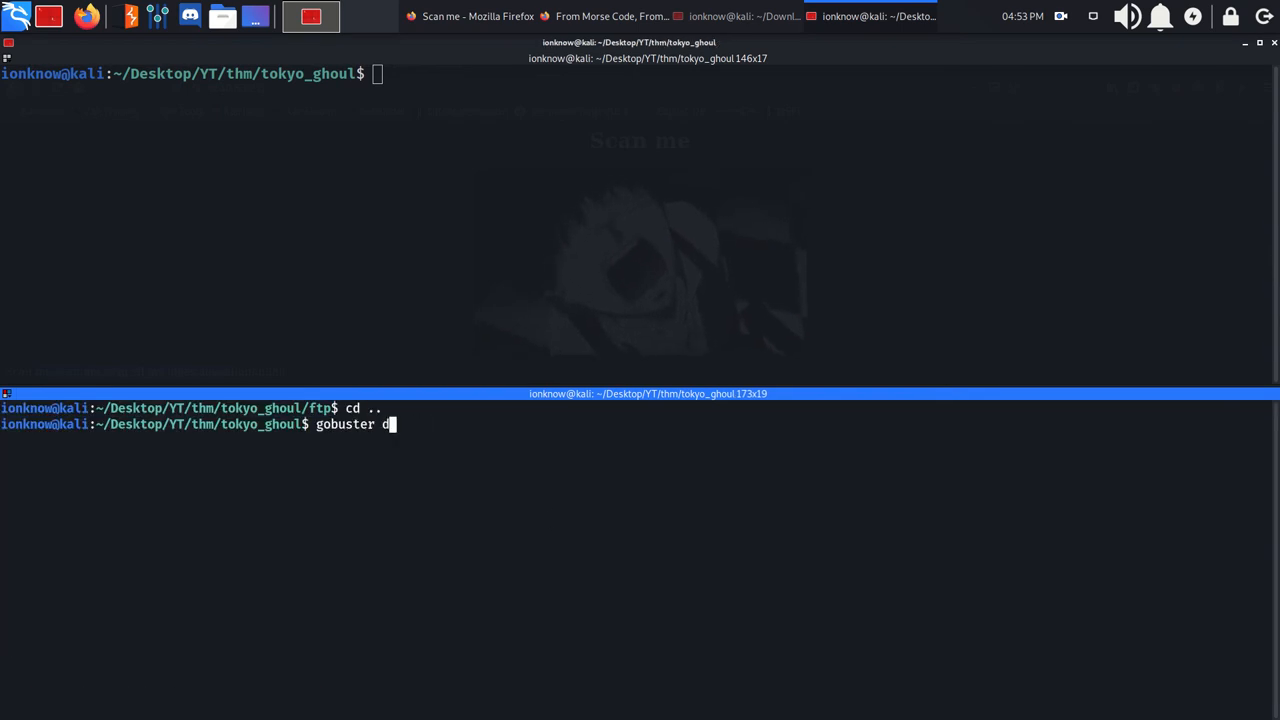
{"action": "type", "text": "ir"}
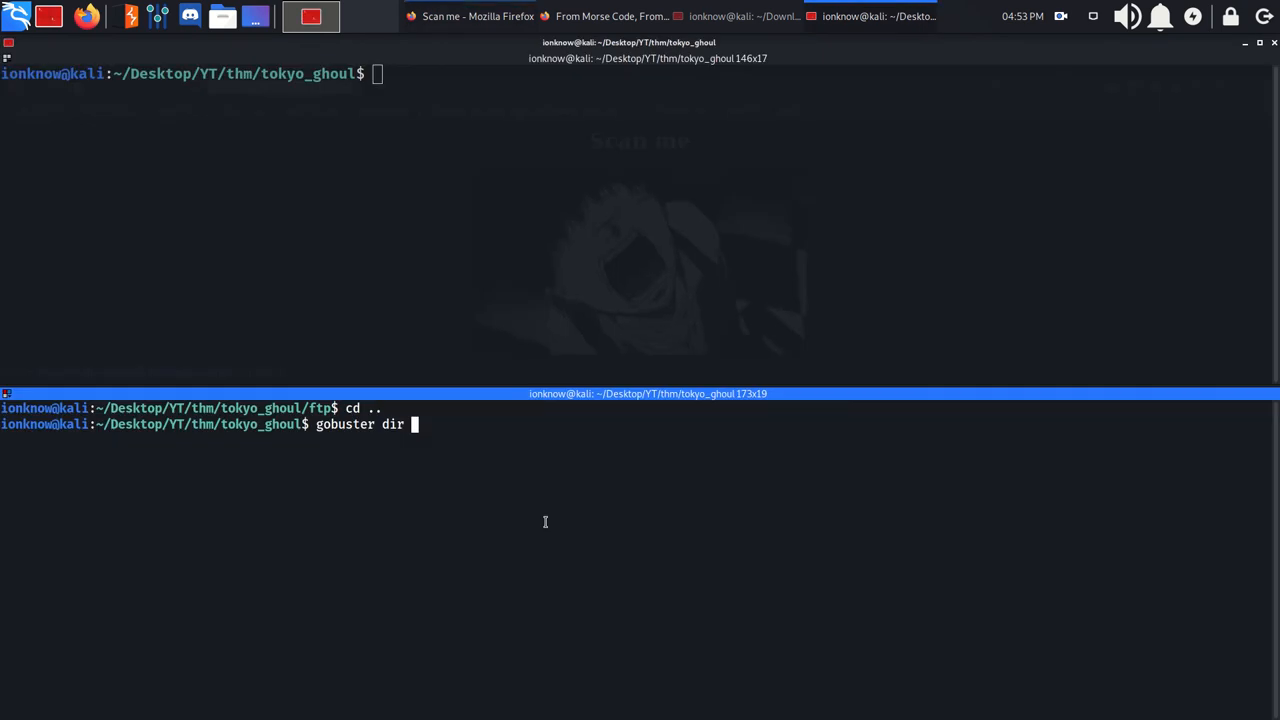
{"action": "type", "text": "http://10.10.63.251/d1r3c70ry_center/ -w /usr/h"}
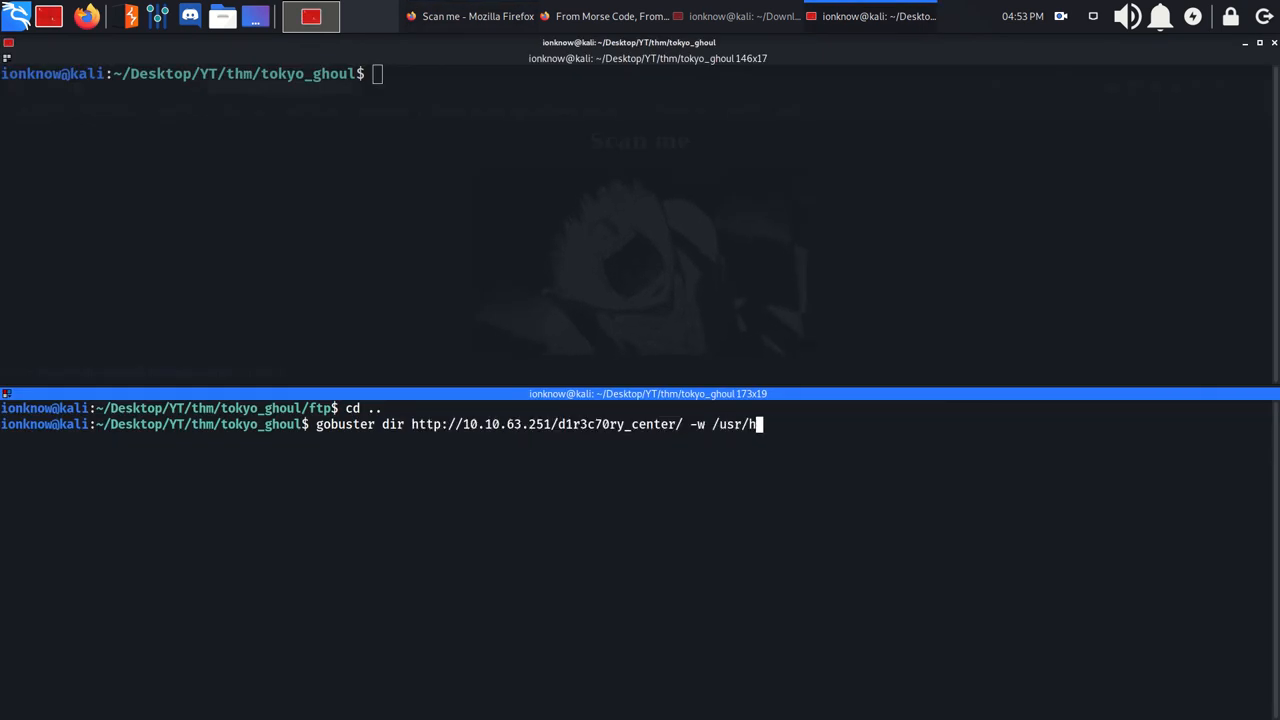
{"action": "type", "text": "share/wordlists/"}
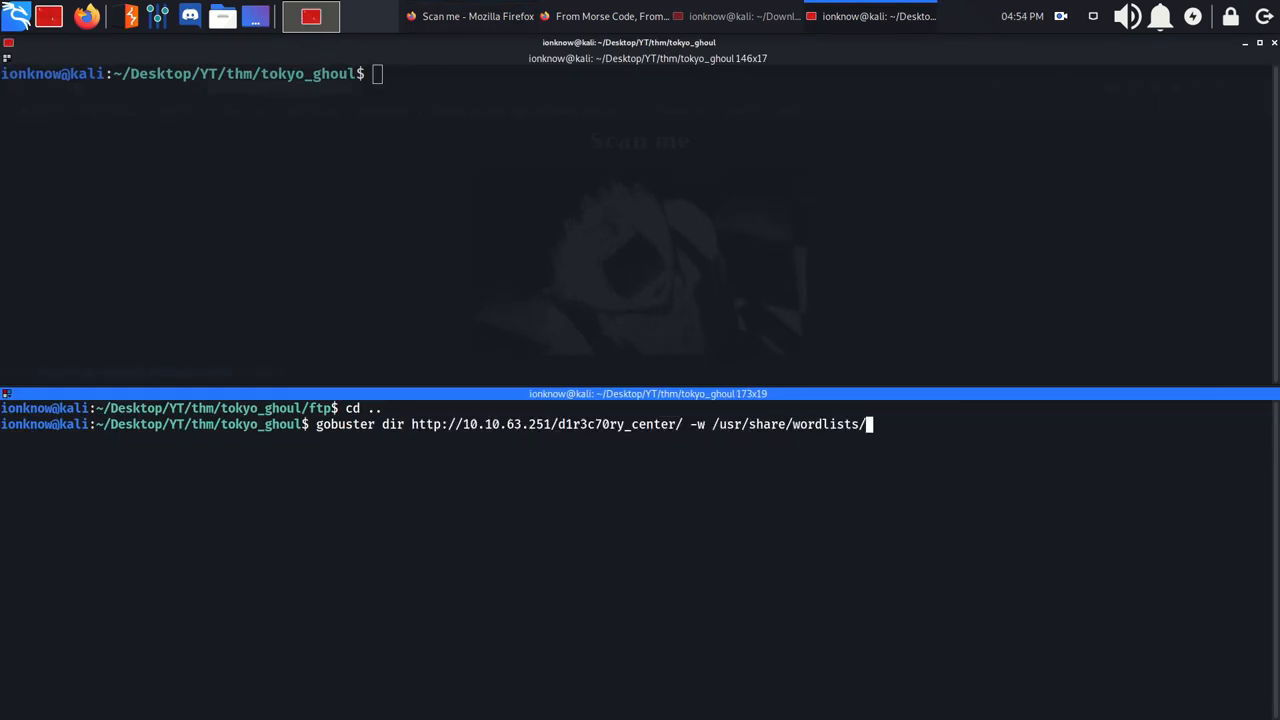
{"action": "type", "text": "/"}
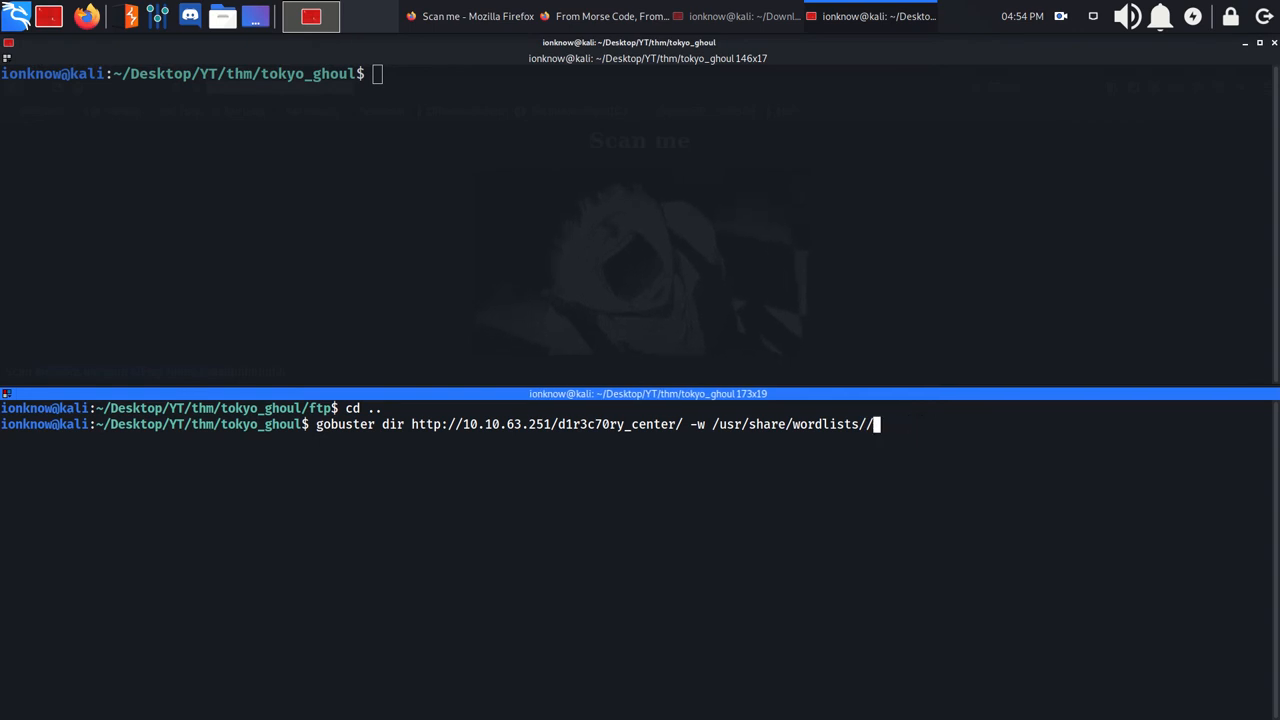
{"action": "type", "text": "dirb/common.txt"}
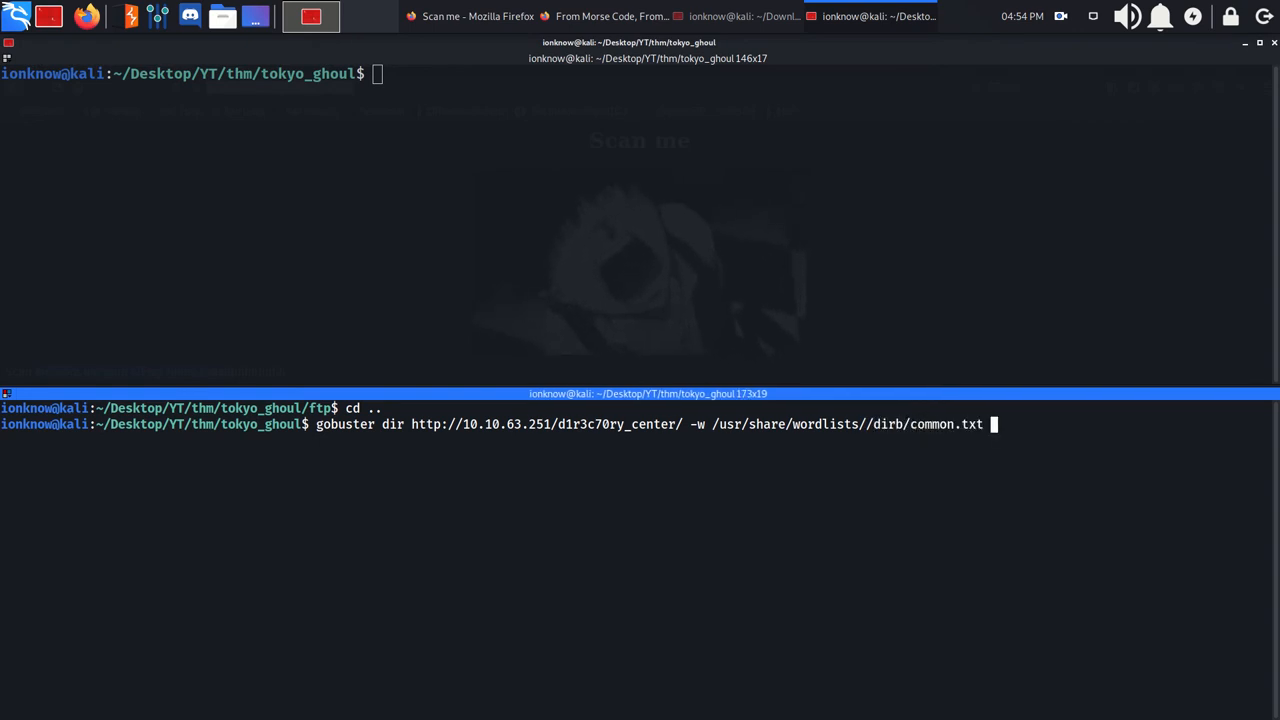
{"action": "key", "text": "Return"}
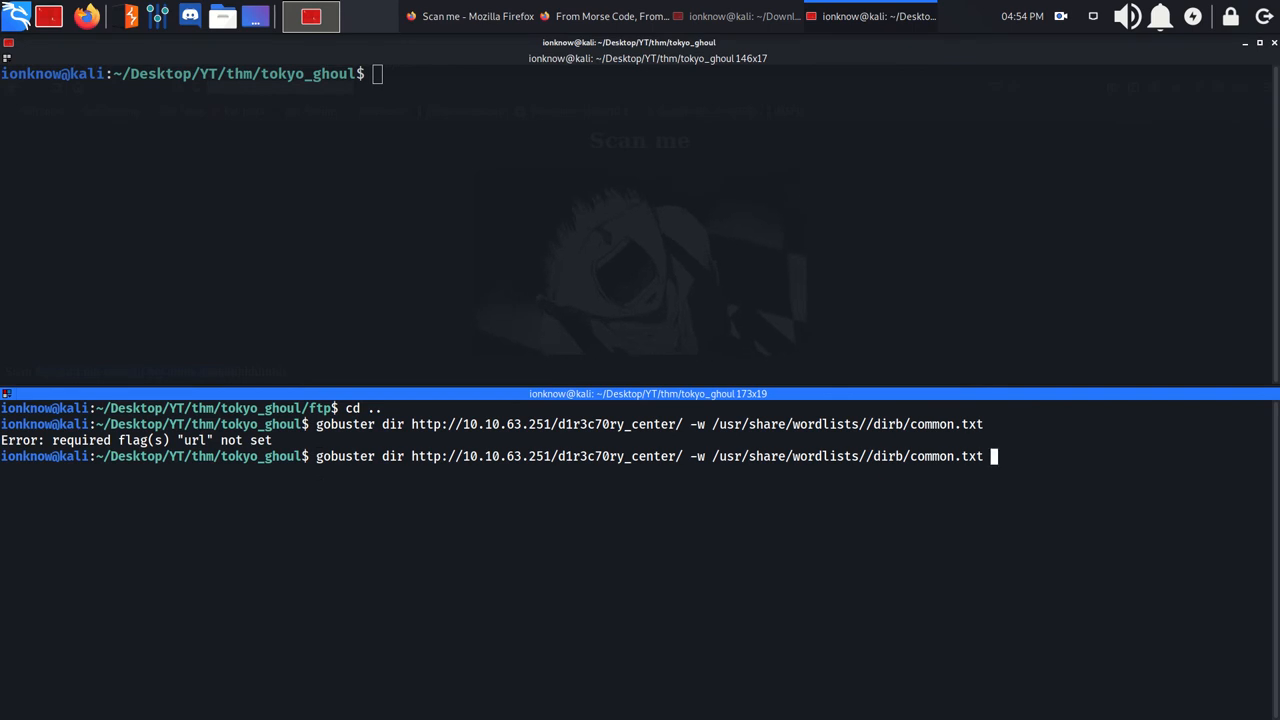
{"action": "key", "text": "Home"}
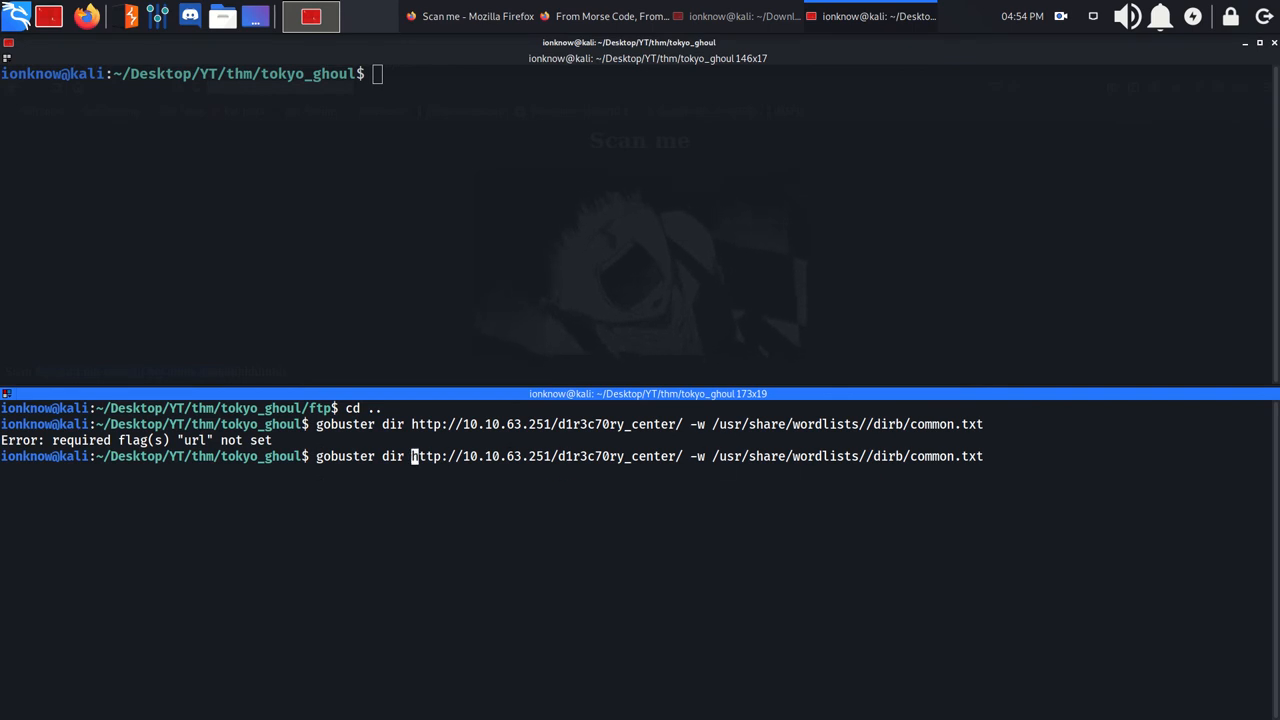
{"action": "key", "text": "Return"}
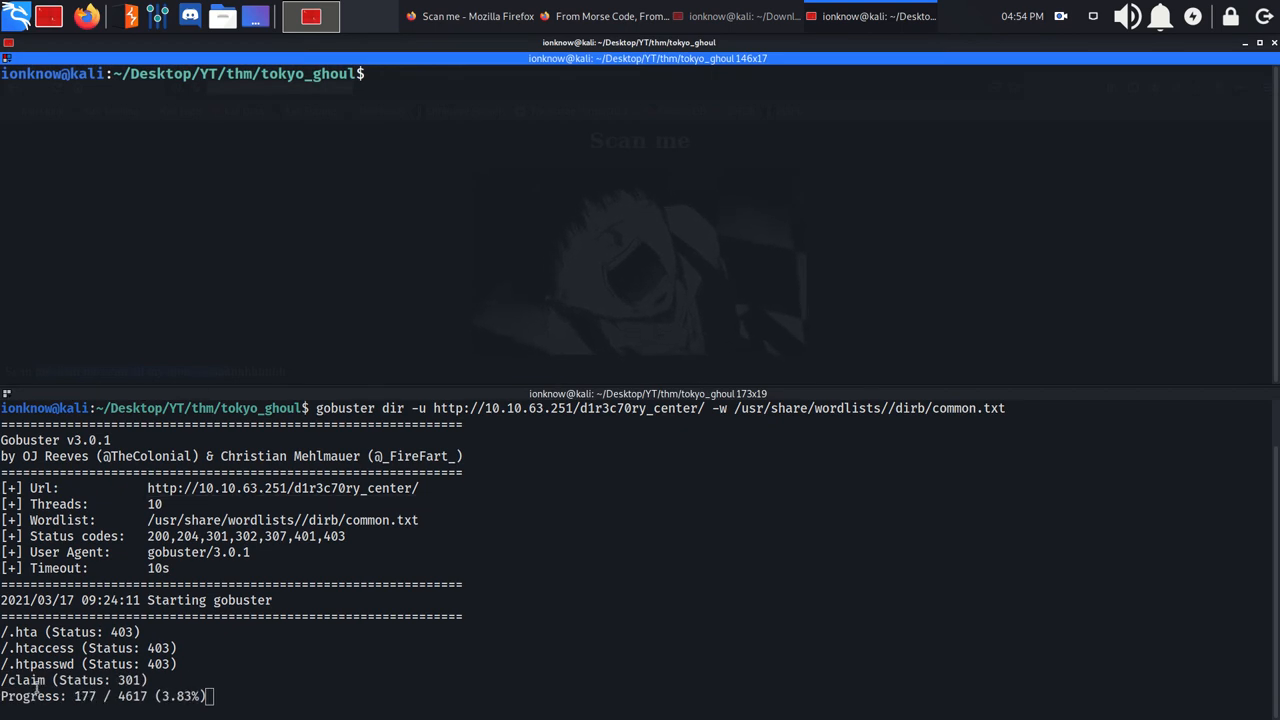
Step: Open /claim and pick an encoded ../ payload from the wfuzz dirTraversal list to dump /etc/passwd
{"action": "left_click", "coordinate": [312, 16]}
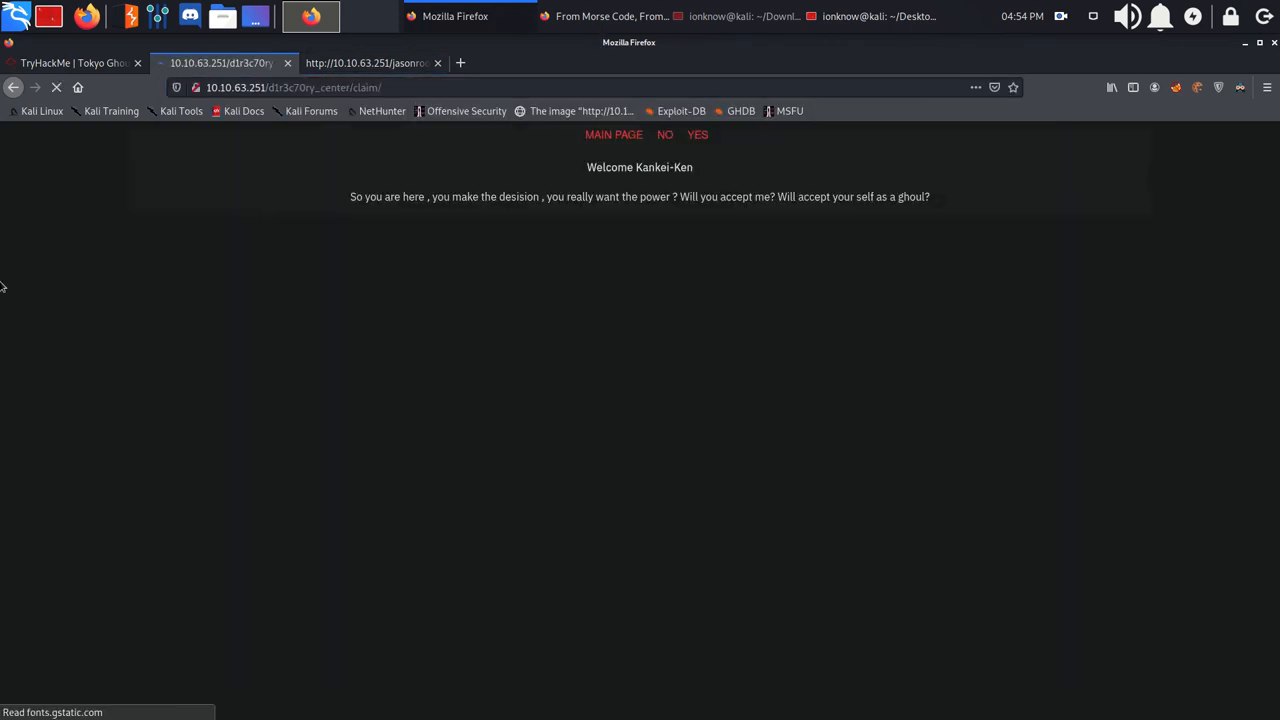
{"action": "mouse_move", "coordinate": [392, 198]}
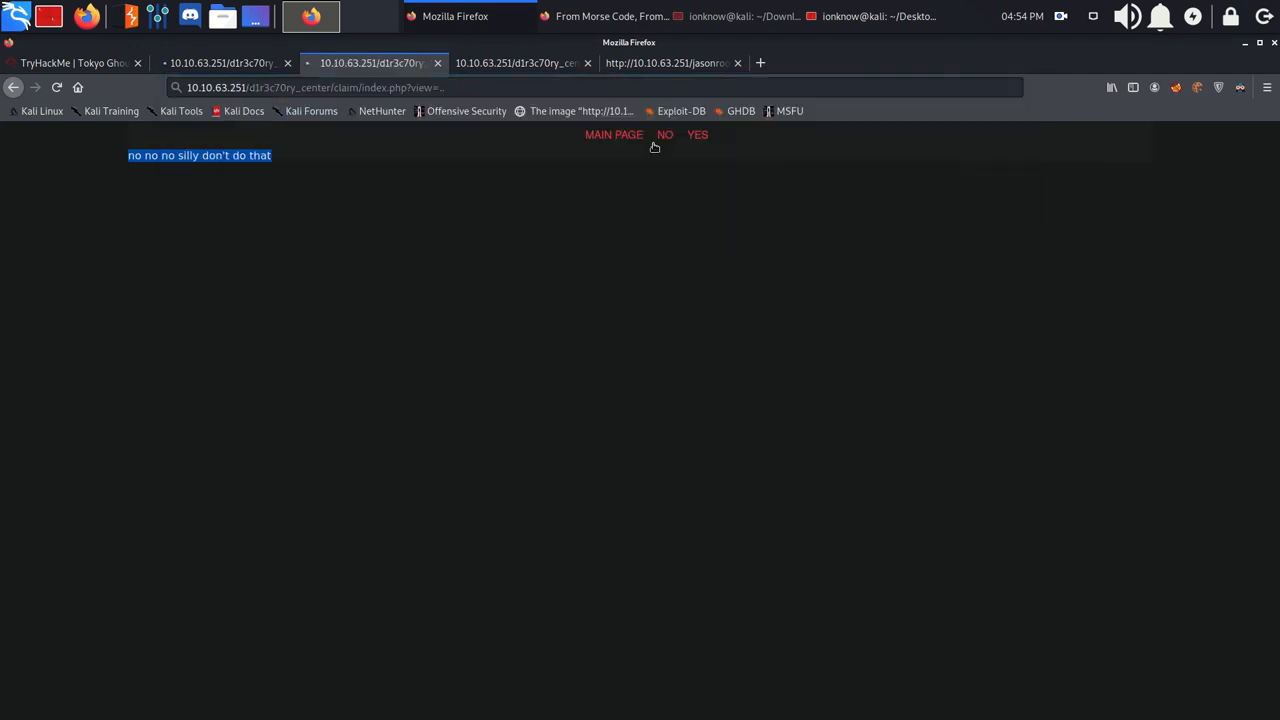
{"action": "left_click", "coordinate": [220, 62]}
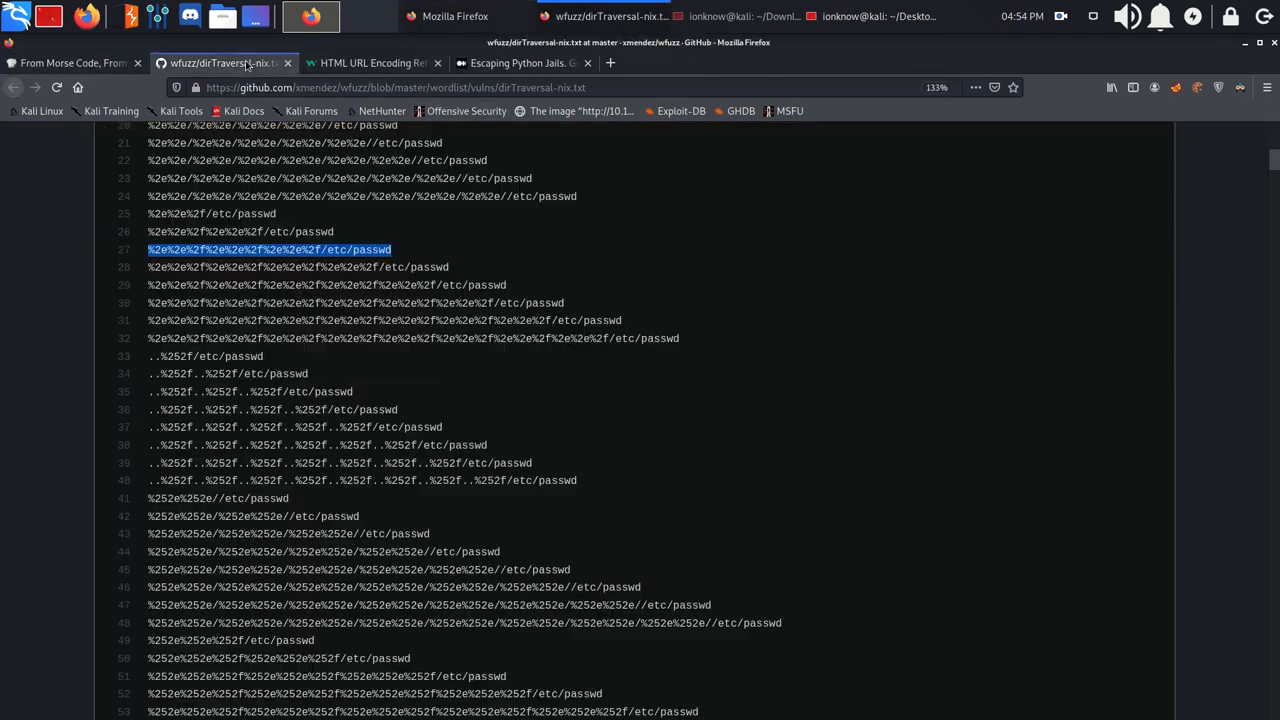
{"action": "scroll", "scroll_direction": "up", "scroll_amount": 3}
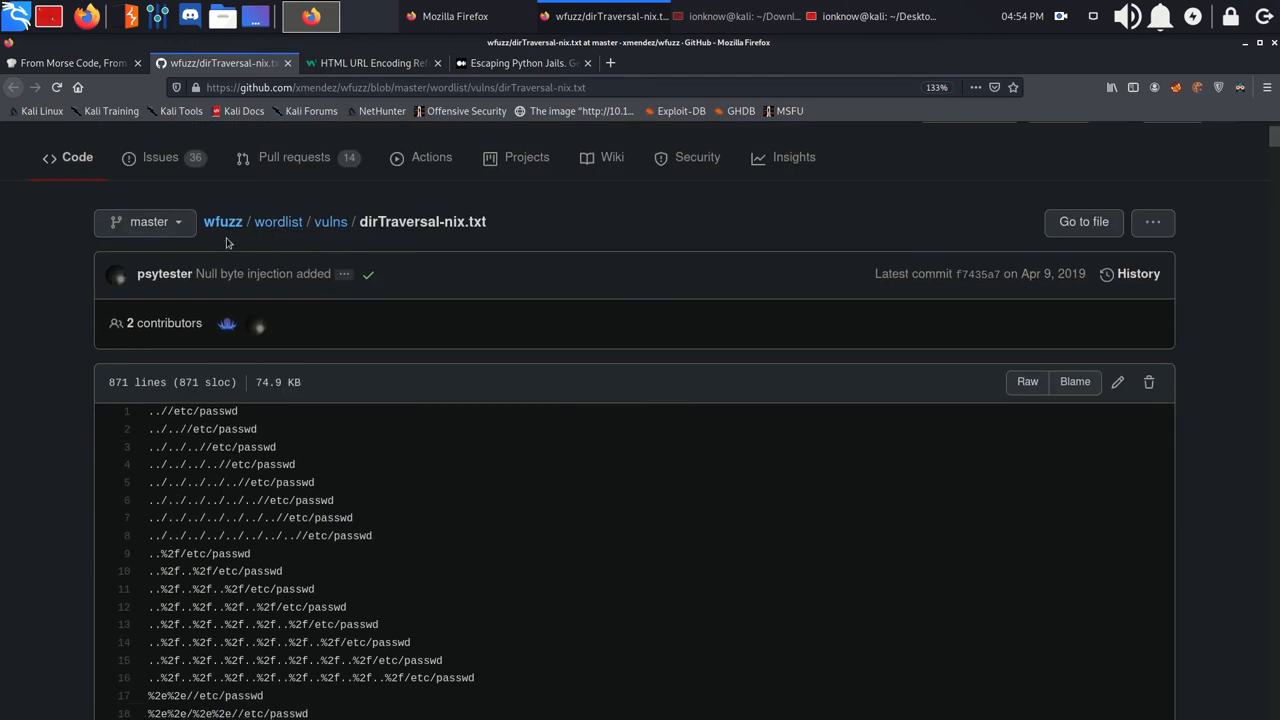
{"action": "scroll", "scroll_direction": "down", "scroll_amount": 3}
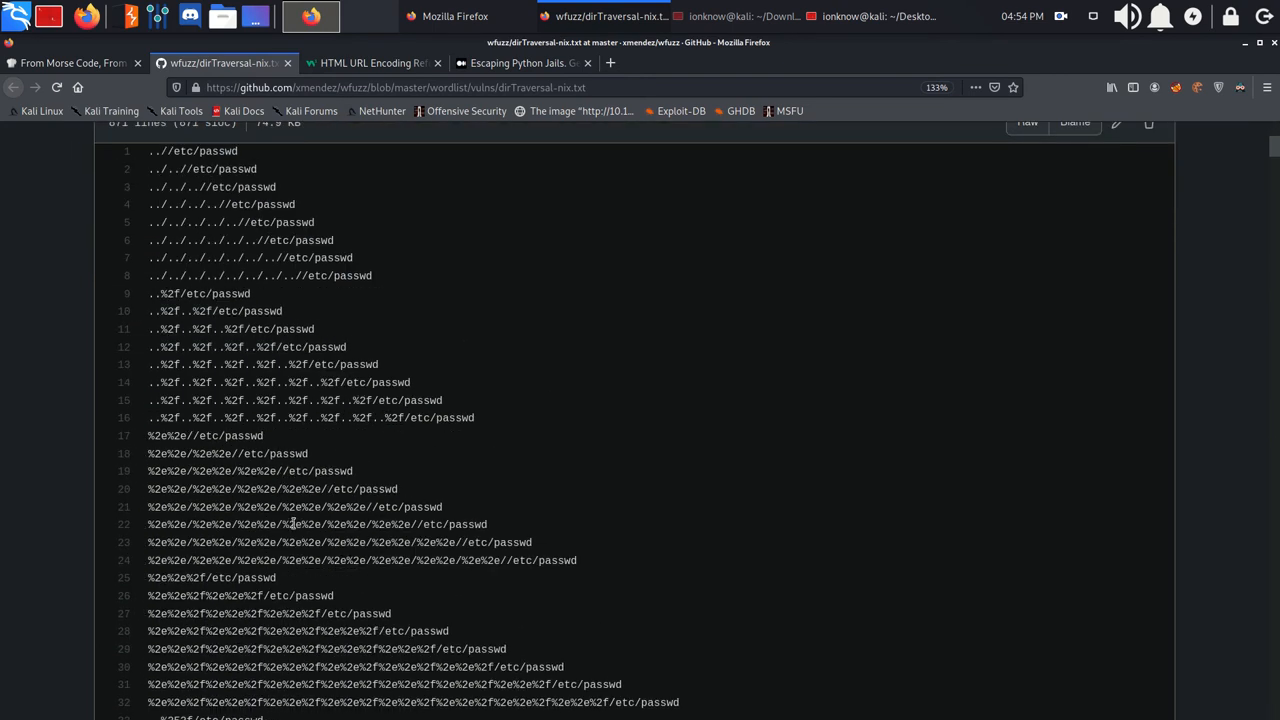
{"action": "scroll", "scroll_direction": "down", "scroll_amount": 3}
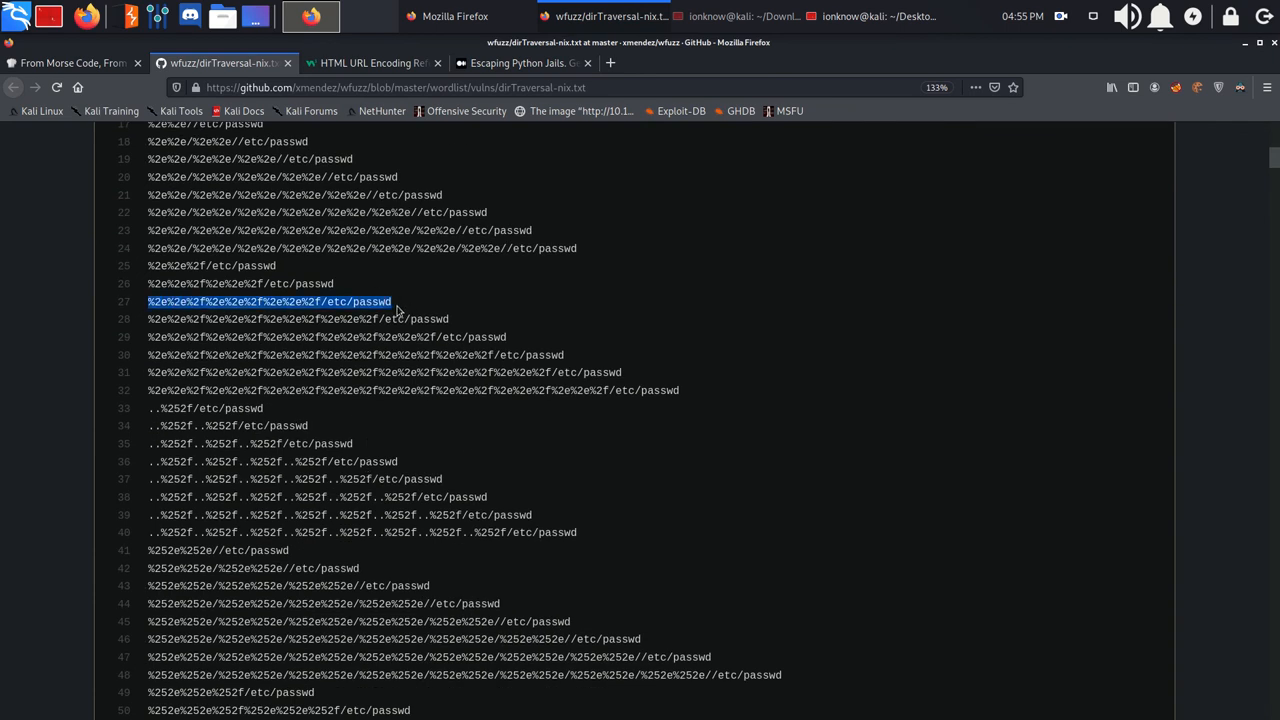
{"action": "left_click", "coordinate": [376, 62]}
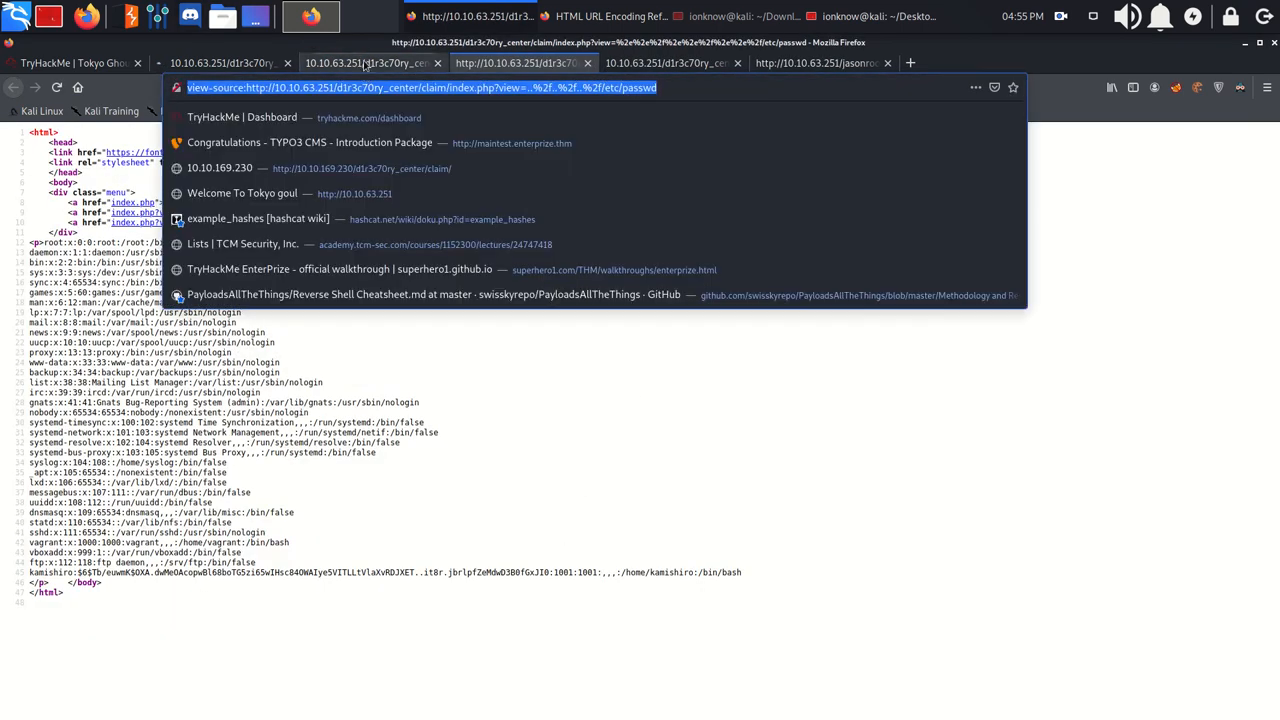
Step: Save kamishiro's password hash into a file named hash with nano
{"action": "left_click", "coordinate": [310, 16]}
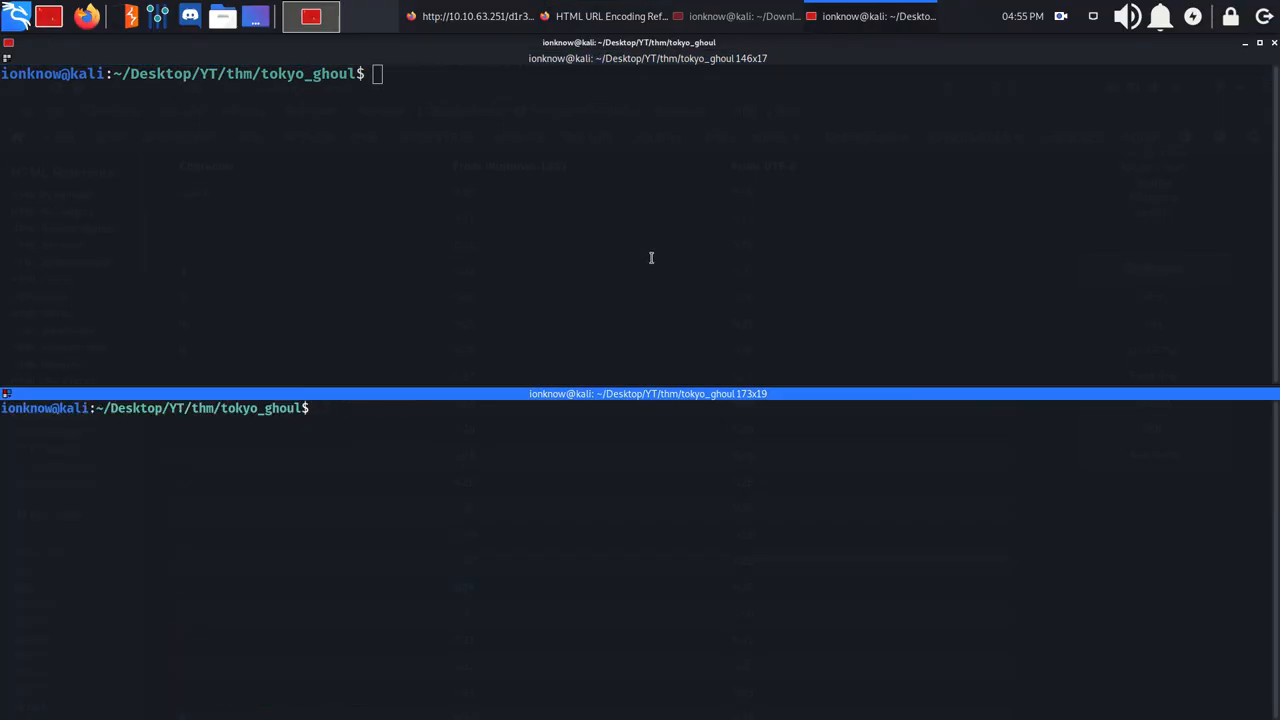
{"action": "type", "text": "n"}
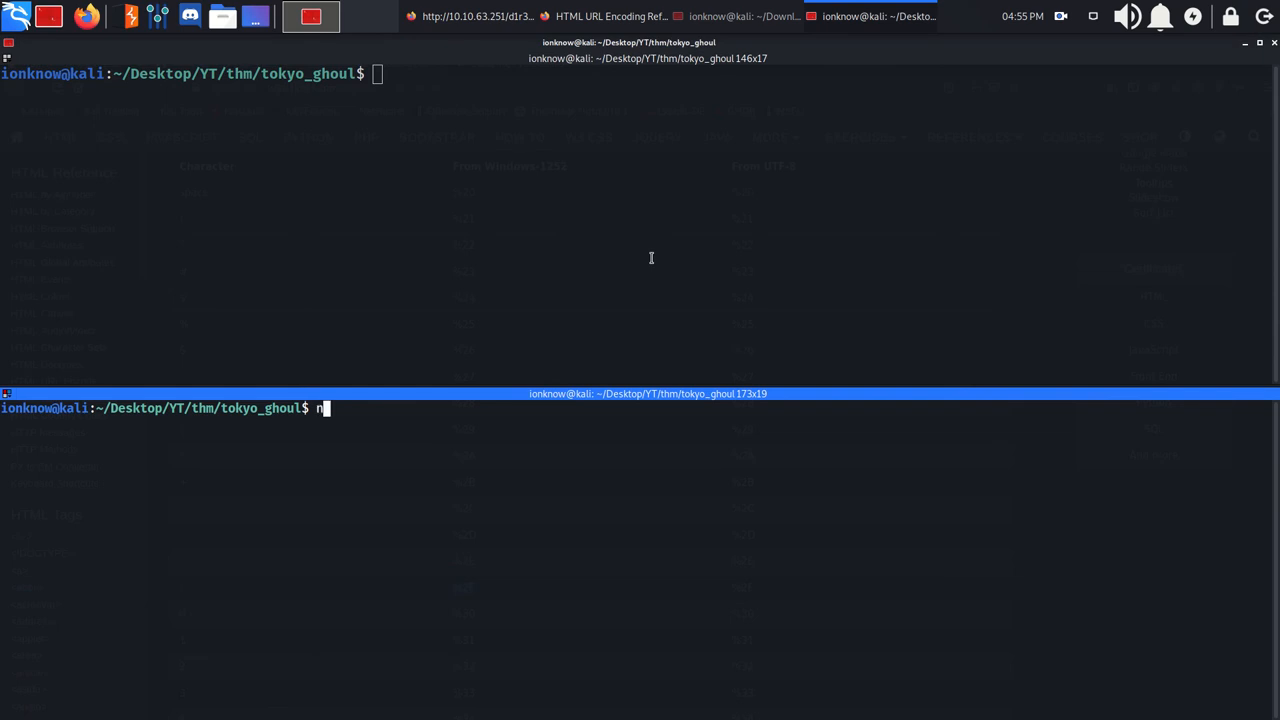
{"action": "type", "text": "ano hash"}
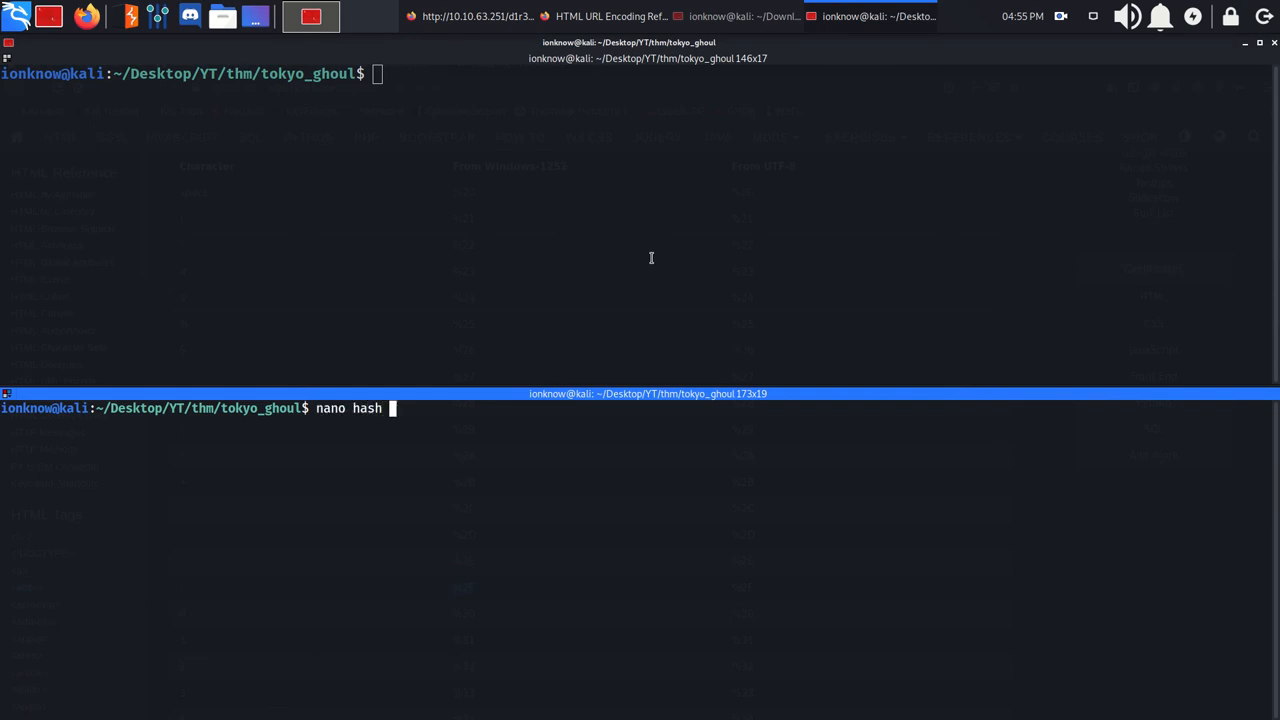
{"action": "key", "text": "Return"}
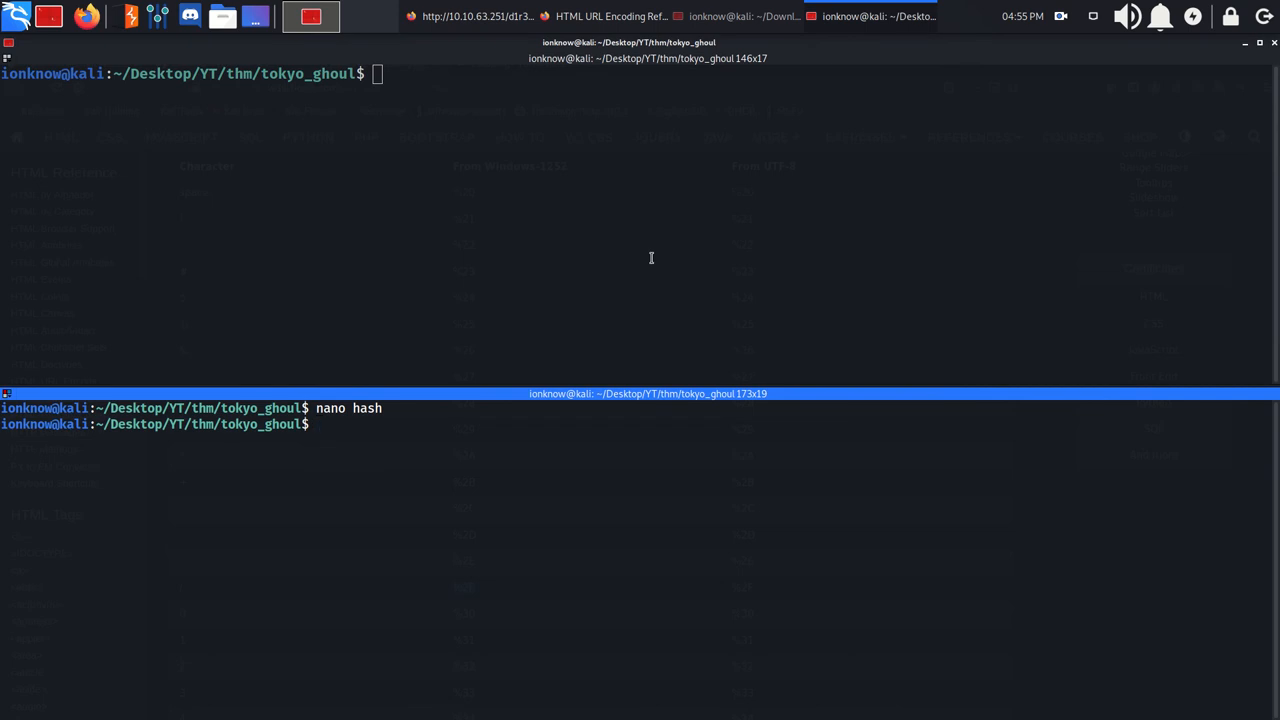
Step: Run sudo john --show hash to reveal kamishiro's cracked password
{"action": "type", "text": "sudo john -"}
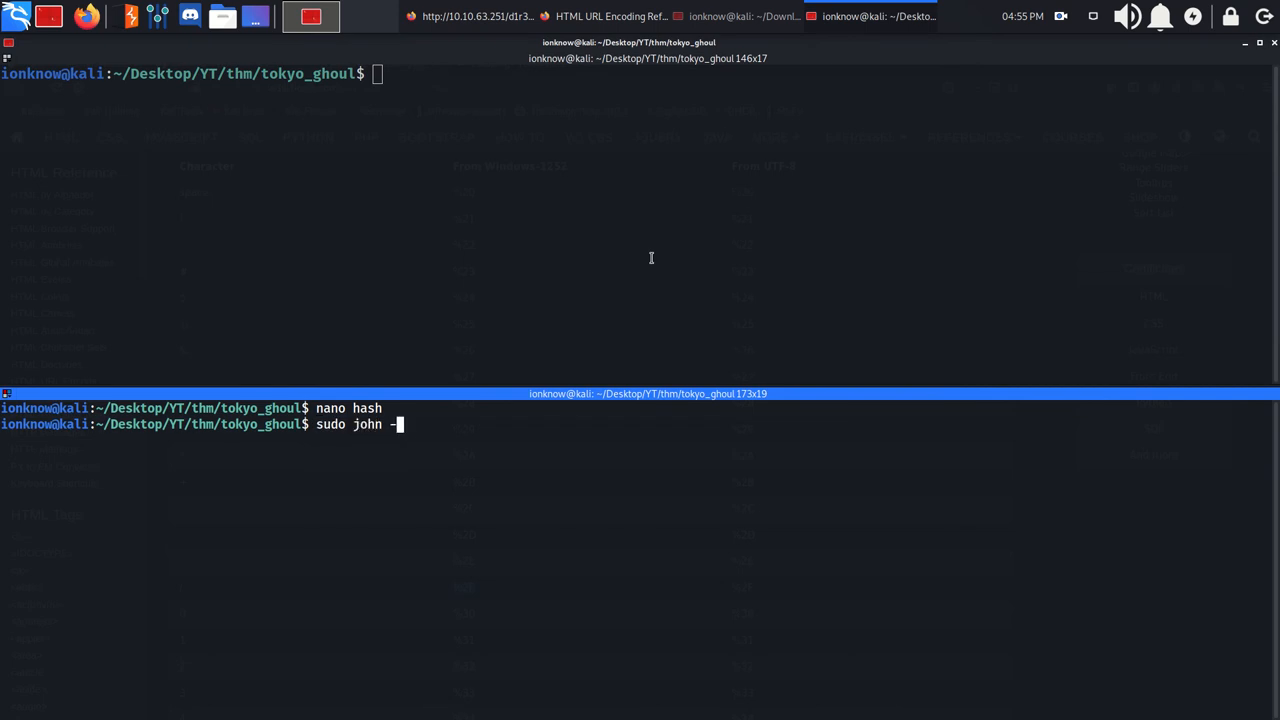
{"action": "type", "text": "-sh"}
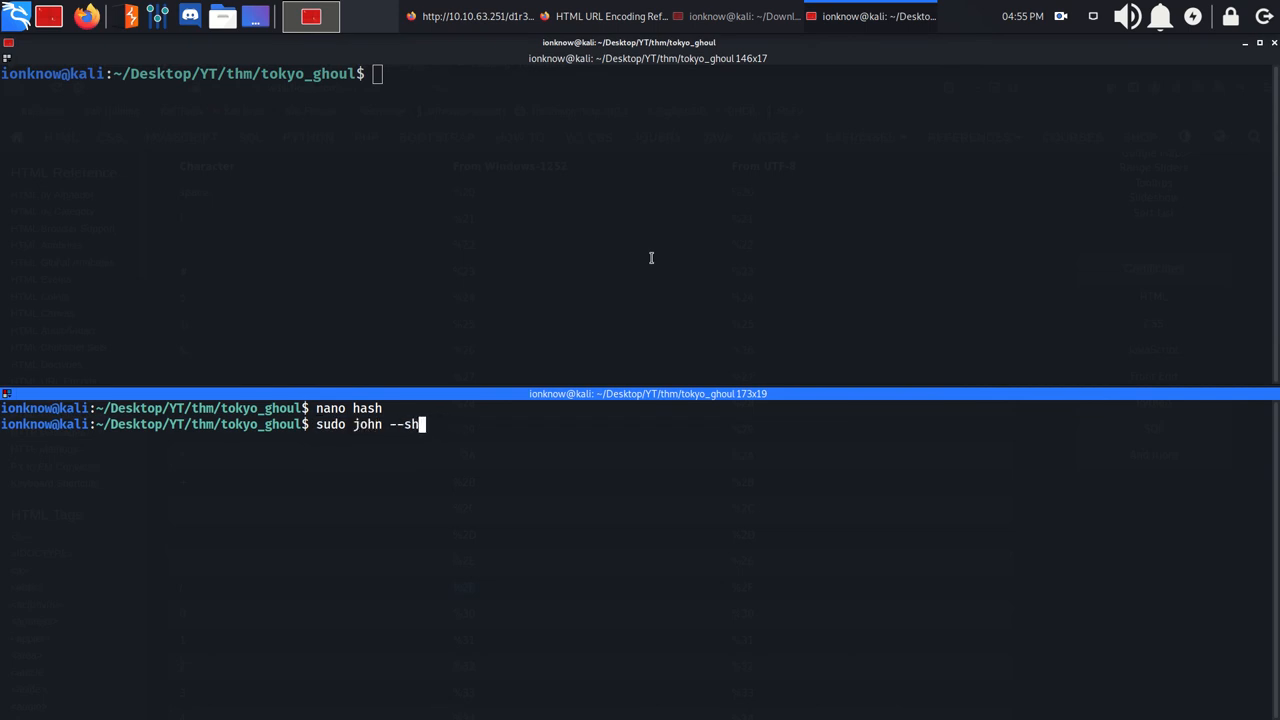
{"action": "type", "text": "ow hash"}
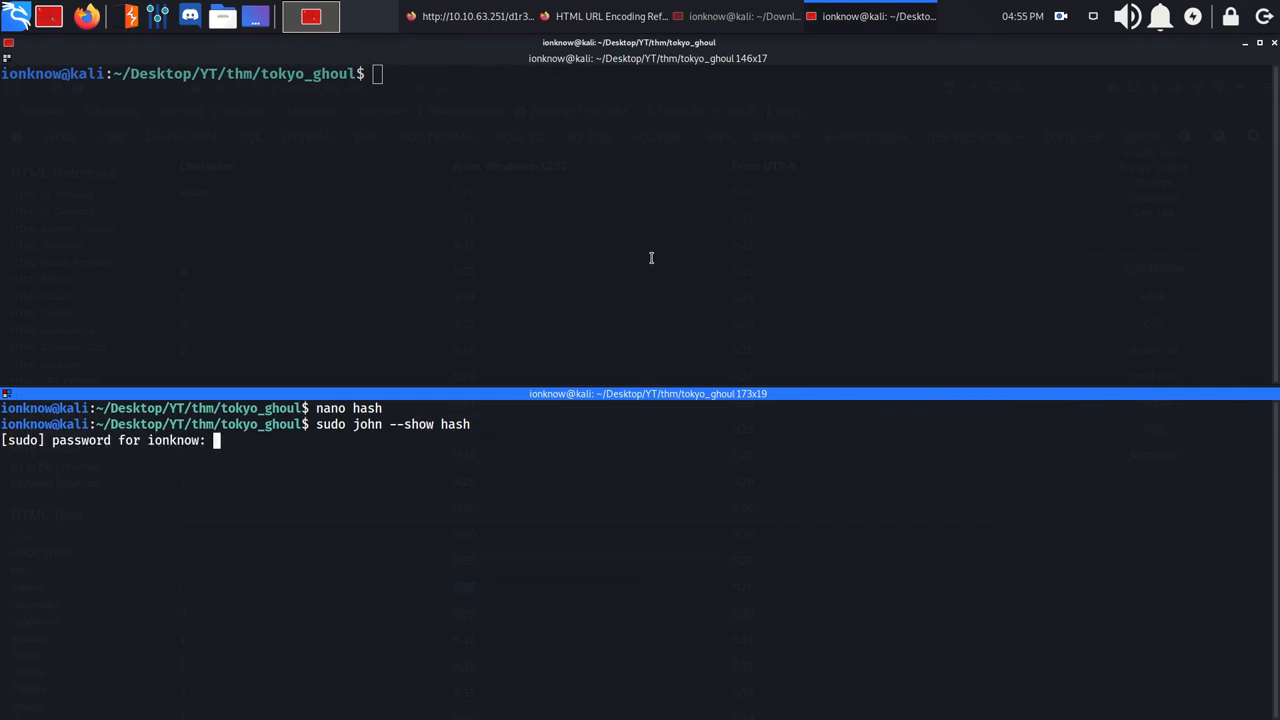
{"action": "key", "text": "Return"}
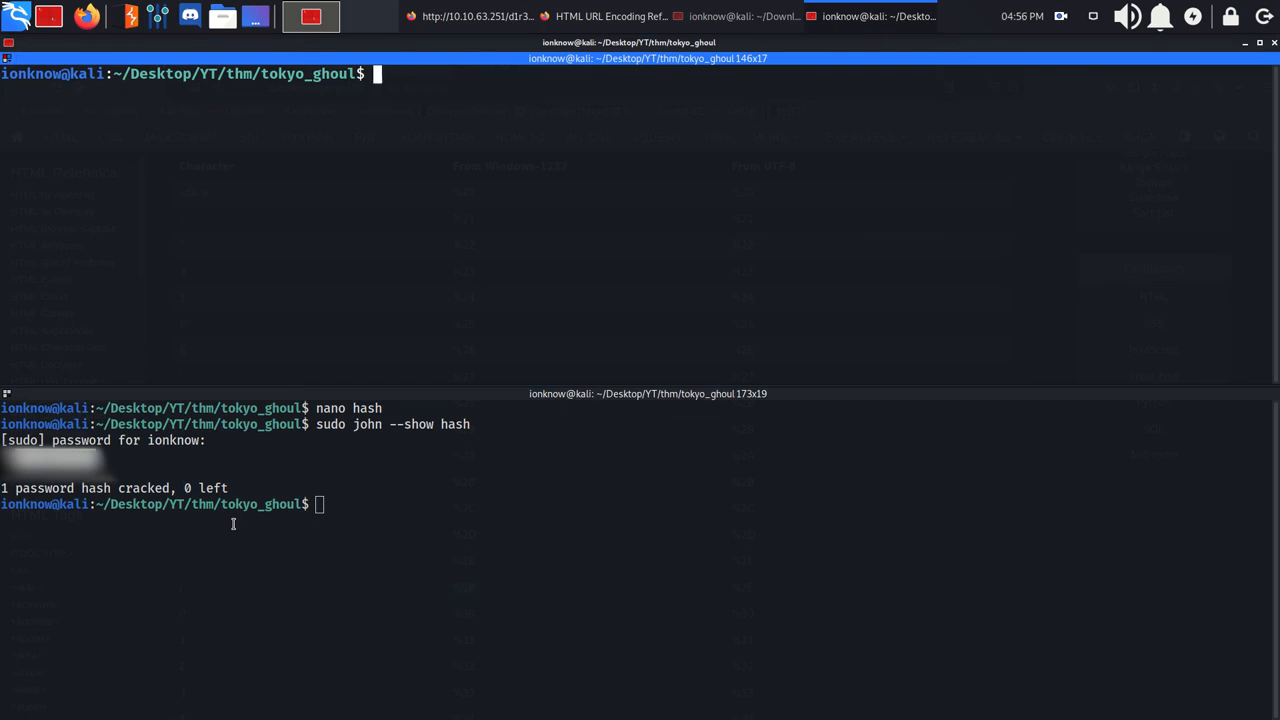
{"action": "key", "text": "ctrl+c"}
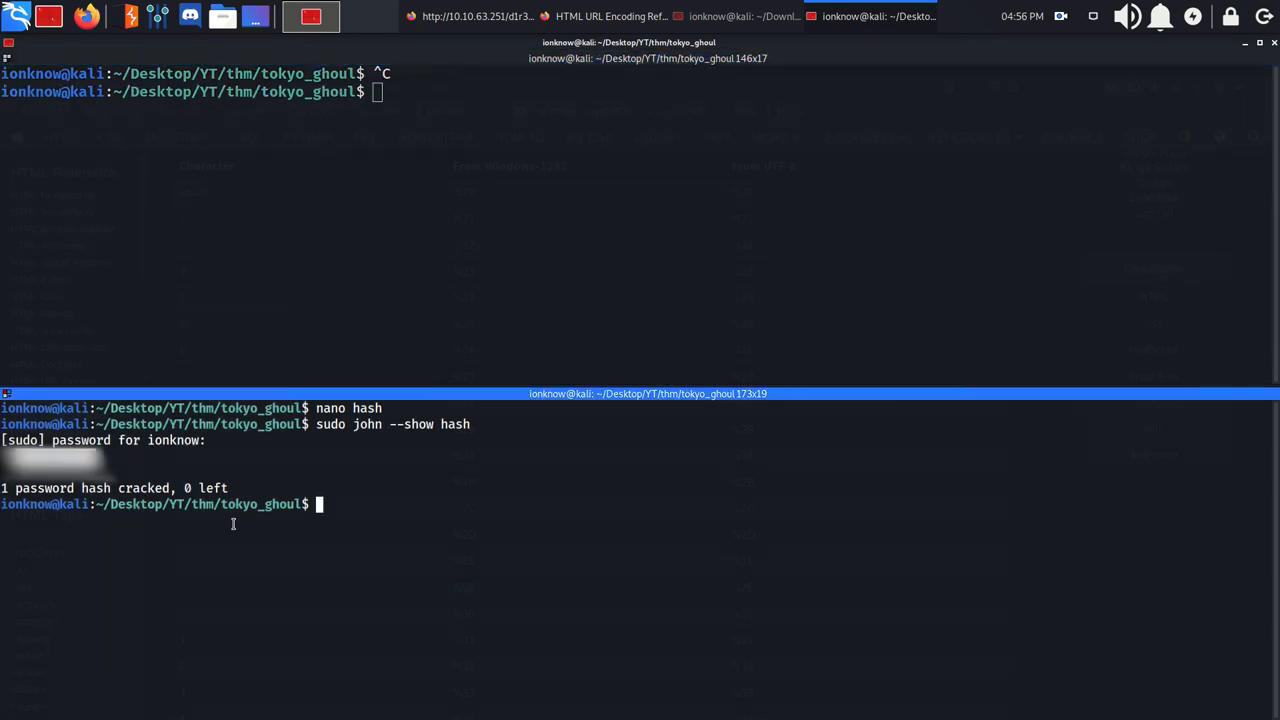
{"action": "left_click", "coordinate": [310, 16]}
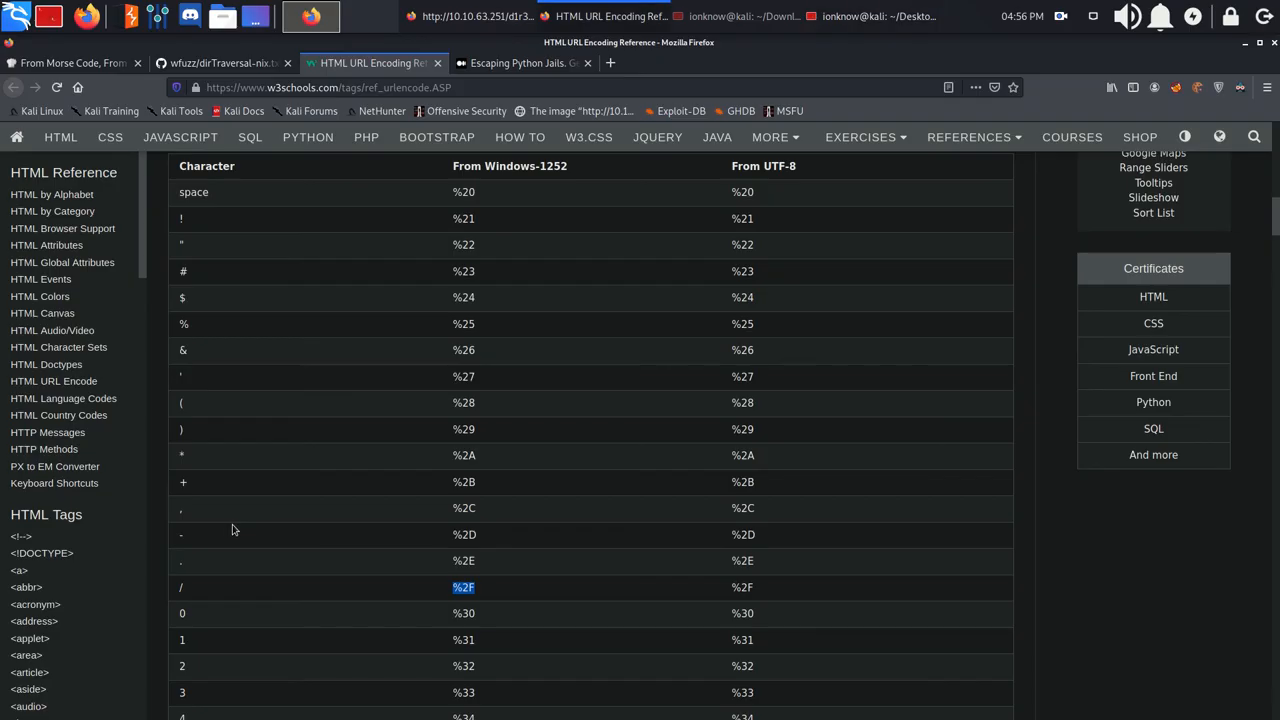
{"action": "left_click", "coordinate": [220, 62]}
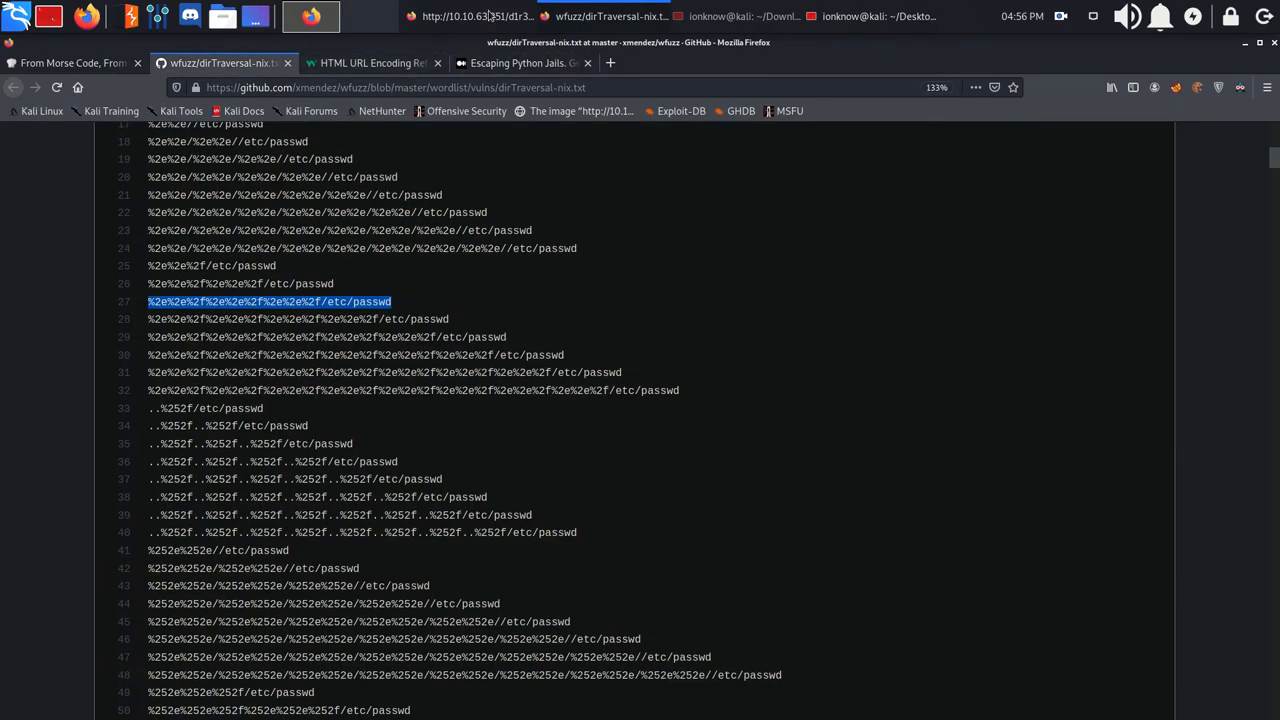
{"action": "left_click", "coordinate": [312, 16]}
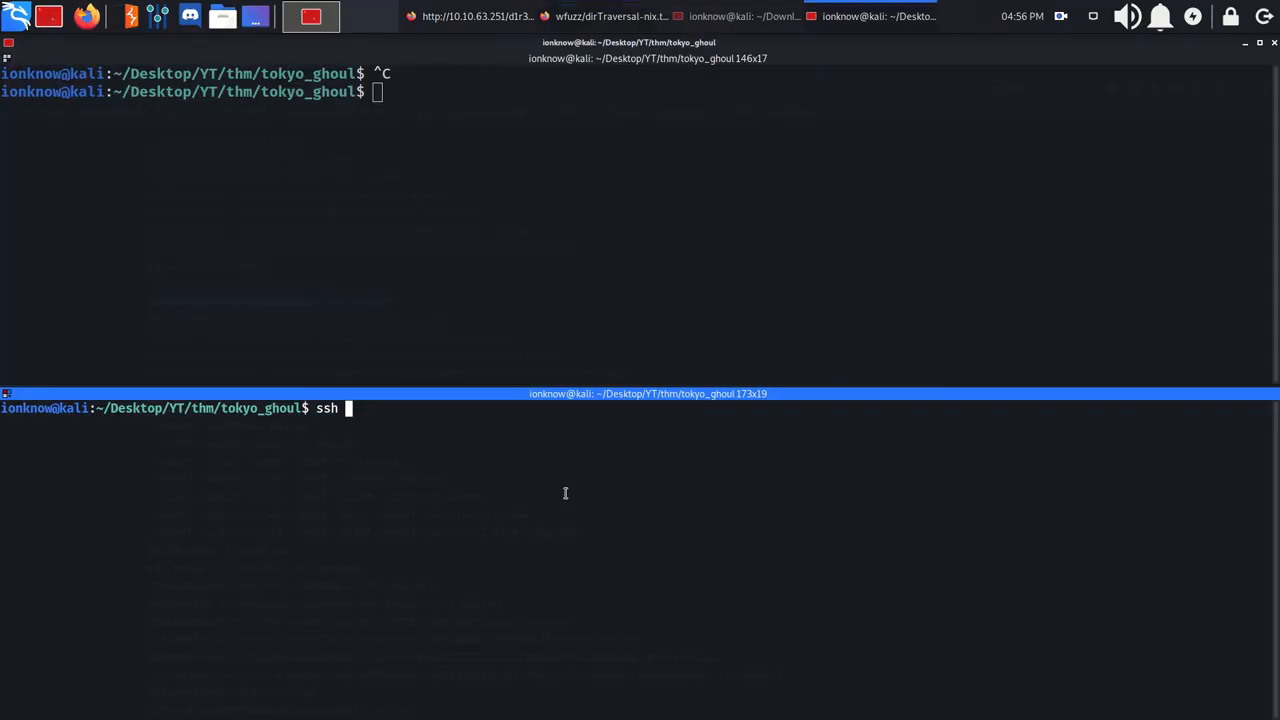
Step: Log in over ssh as kamishiro on 10.10.63.251 with the recovered password
{"action": "left_click", "coordinate": [310, 16]}
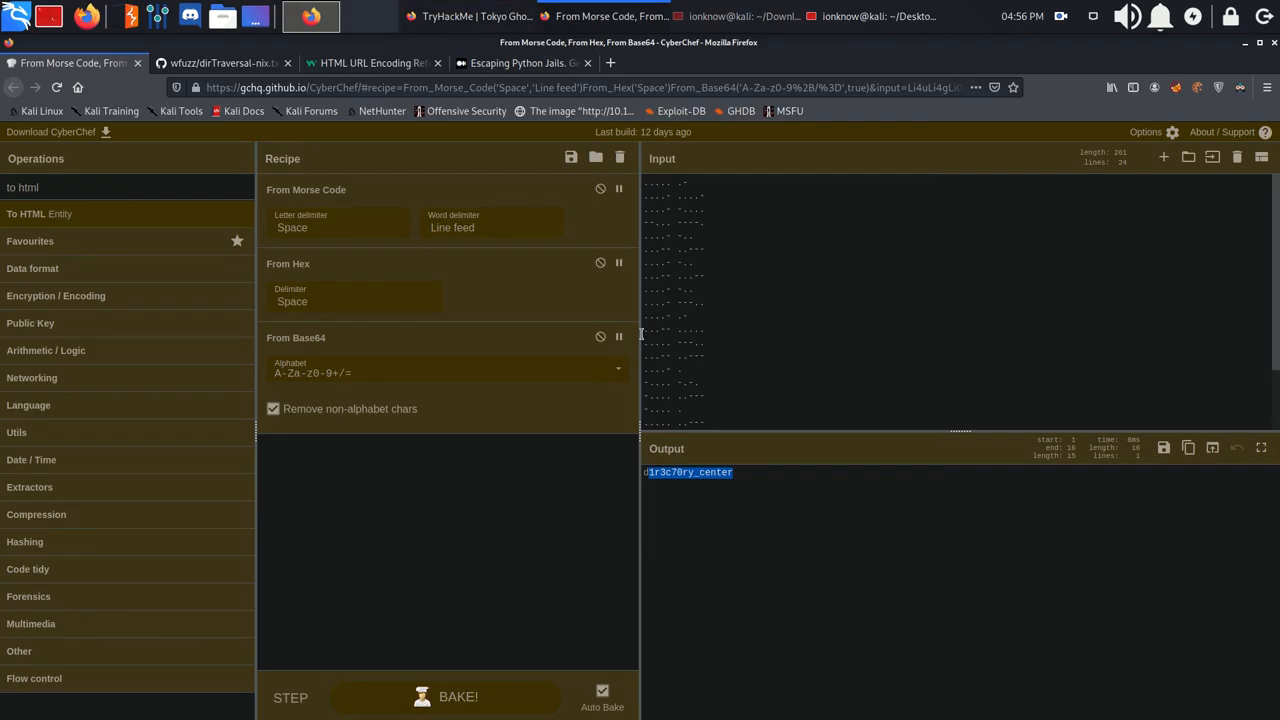
{"action": "left_click", "coordinate": [310, 16]}
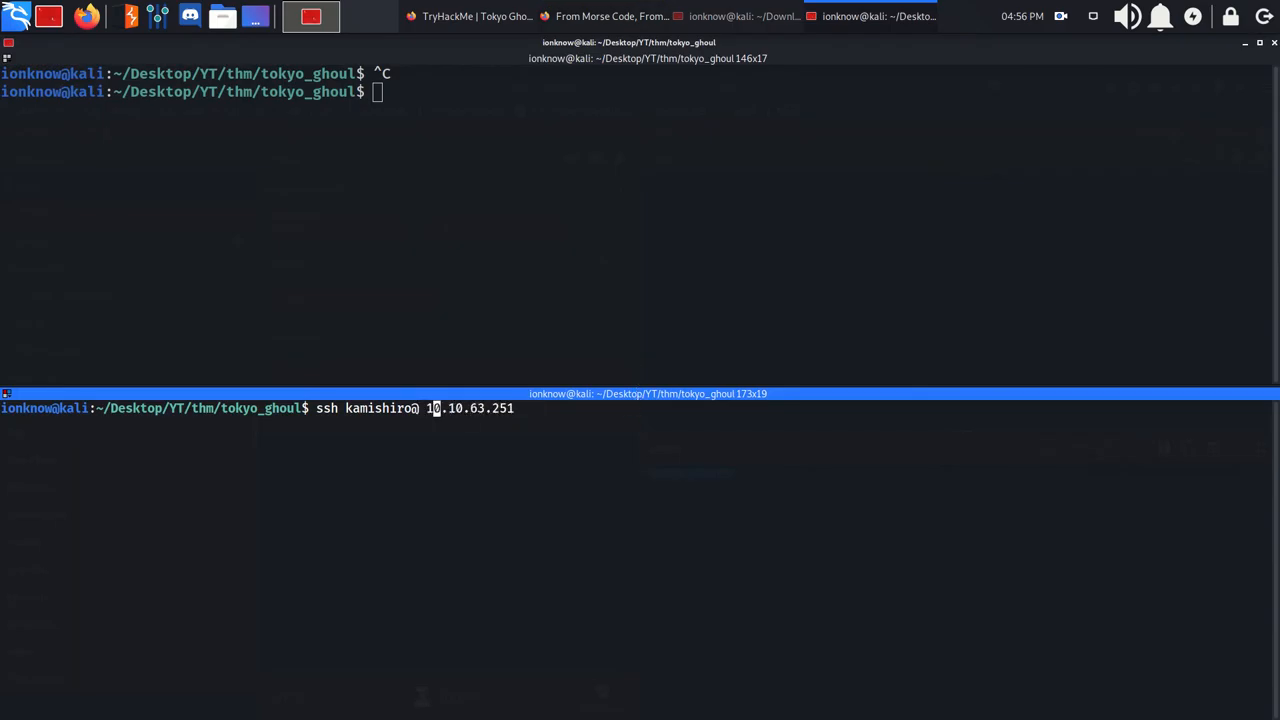
{"action": "key", "text": "Return"}
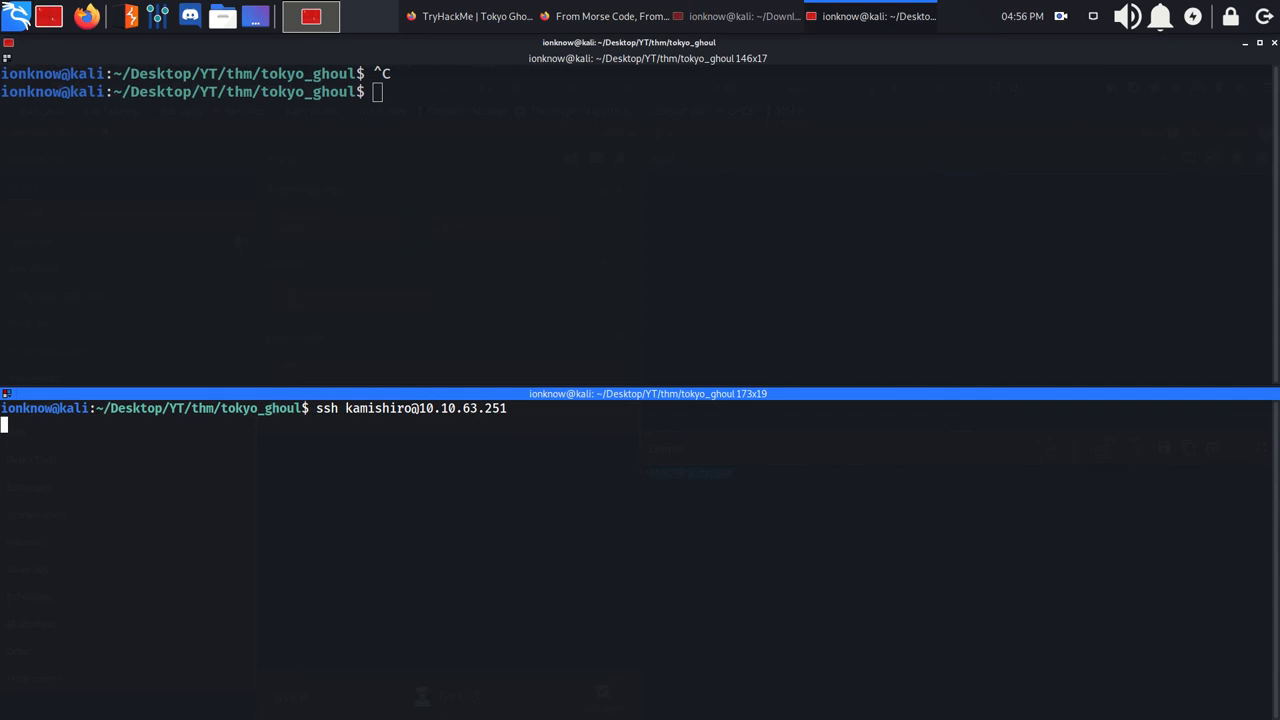
{"action": "key", "text": "Return"}
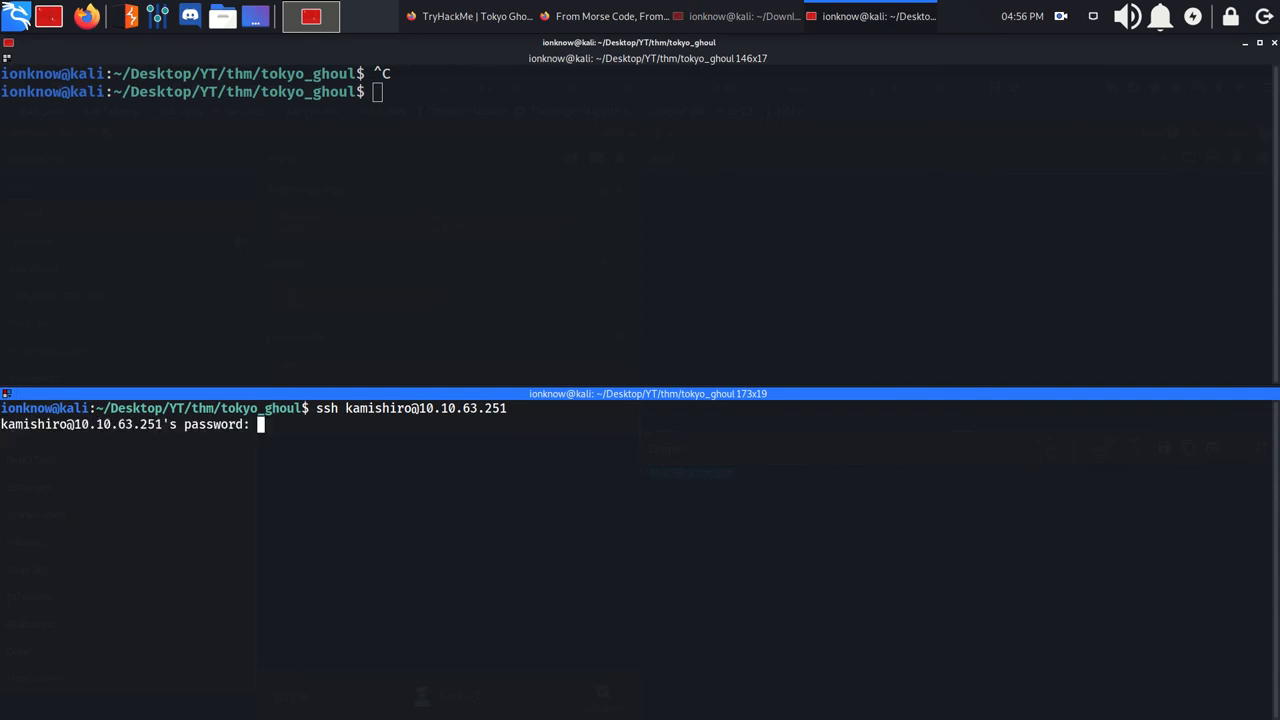
{"action": "key", "text": "Return"}
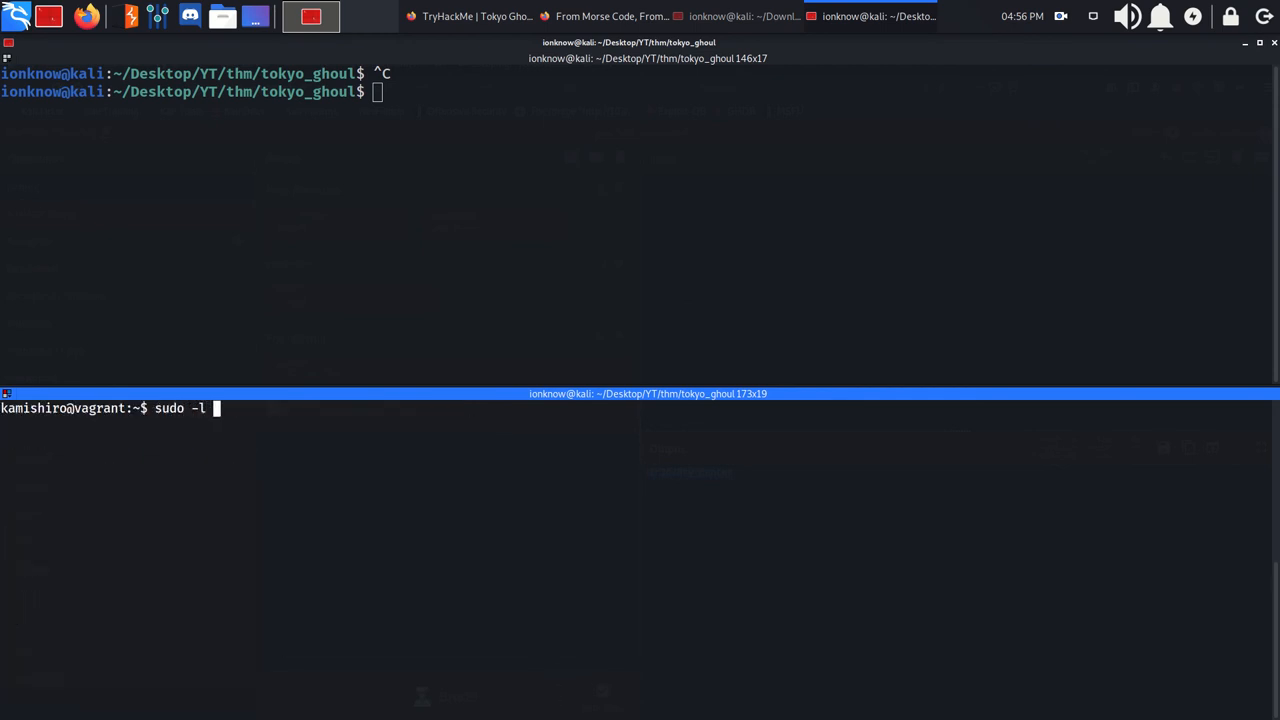
Step: List kamishiro's sudo rights, showing python3 jail.py may run as root
{"action": "key", "text": "Return"}
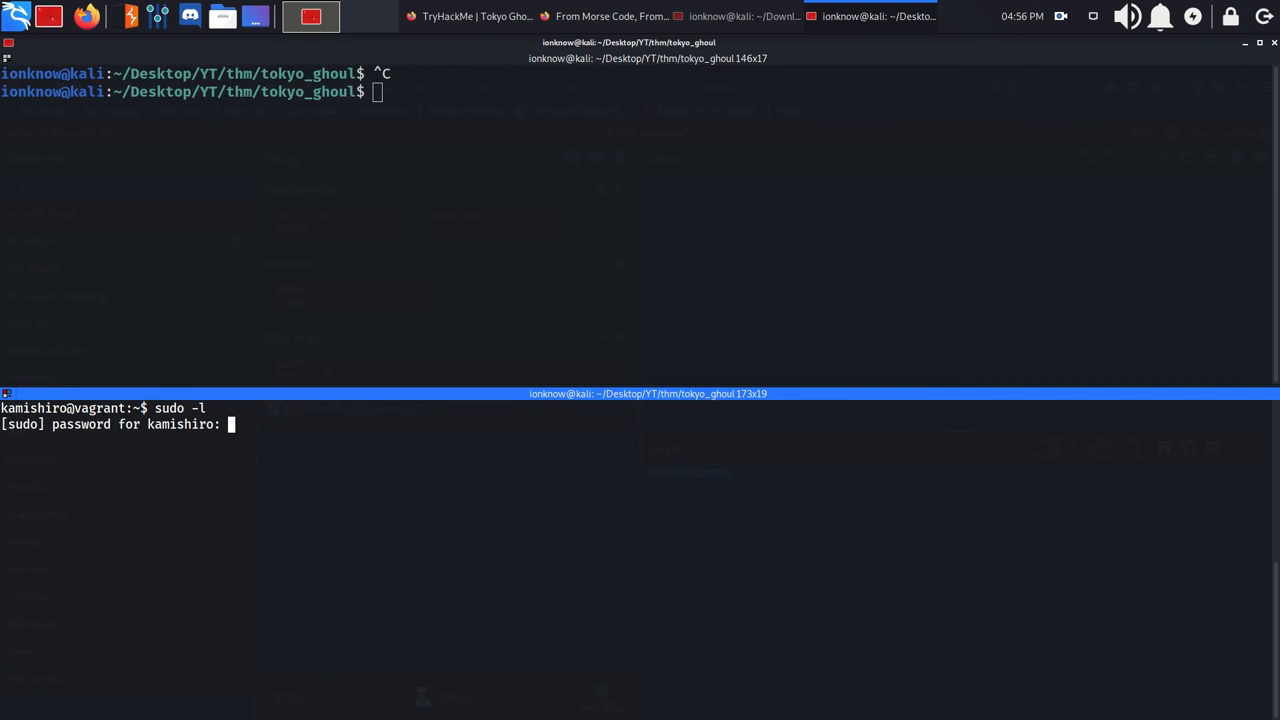
{"action": "key", "text": "Return"}
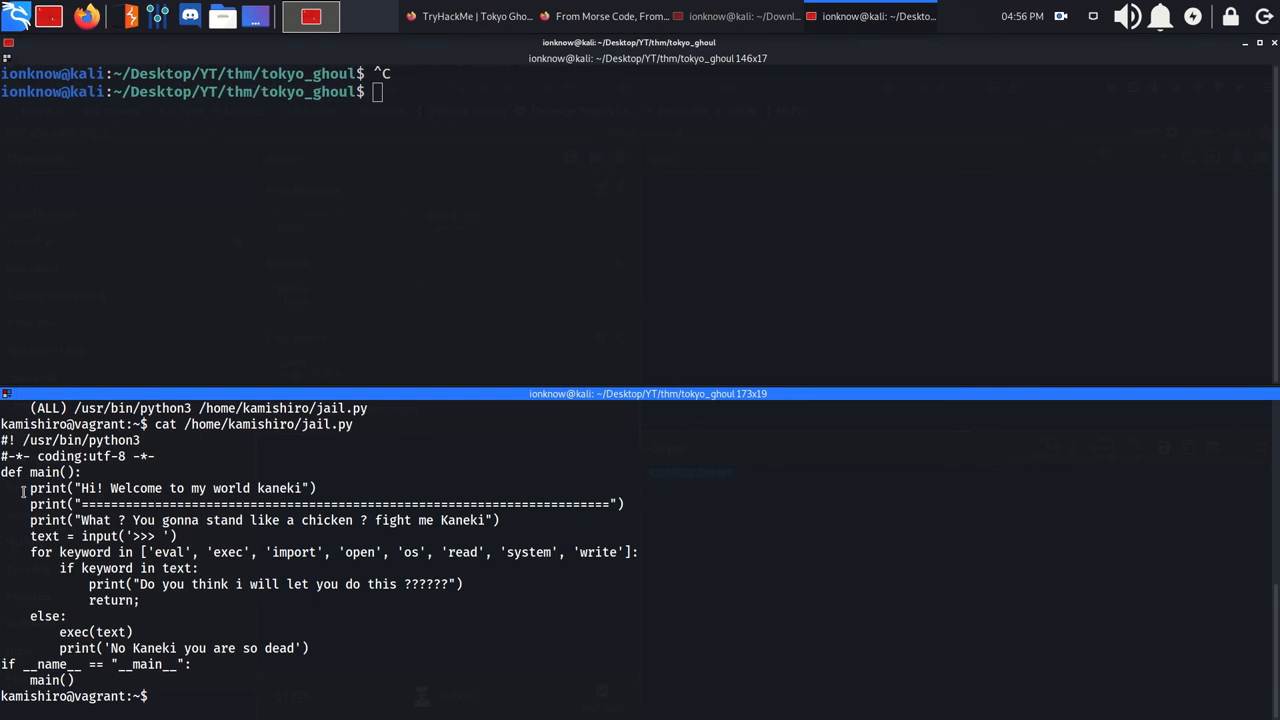
{"action": "left_click_drag", "start_coordinate": [30, 488], "coordinate": [624, 504]}
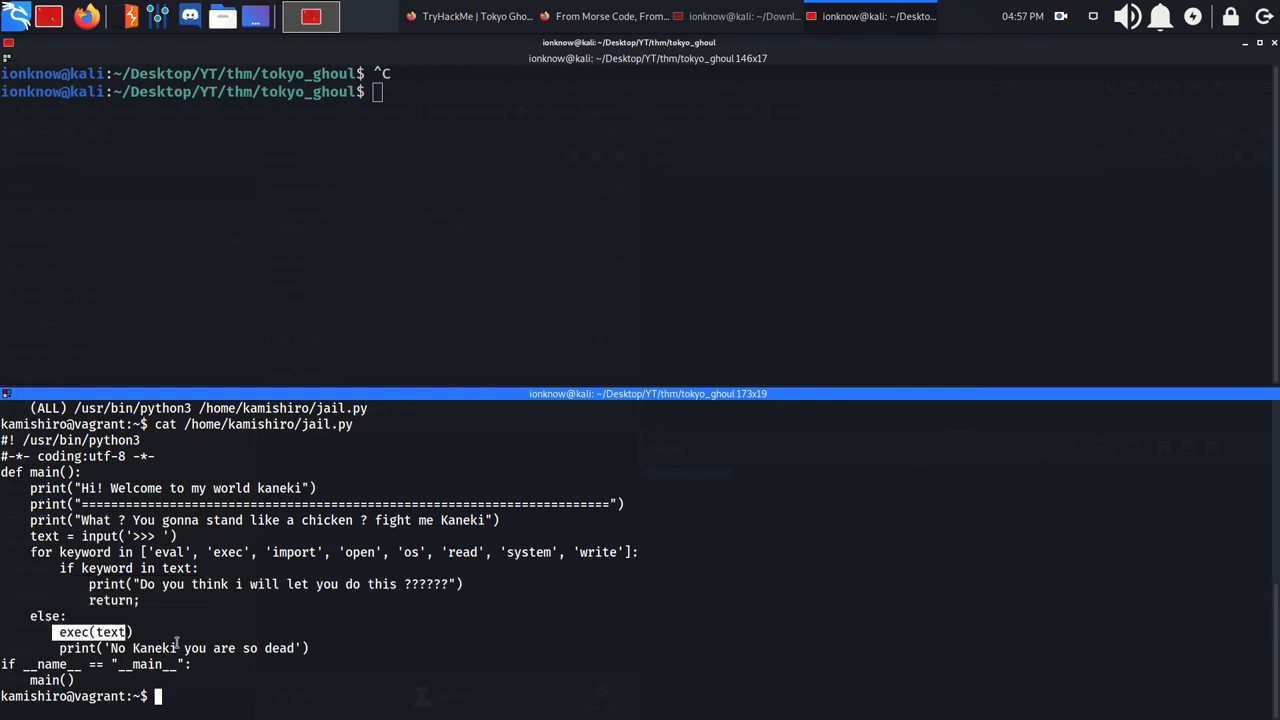
{"action": "type", "text": "clear"}
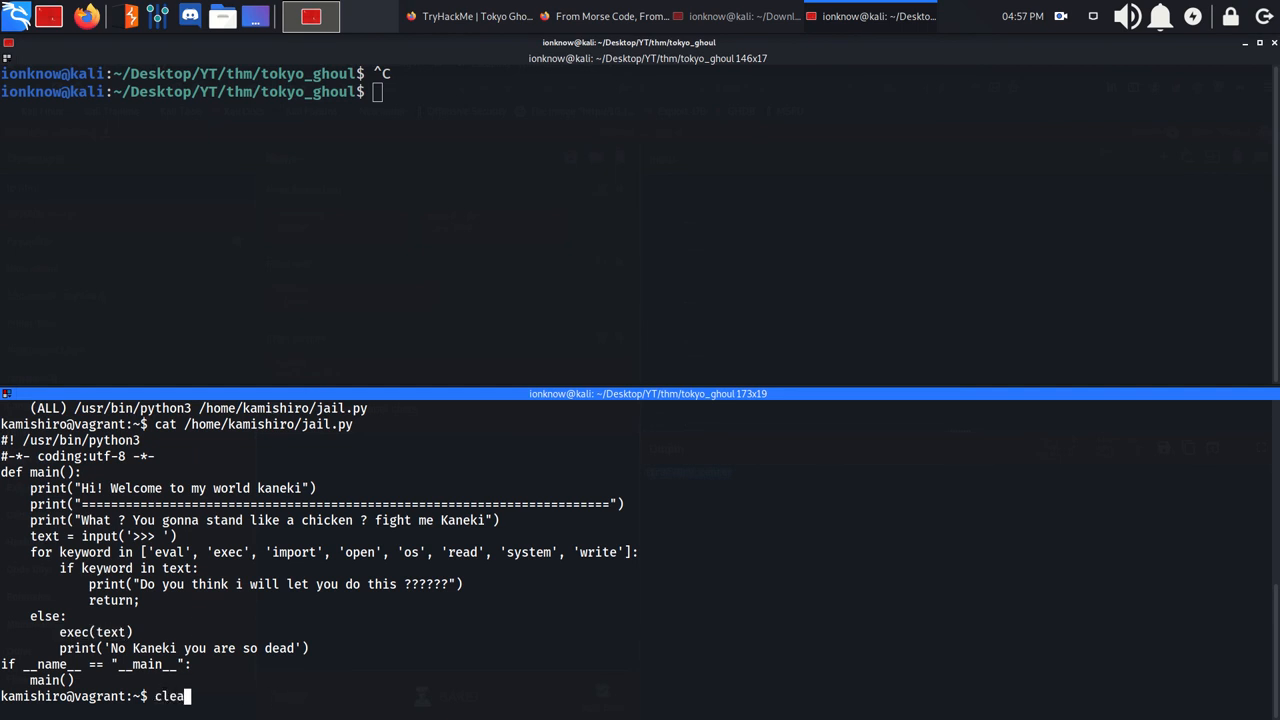
{"action": "key", "text": "Return"}
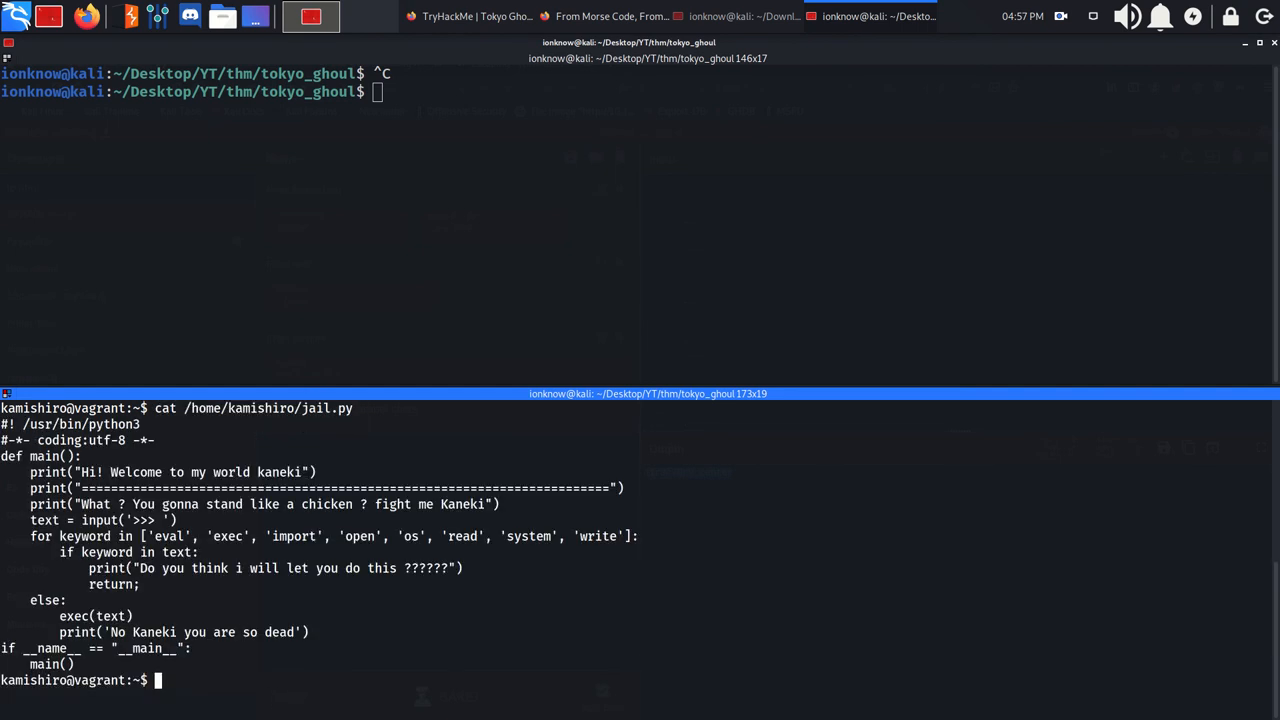
Step: Find the __builtins__.__dict__['open'] example in the Escaping Python Jails article
{"action": "left_click", "coordinate": [310, 16]}
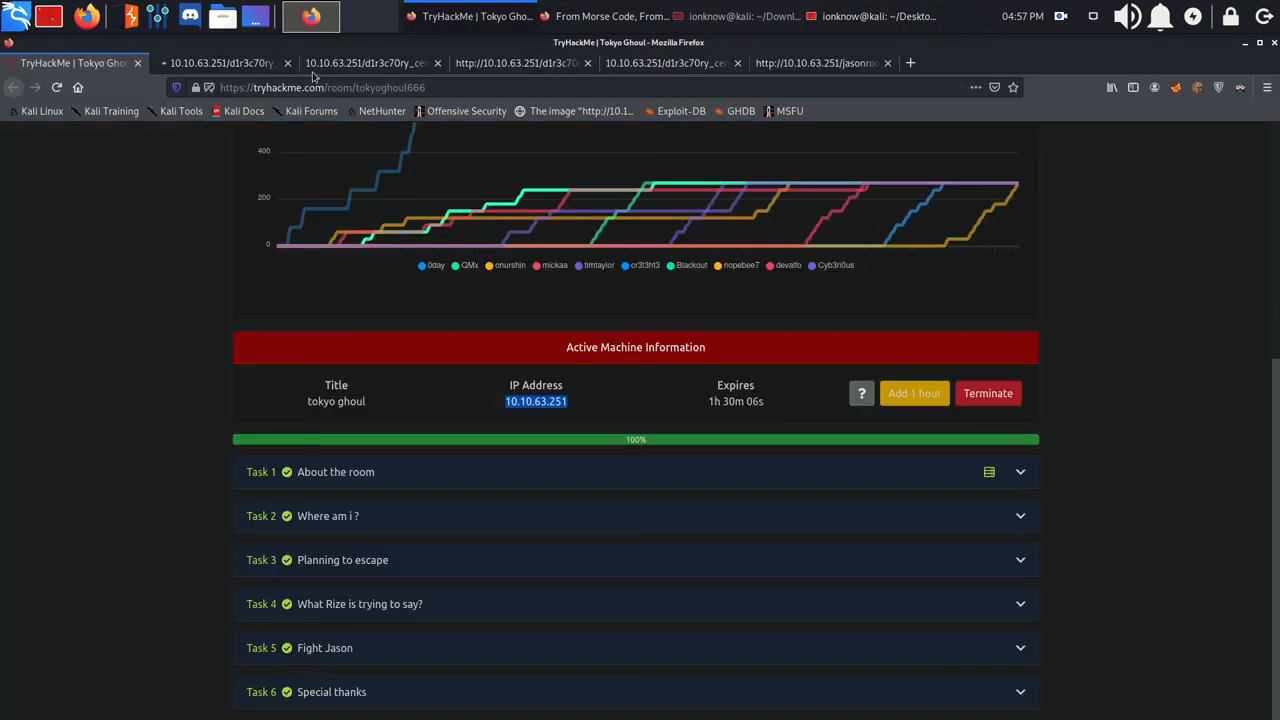
{"action": "left_click", "coordinate": [520, 62]}
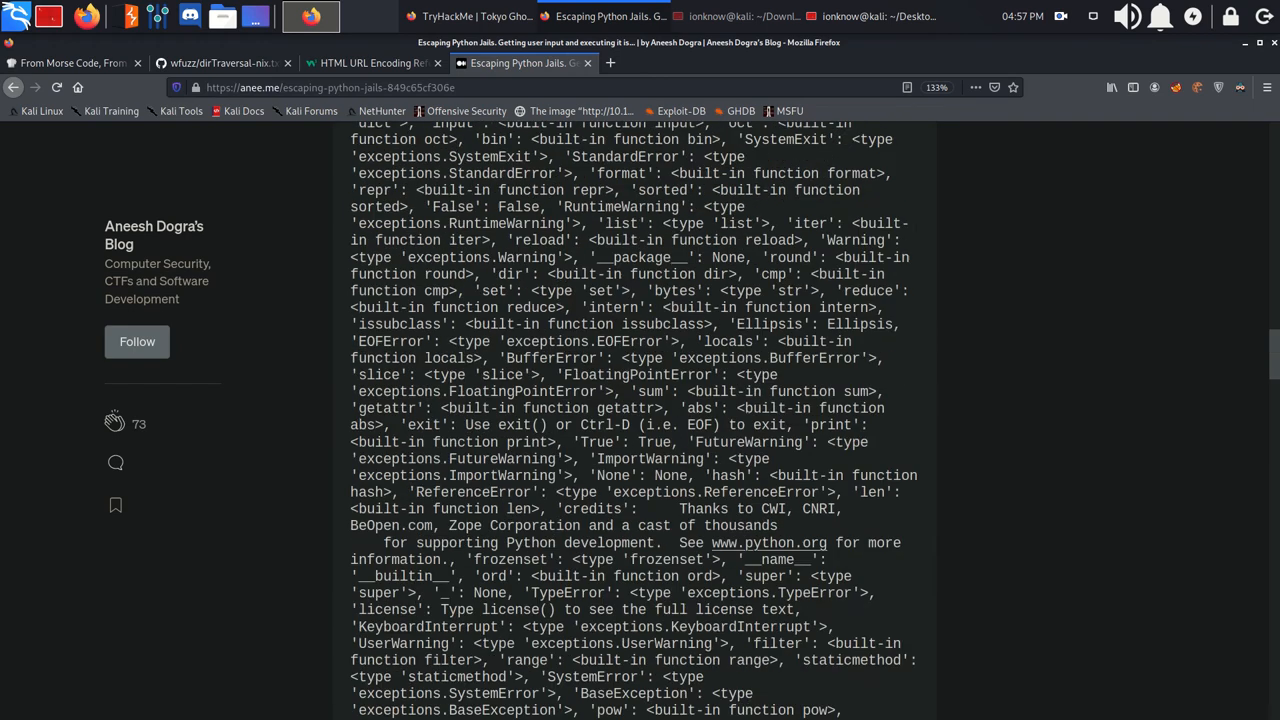
{"action": "scroll", "scroll_direction": "up", "scroll_amount": 3}
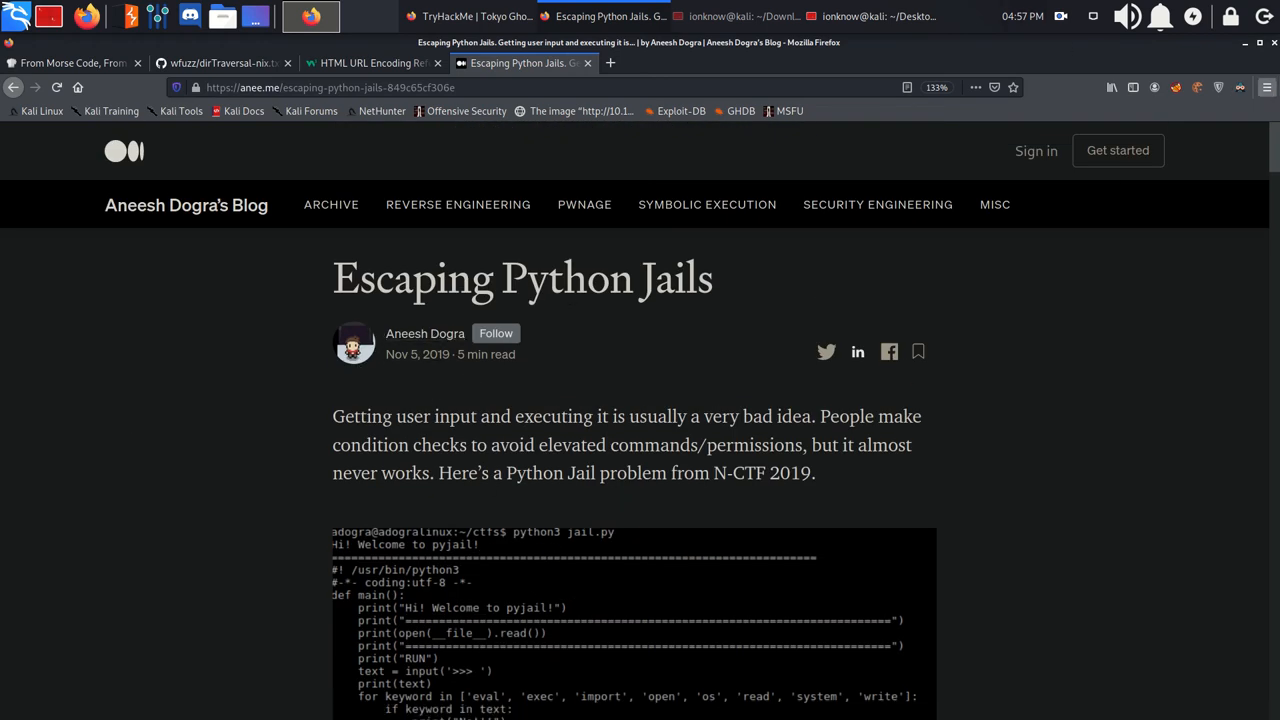
{"action": "scroll", "scroll_direction": "down", "scroll_amount": 3}
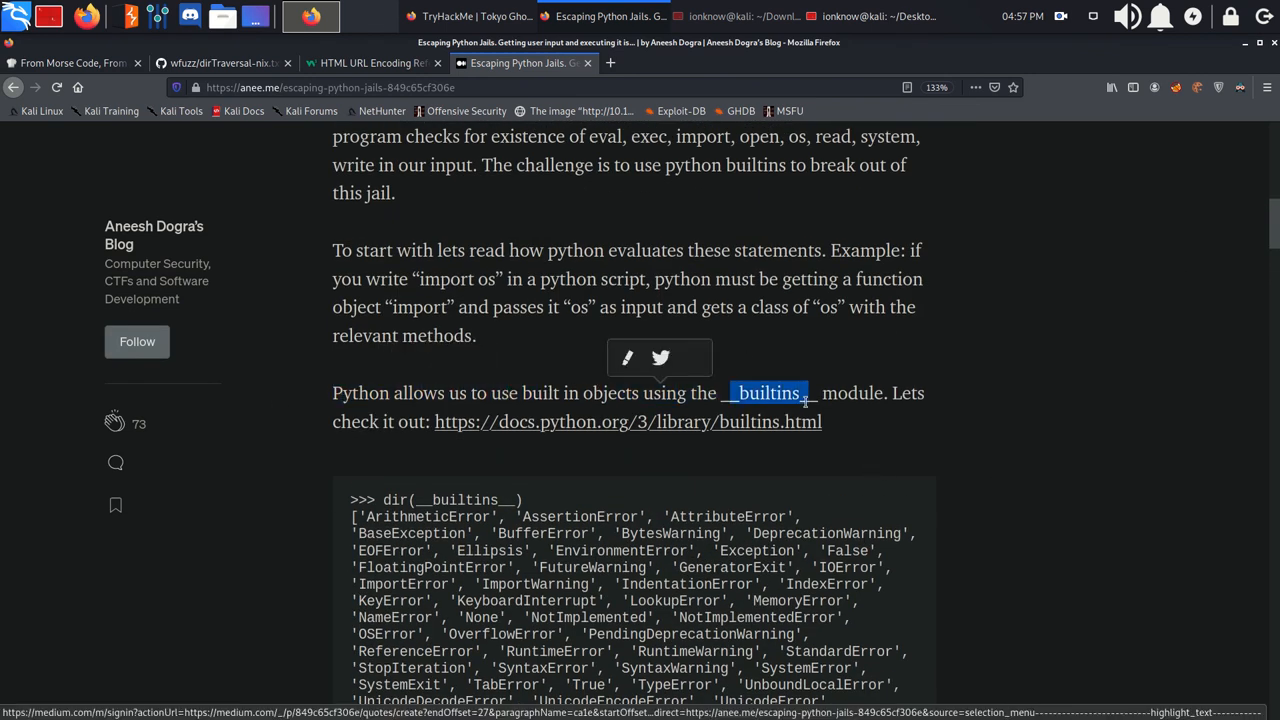
{"action": "scroll", "scroll_direction": "down", "scroll_amount": 3}
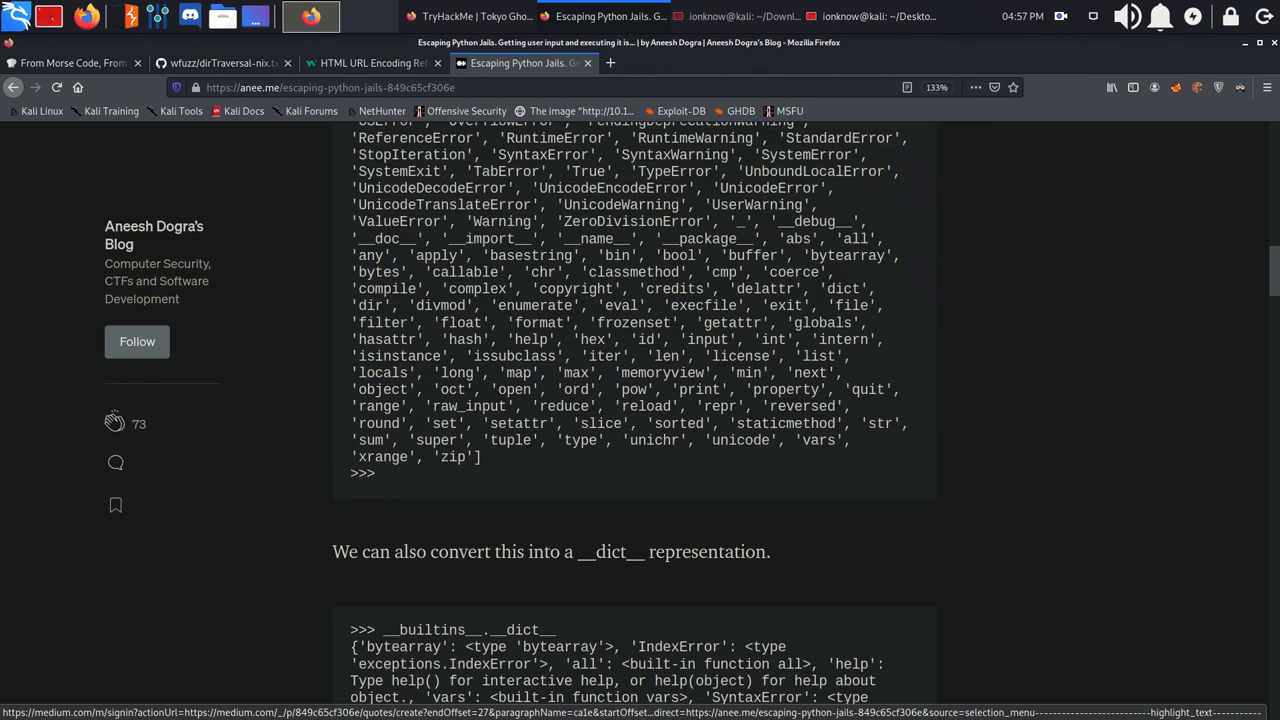
{"action": "scroll", "scroll_direction": "down", "scroll_amount": 3}
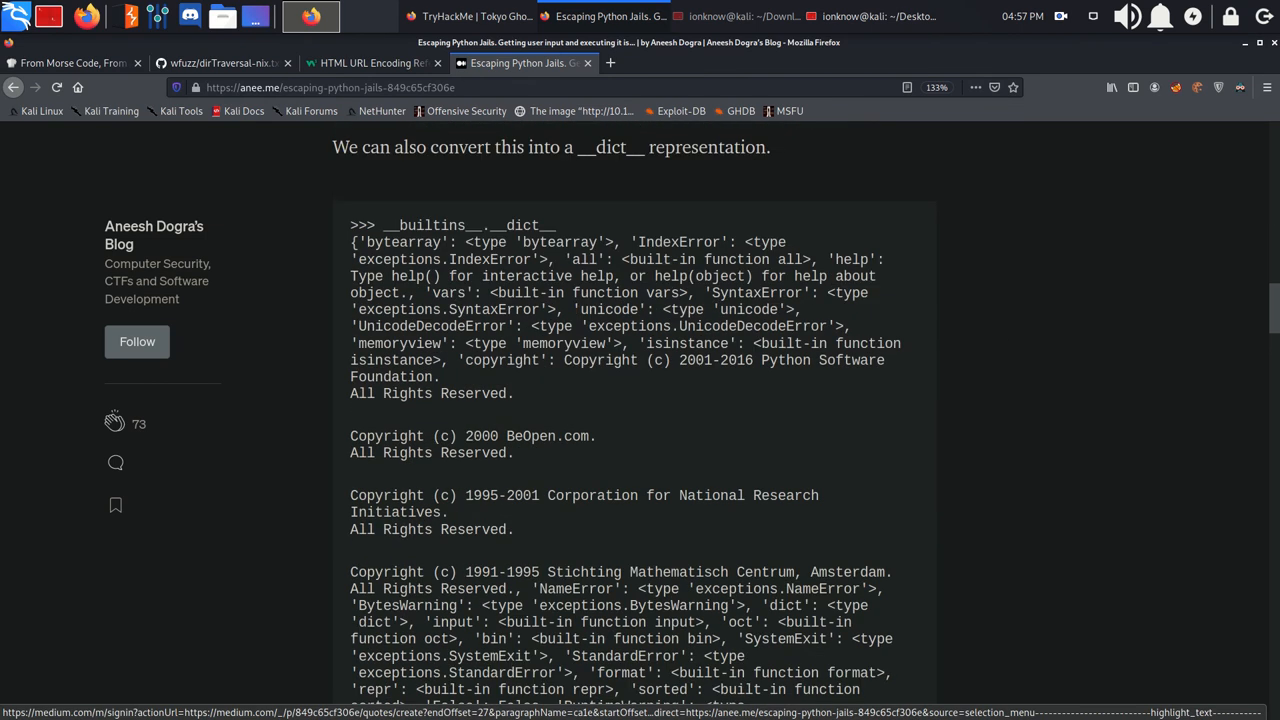
{"action": "scroll", "scroll_direction": "down", "scroll_amount": 3}
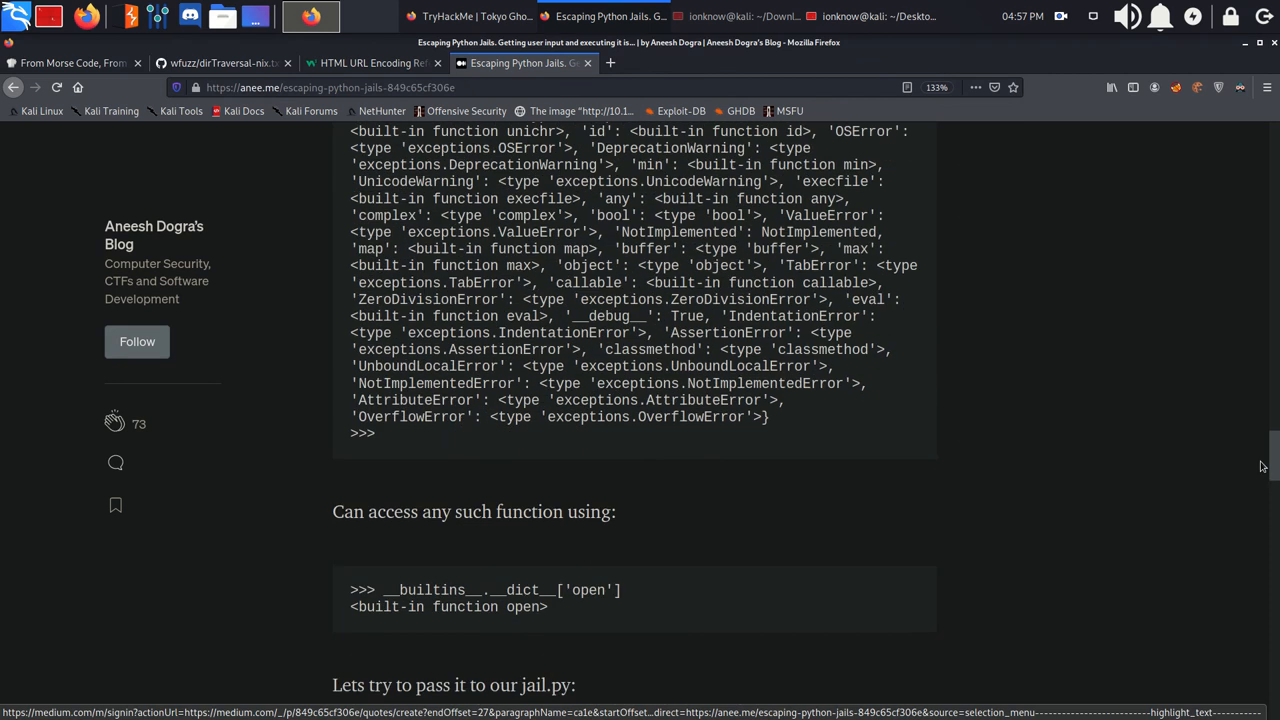
{"action": "scroll", "scroll_direction": "down", "scroll_amount": 3}
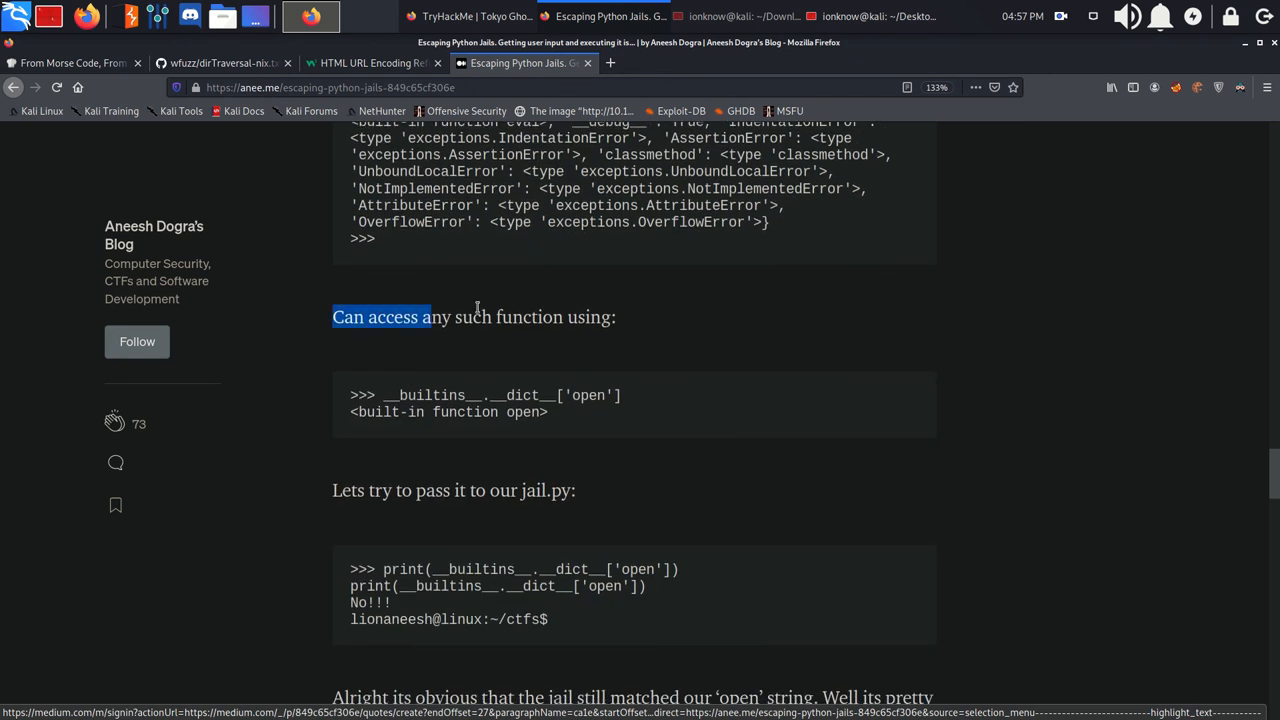
{"action": "left_click", "coordinate": [624, 318]}
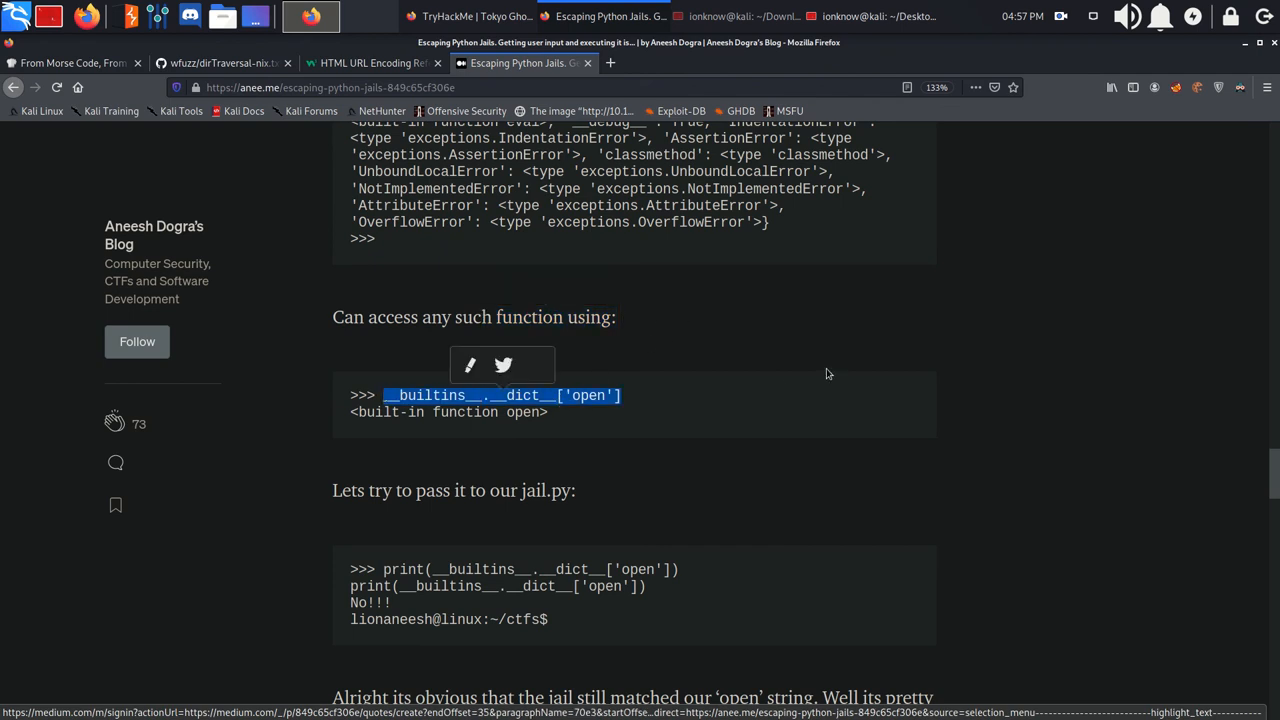
Step: Launch the jail with sudo /usr/bin/python3 /home/kamishiro/jail.py in the ssh session
{"action": "left_click", "coordinate": [312, 16]}
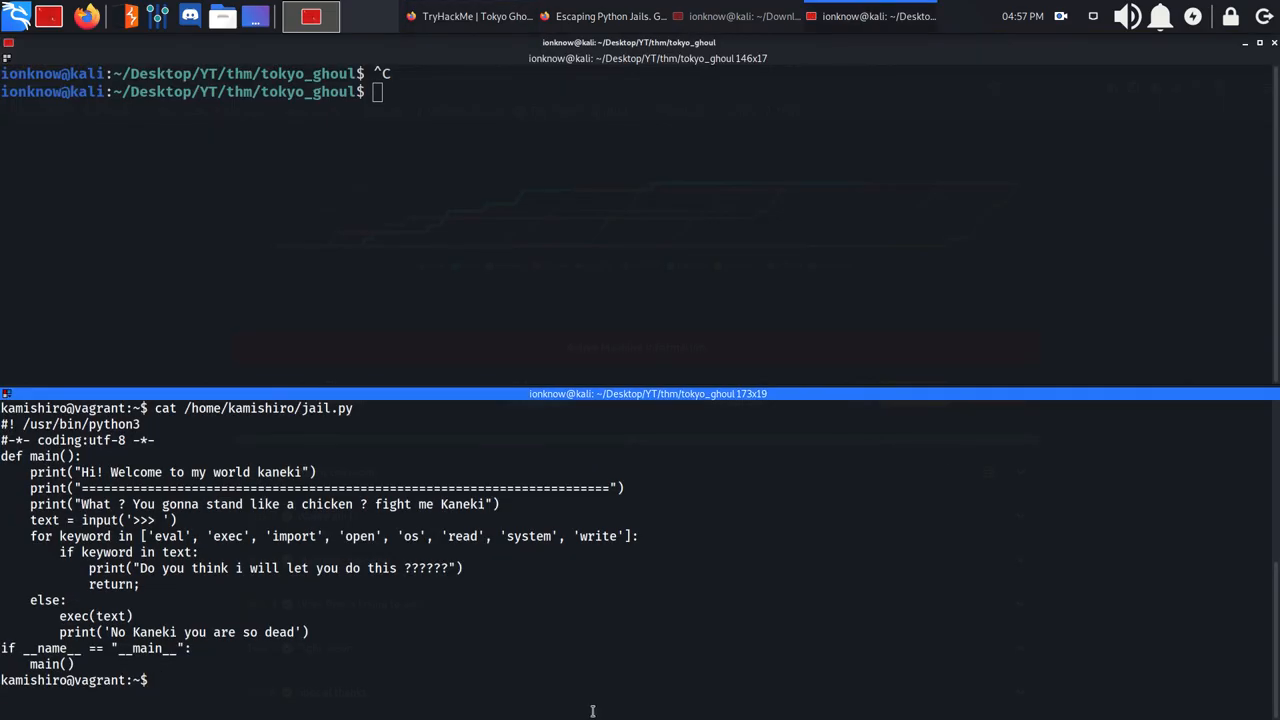
{"action": "type", "text": "sudo -l"}
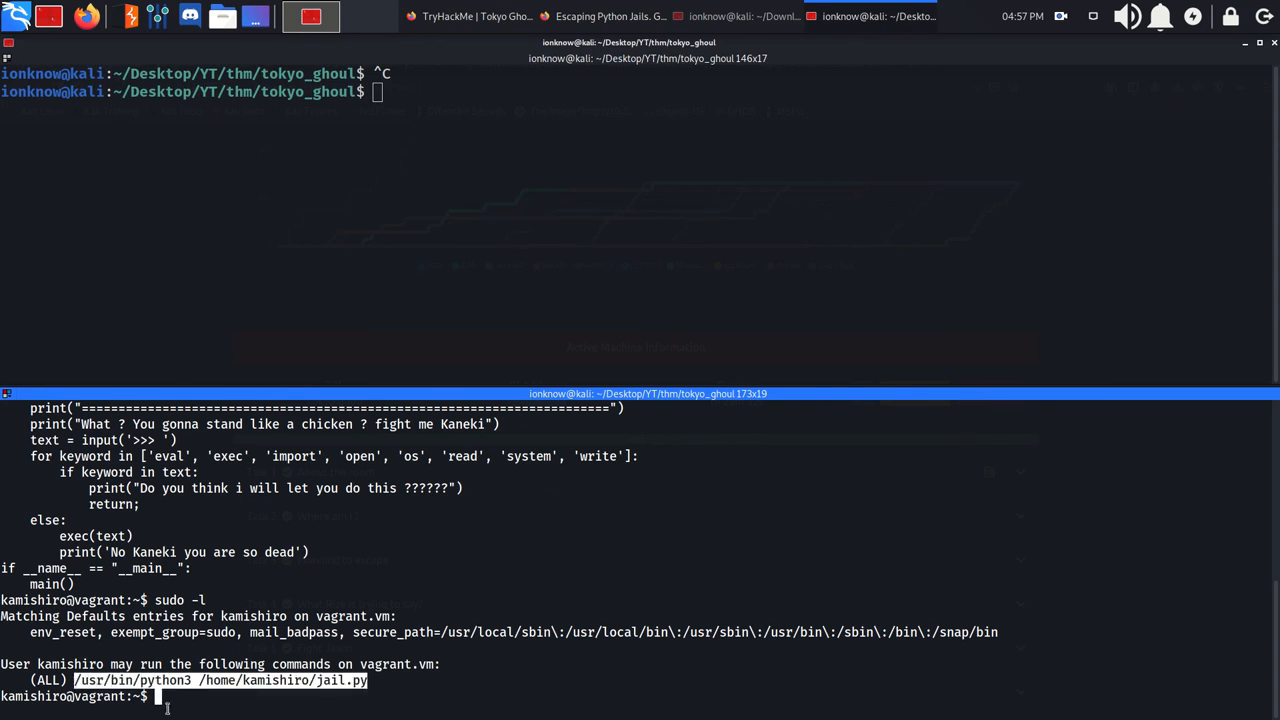
{"action": "type", "text": "sudo /usr/bin/python3 /home/kamishiro/jail.py"}
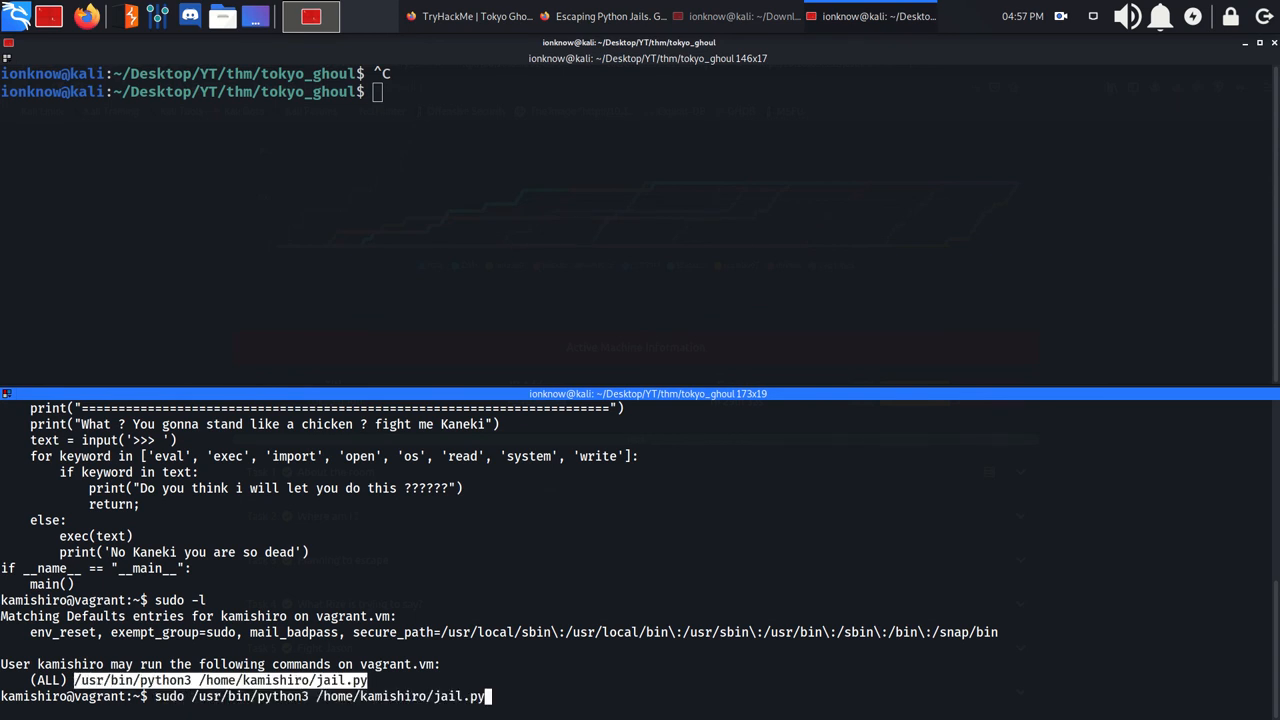
{"action": "left_click", "coordinate": [310, 16]}
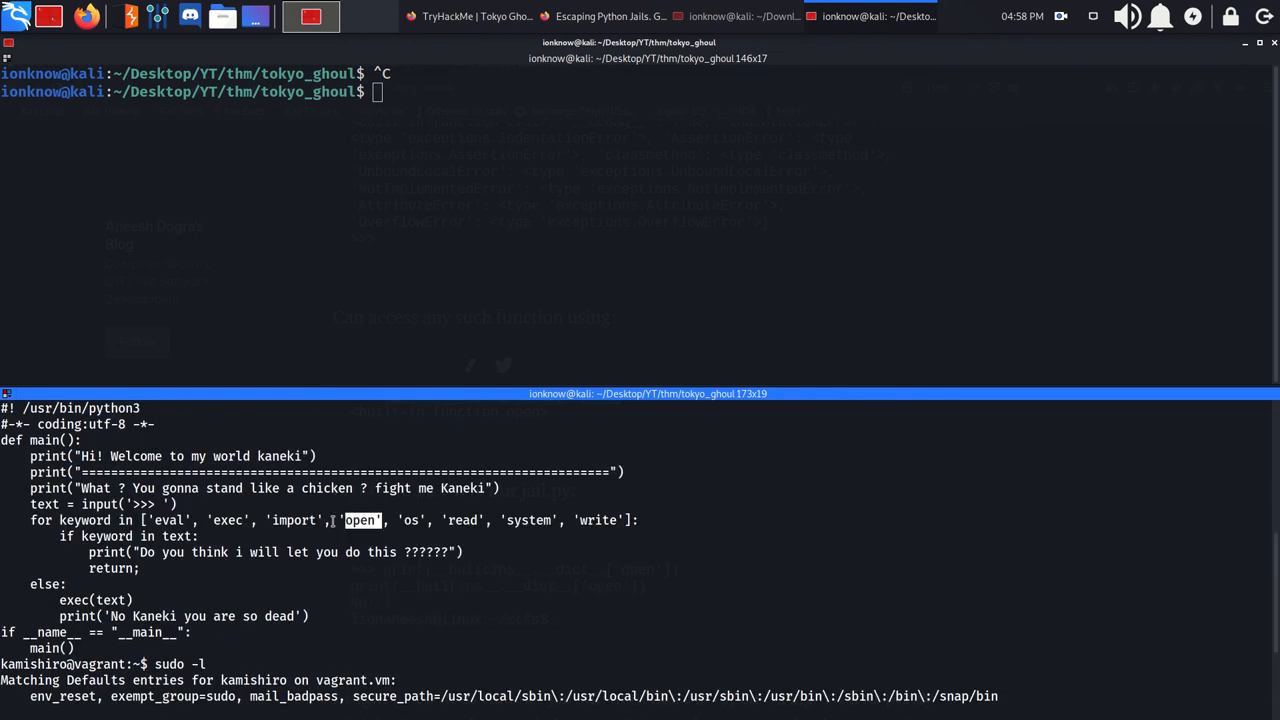
Step: Locate the article's final payload chaining __IMPORT__.lower() and SYSTEM.lower() to run cat secret.txt
{"action": "left_click", "coordinate": [312, 16]}
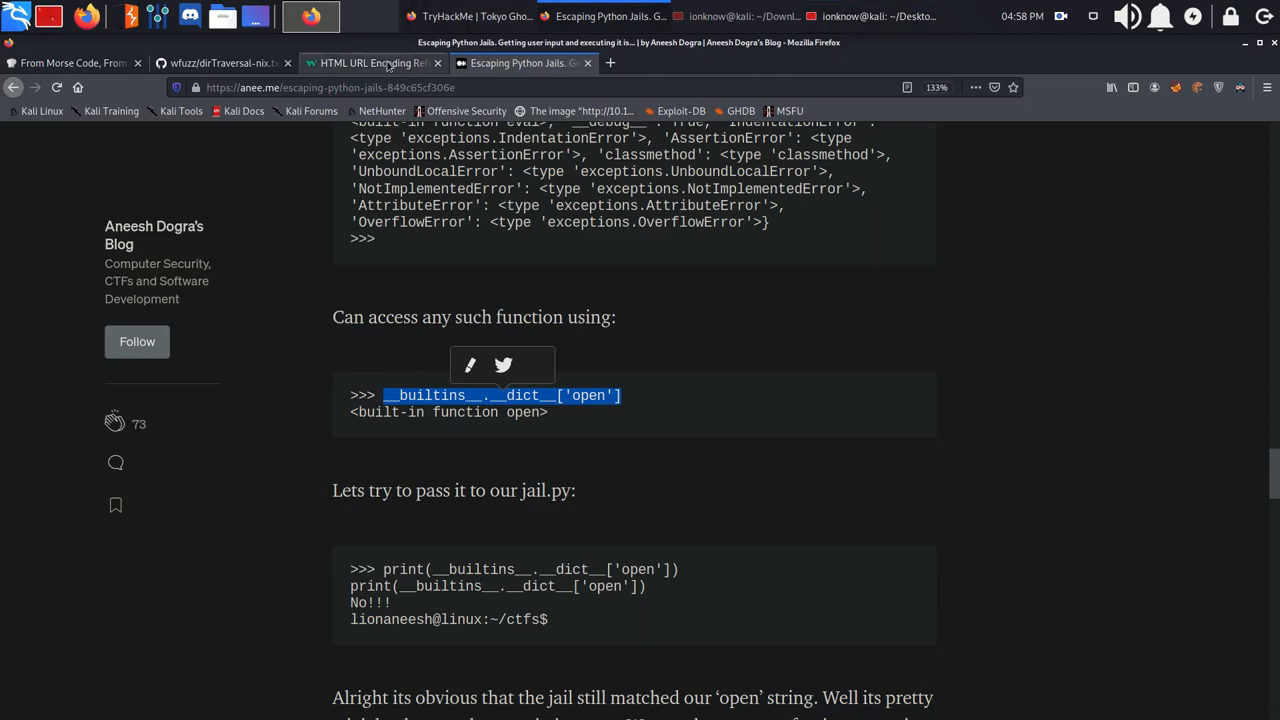
{"action": "scroll", "scroll_direction": "down", "scroll_amount": 3}
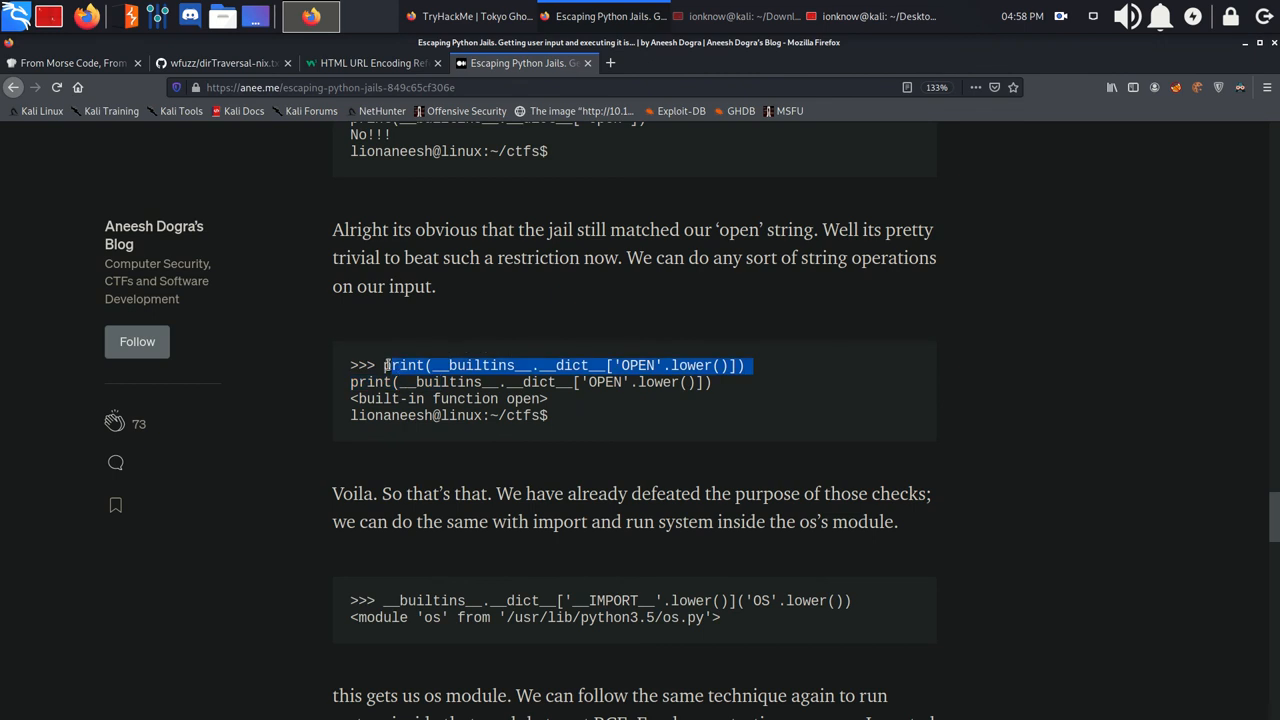
{"action": "left_click", "coordinate": [310, 16]}
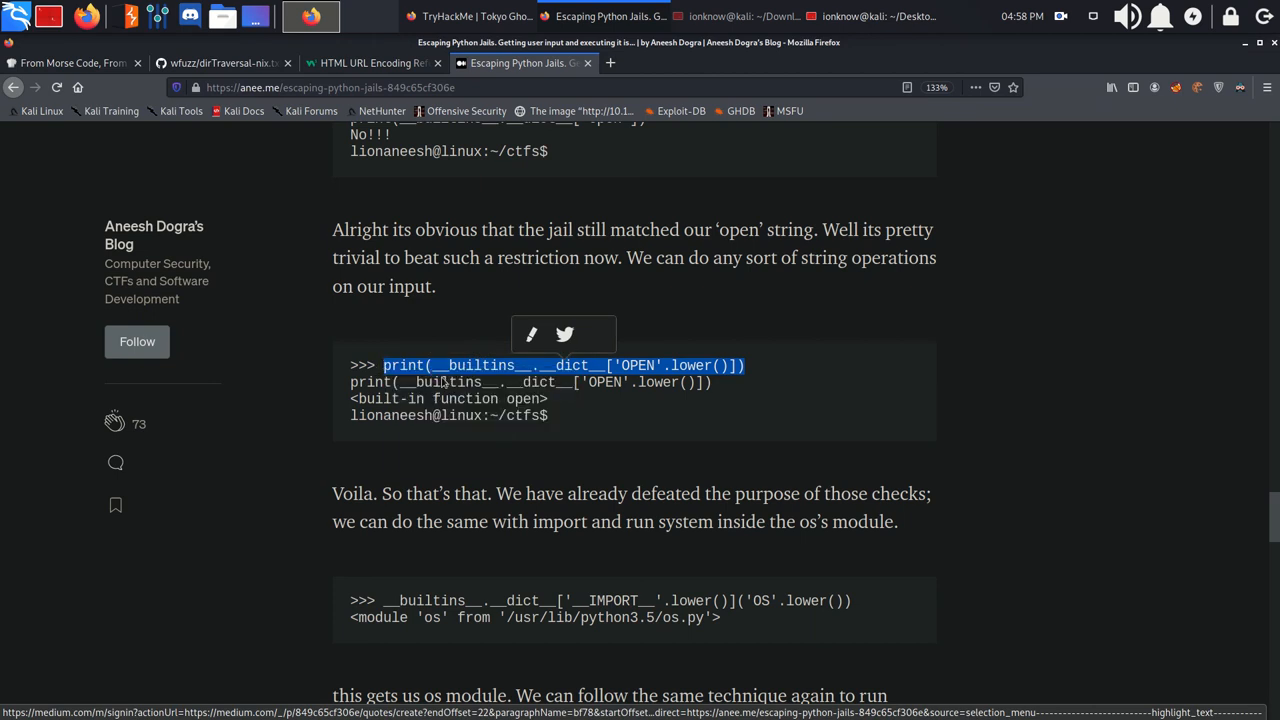
{"action": "left_click", "coordinate": [312, 16]}
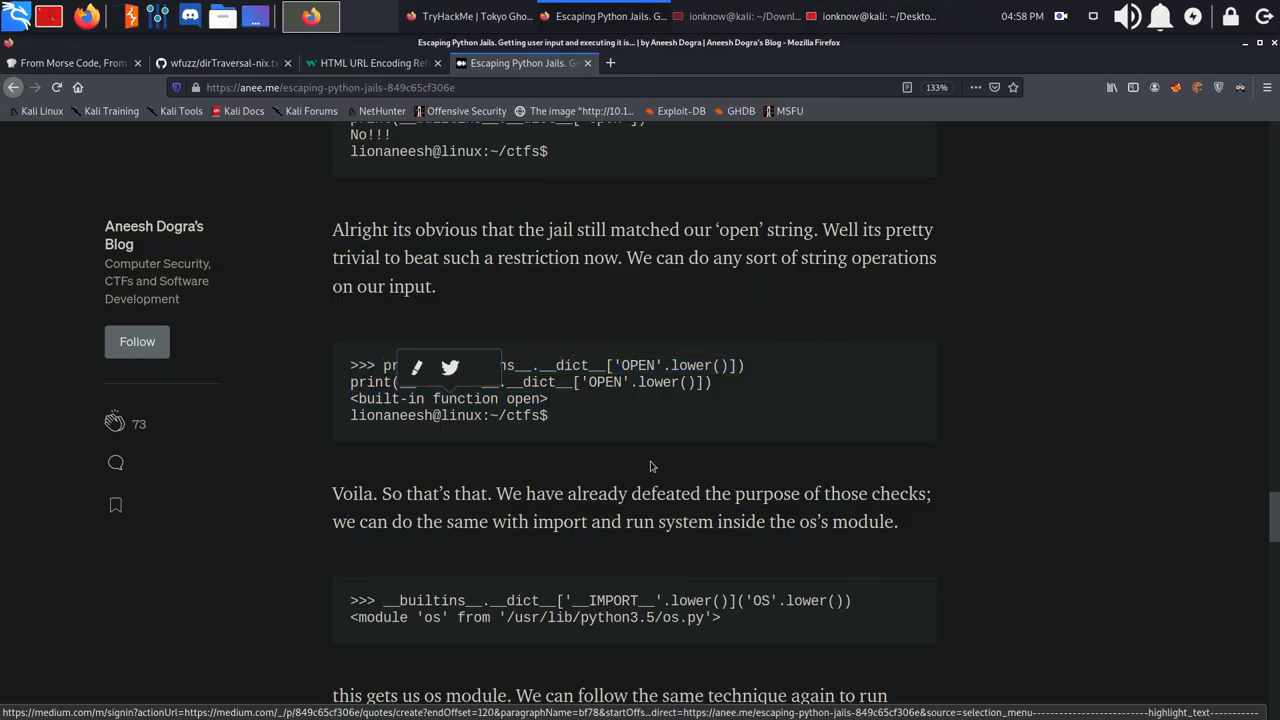
{"action": "scroll", "scroll_direction": "down", "scroll_amount": 3}
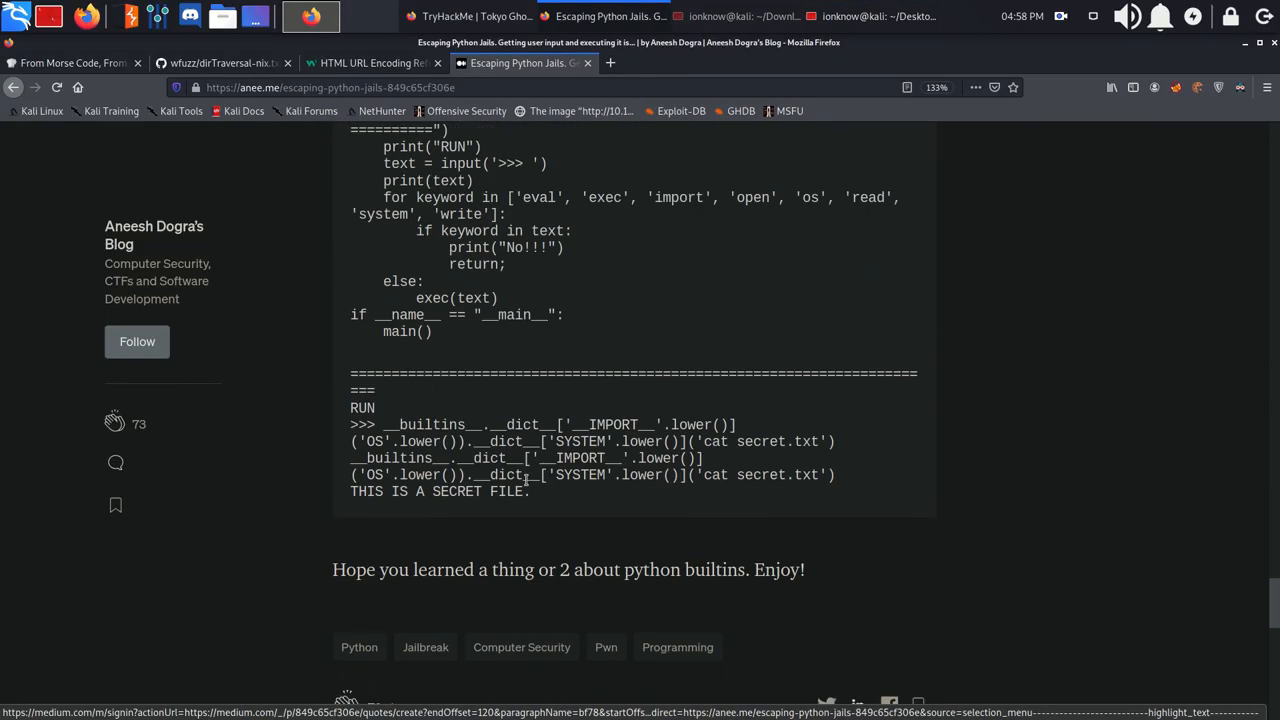
{"action": "mouse_move", "coordinate": [590, 424]}
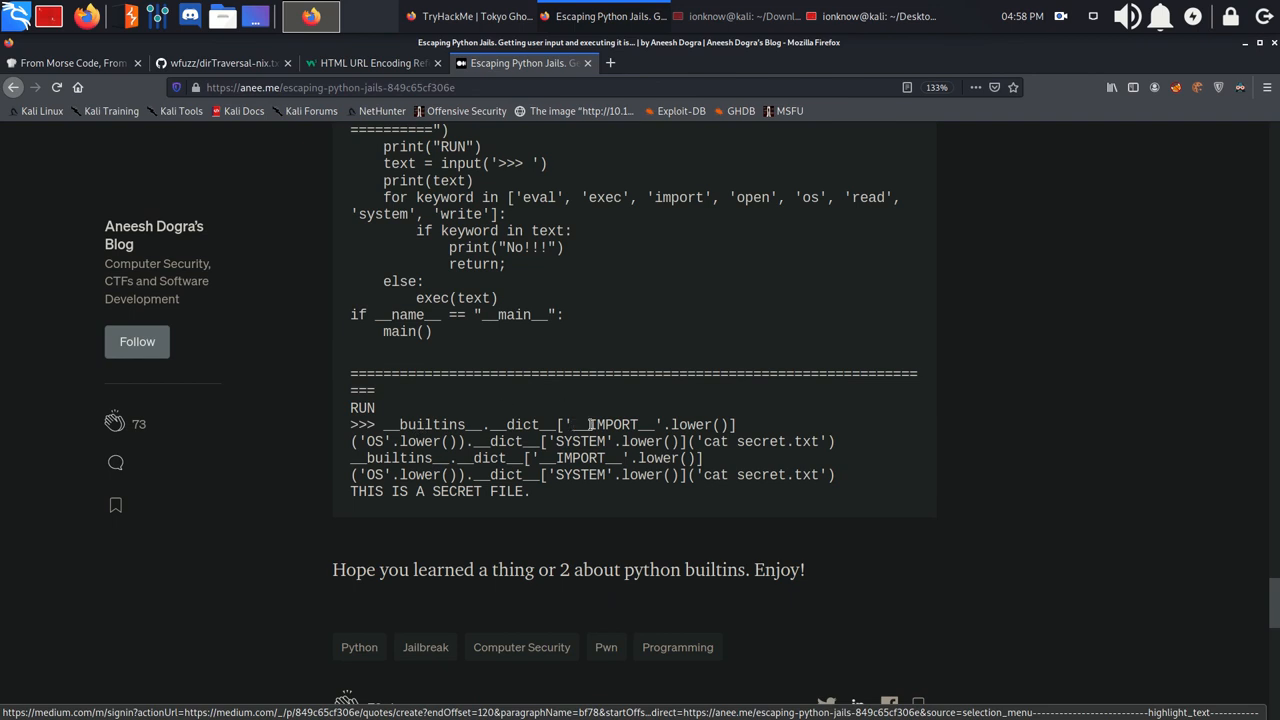
{"action": "double_click", "coordinate": [374, 442]}
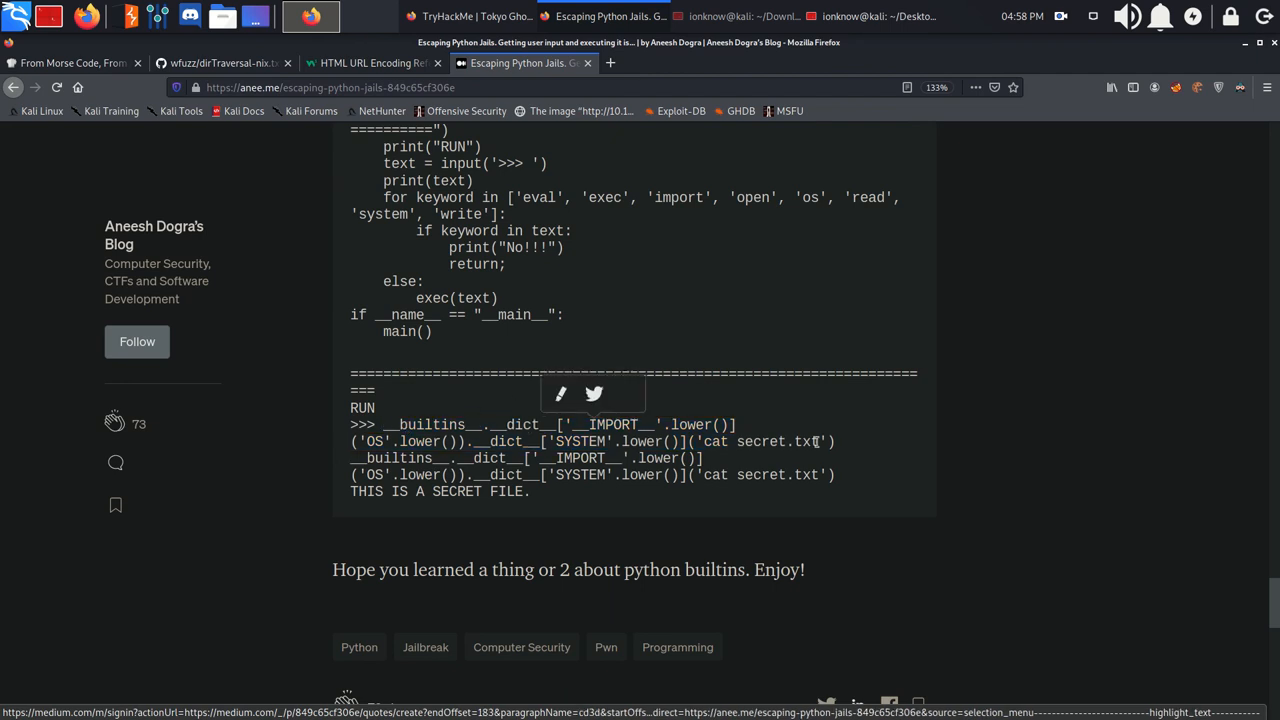
Step: Run the chained __builtins__ payload with '/bin/bash' in jail.py to spawn a root shell
{"action": "left_click_drag", "start_coordinate": [384, 424], "coordinate": [836, 442]}
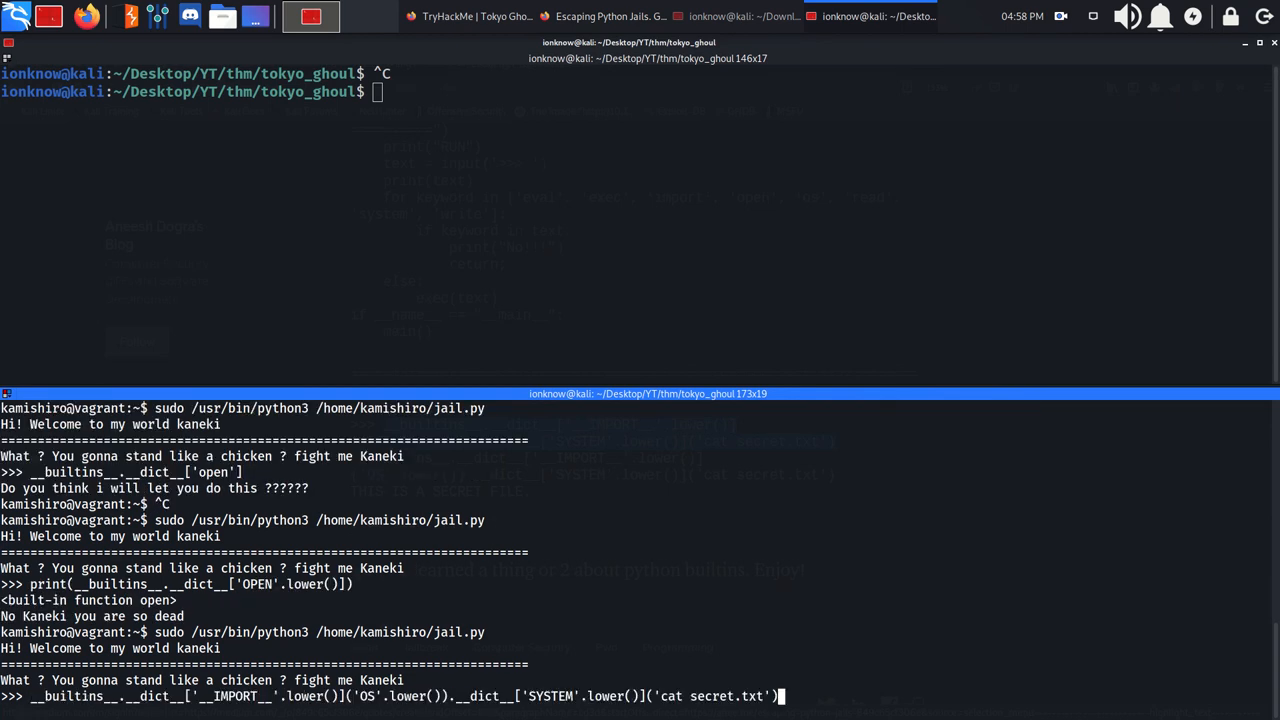
{"action": "key", "text": "BackSpace"}
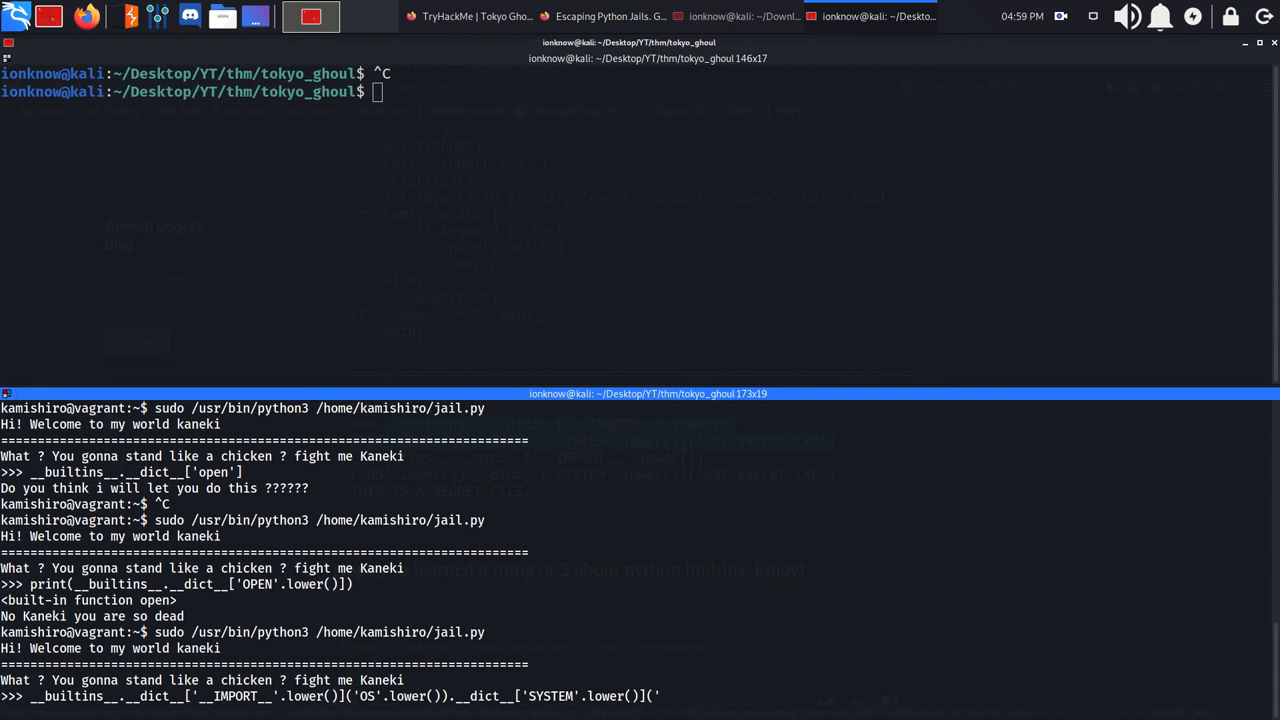
{"action": "type", "text": "/bin/"}
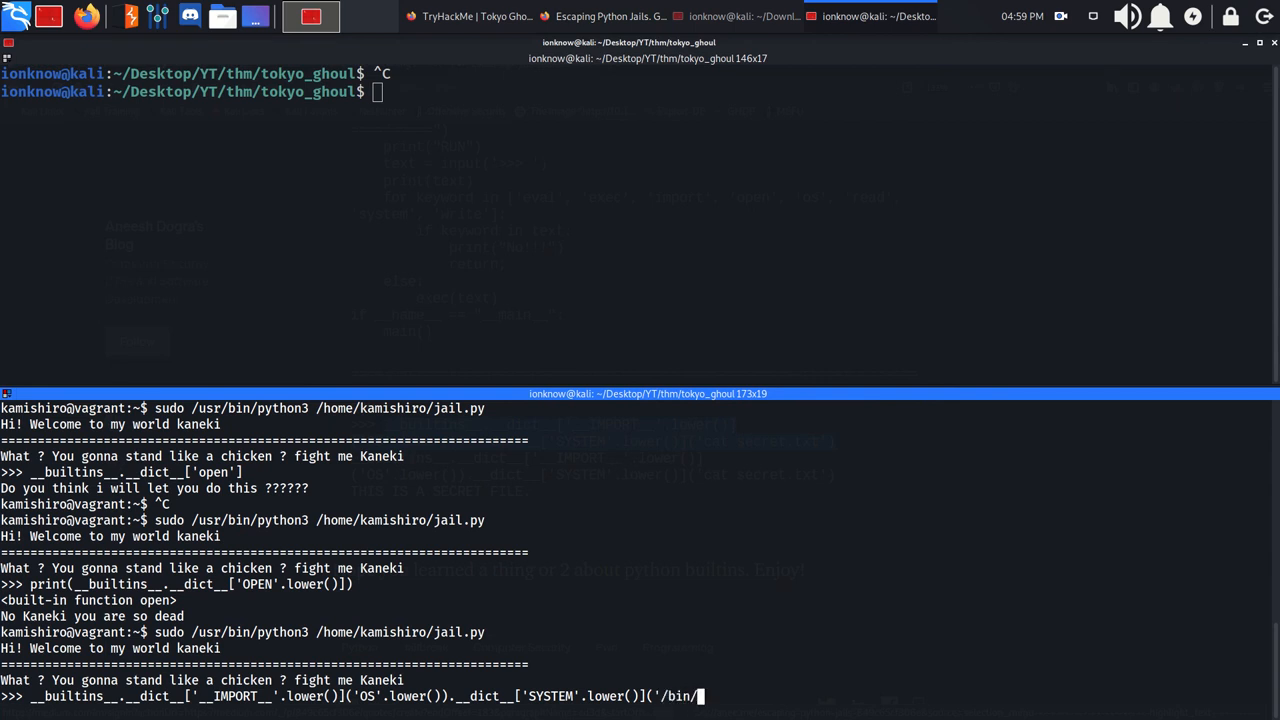
{"action": "type", "text": "bash"}
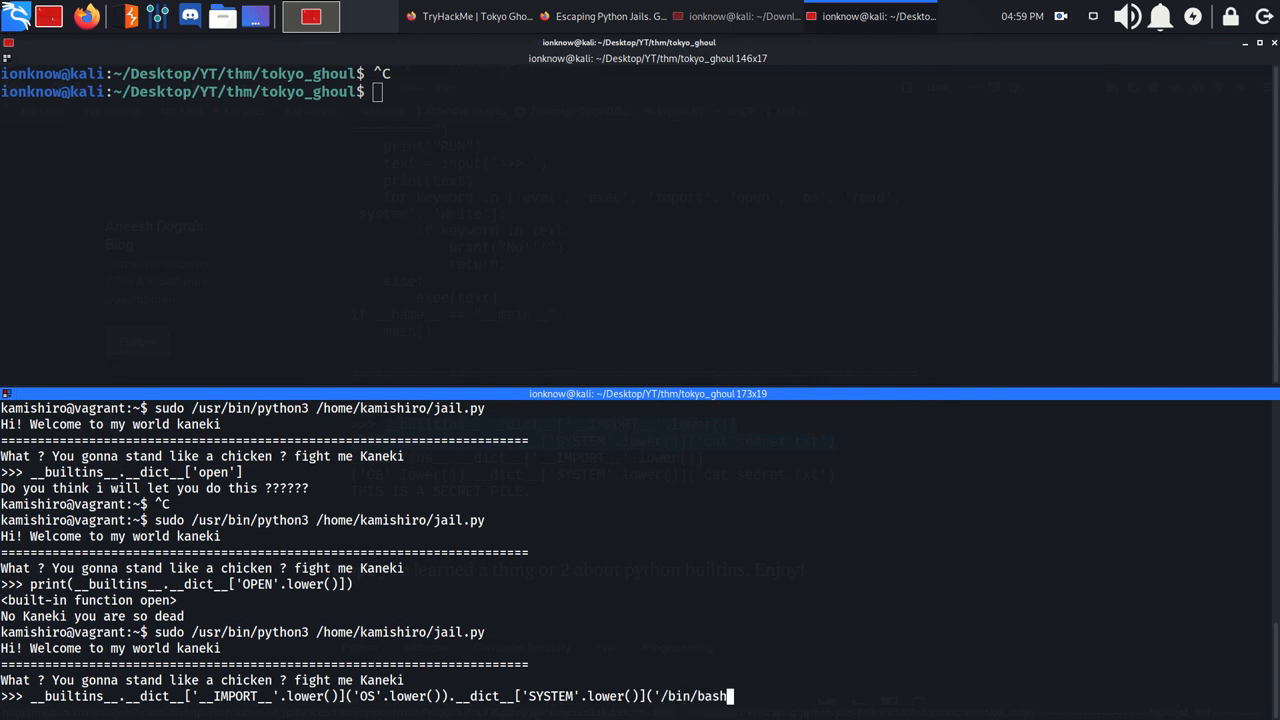
{"action": "key", "text": "Return"}
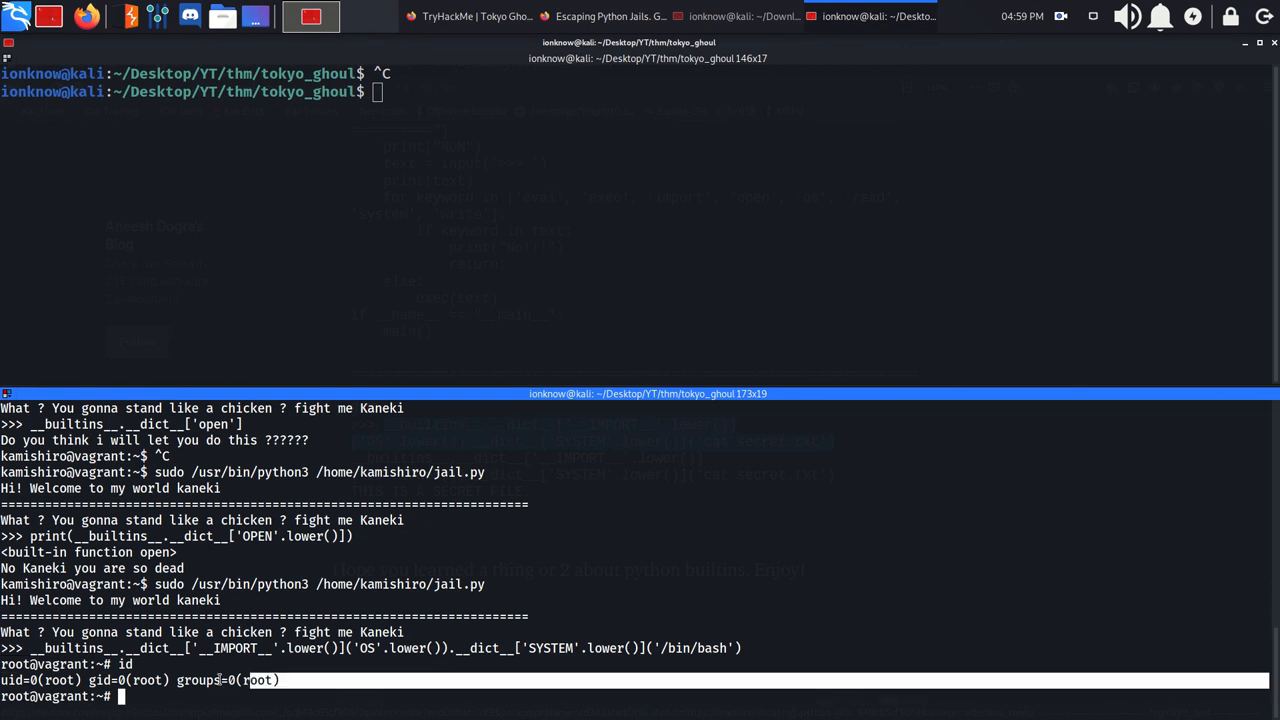
Step: Return to the TryHackMe Tokyo Ghoul room page showing the scoreboard and 100% progress
{"action": "left_click", "coordinate": [312, 16]}
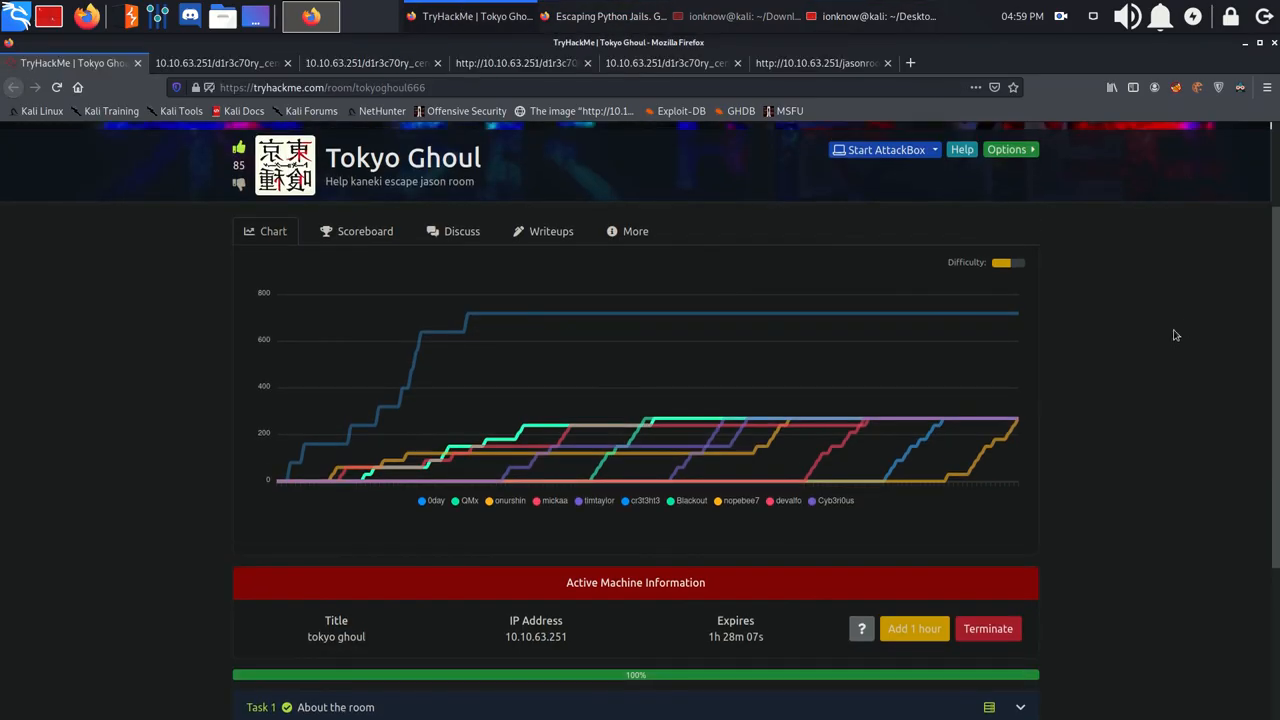
{"action": "mouse_move", "coordinate": [1140, 500]}
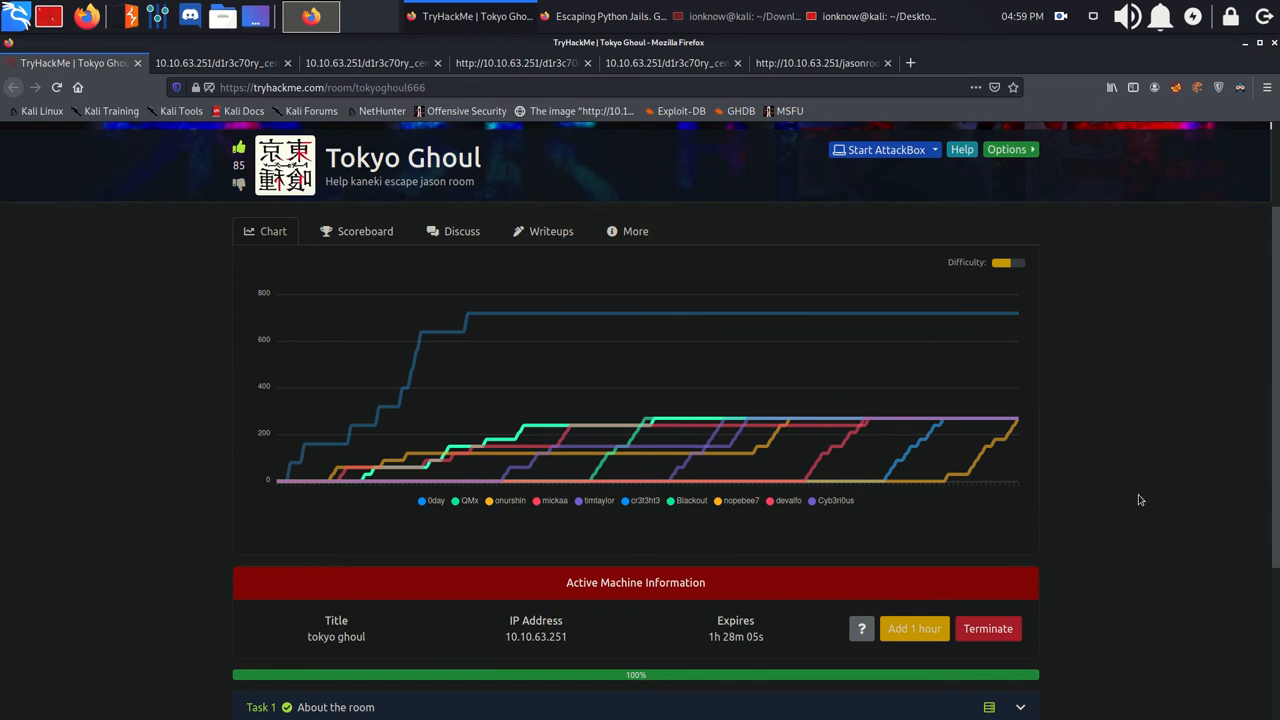
{"action": "mouse_move", "coordinate": [1138, 550]}
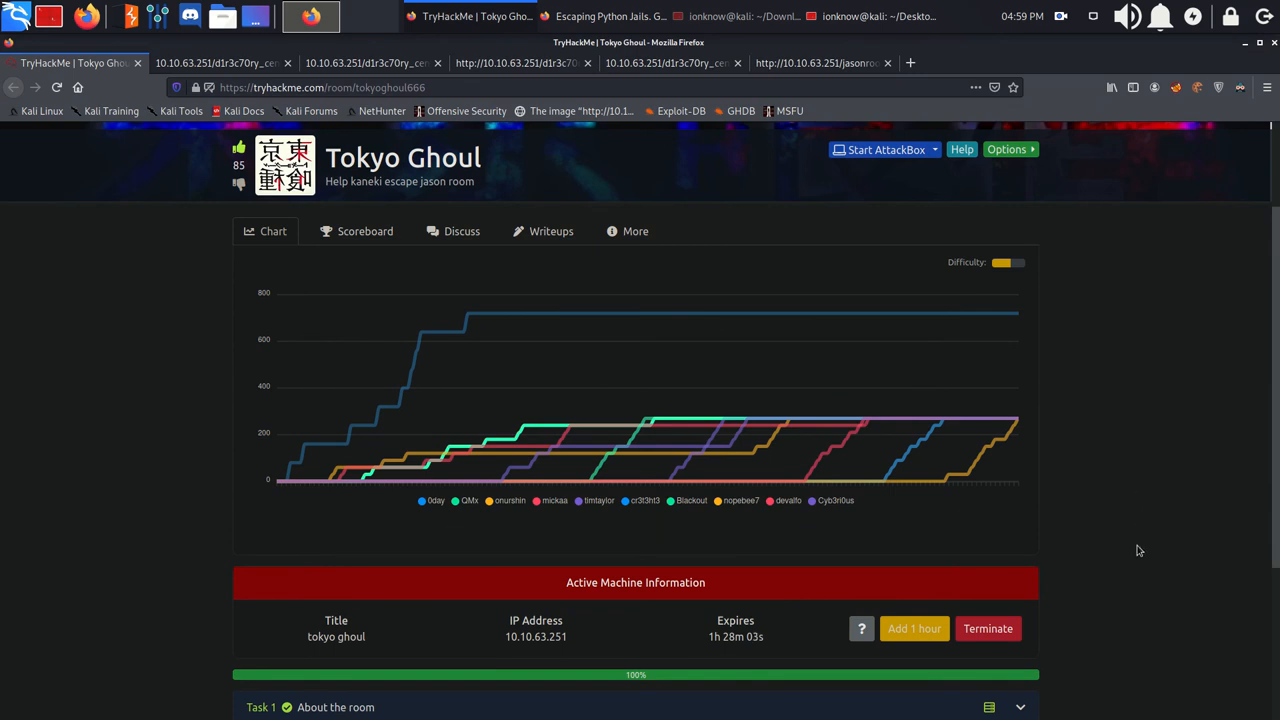
{"action": "mouse_move", "coordinate": [1260, 632]}
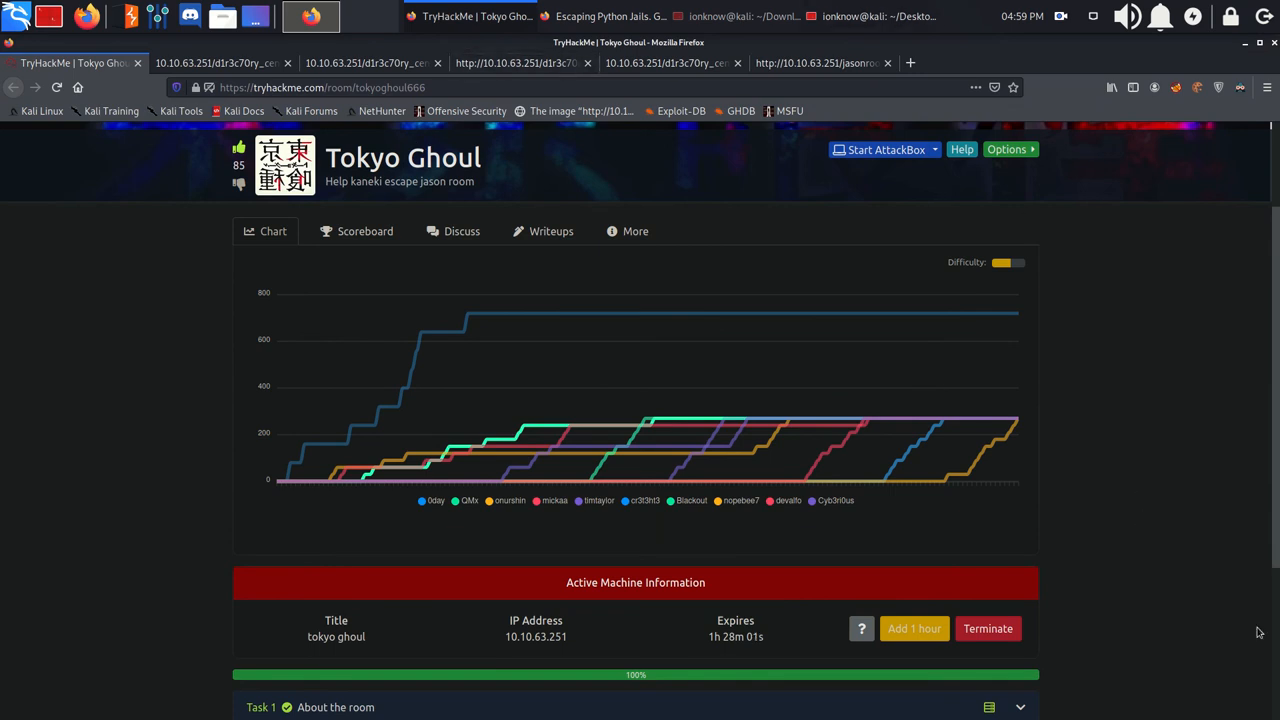
{"action": "scroll", "scroll_direction": "up", "scroll_amount": 3}
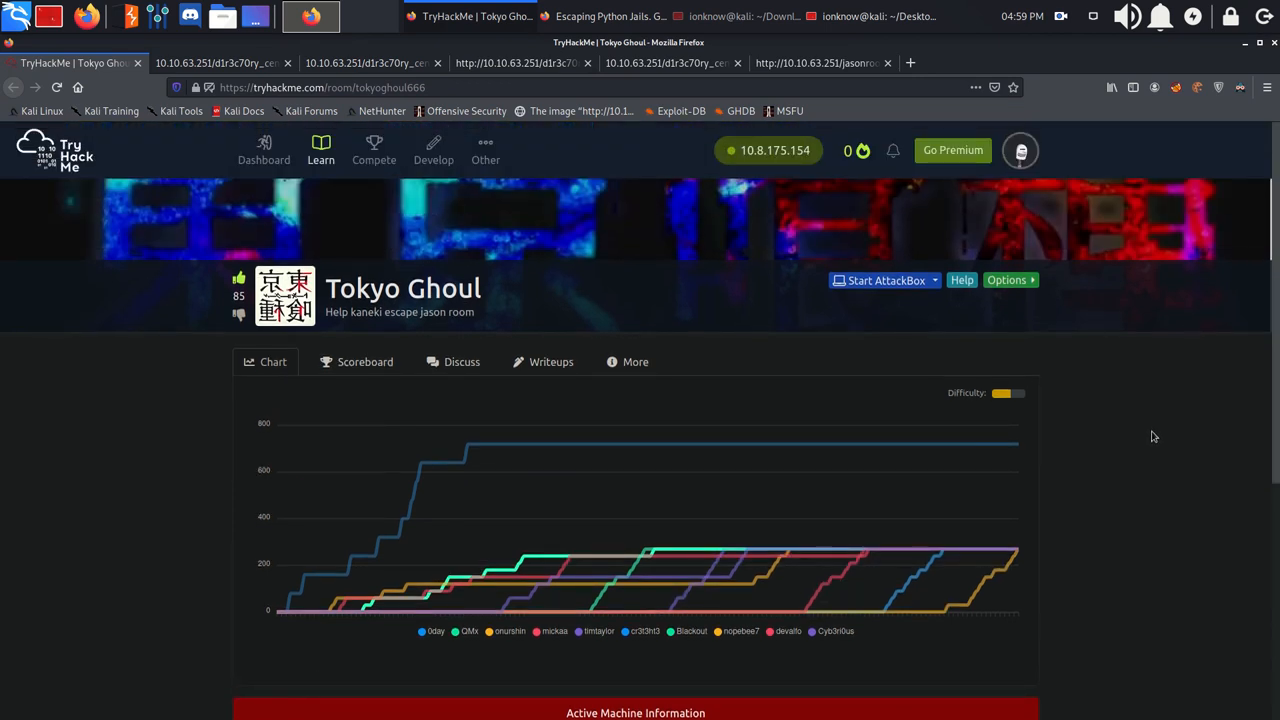
{"action": "left_click", "coordinate": [1060, 16]}
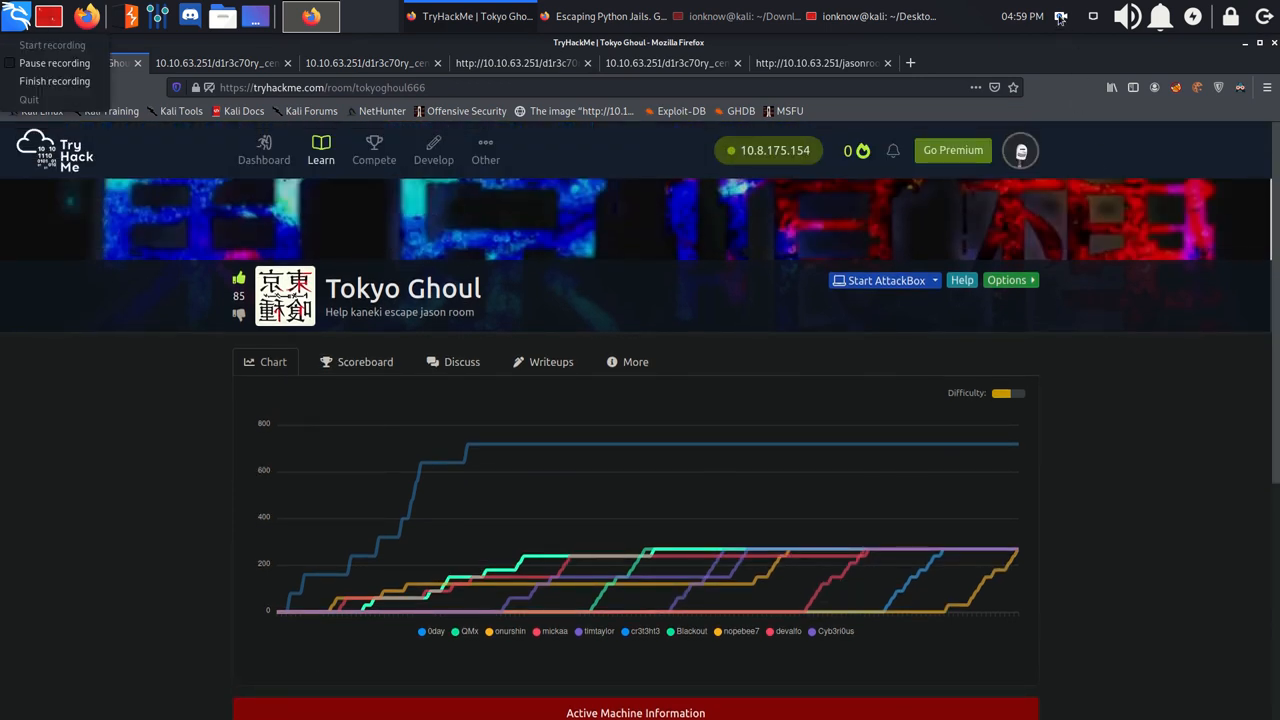